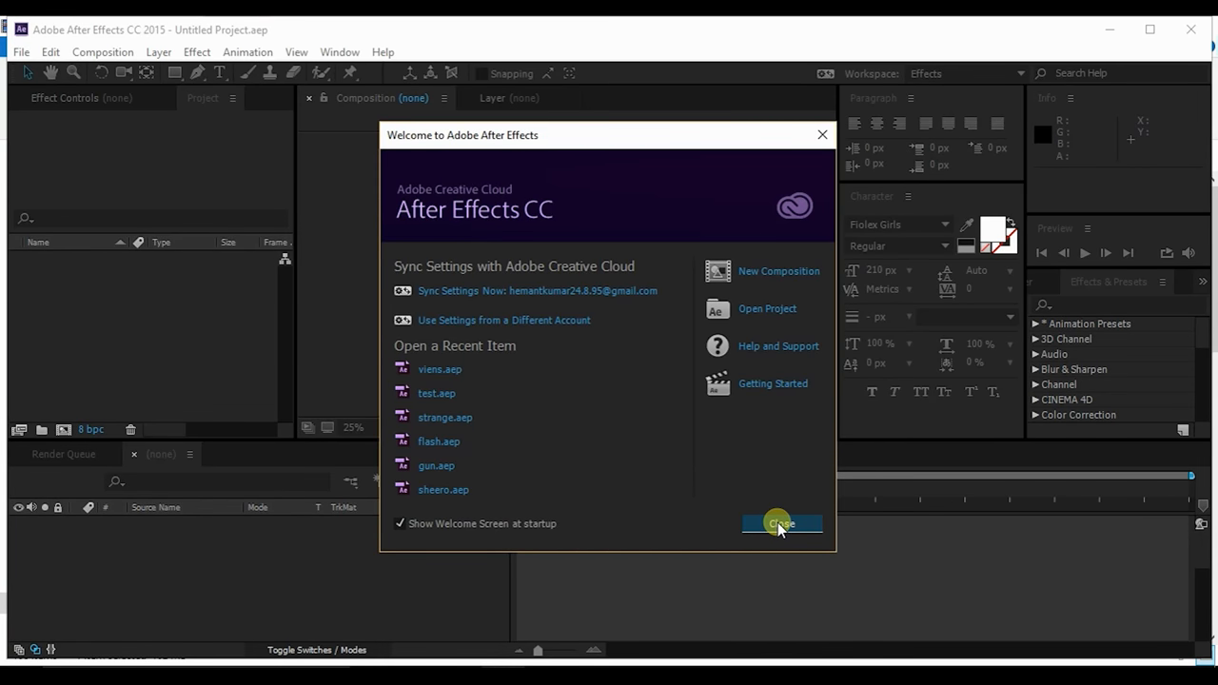
# Dismiss the Welcome screen and import the hand video 20170318_161747.mp4 as footage.
pyautogui.click(780, 524)
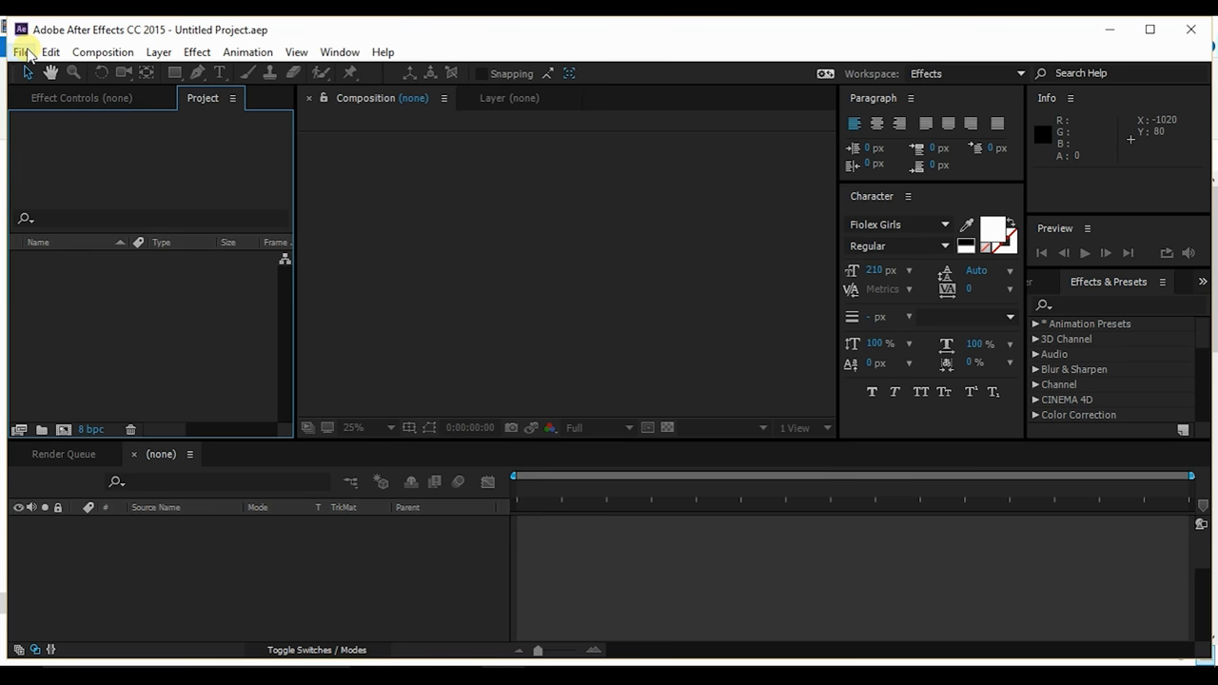
pyautogui.click(21, 52)
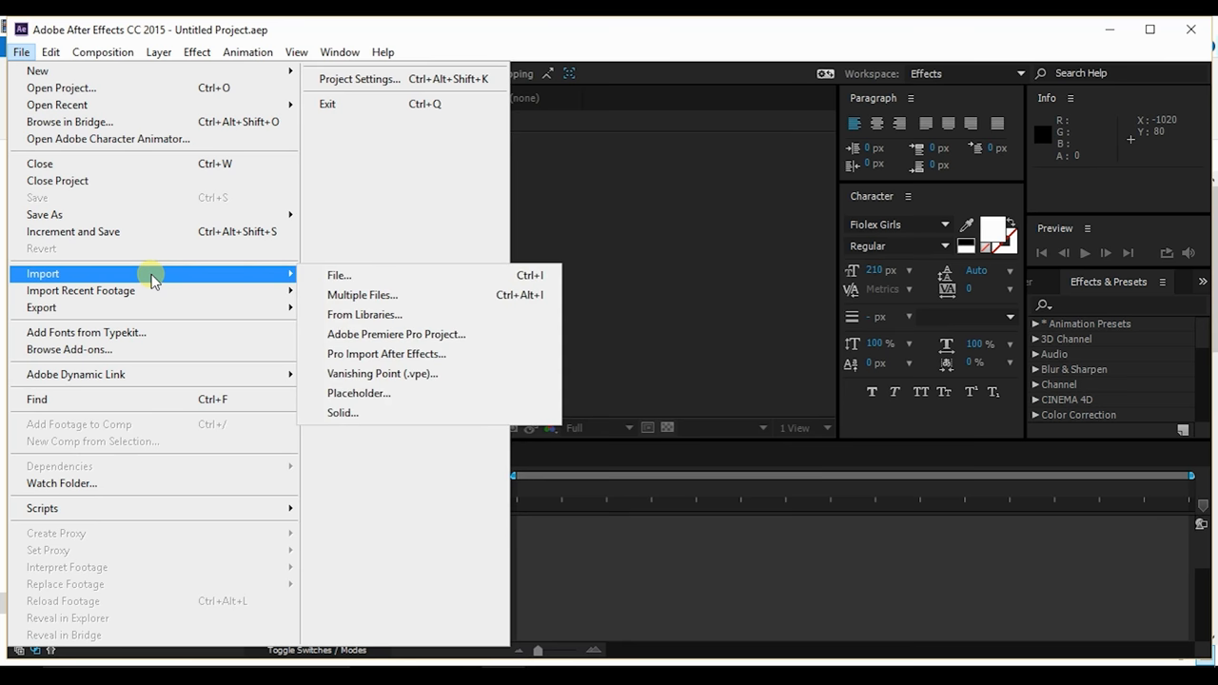
pyautogui.moveTo(338, 274)
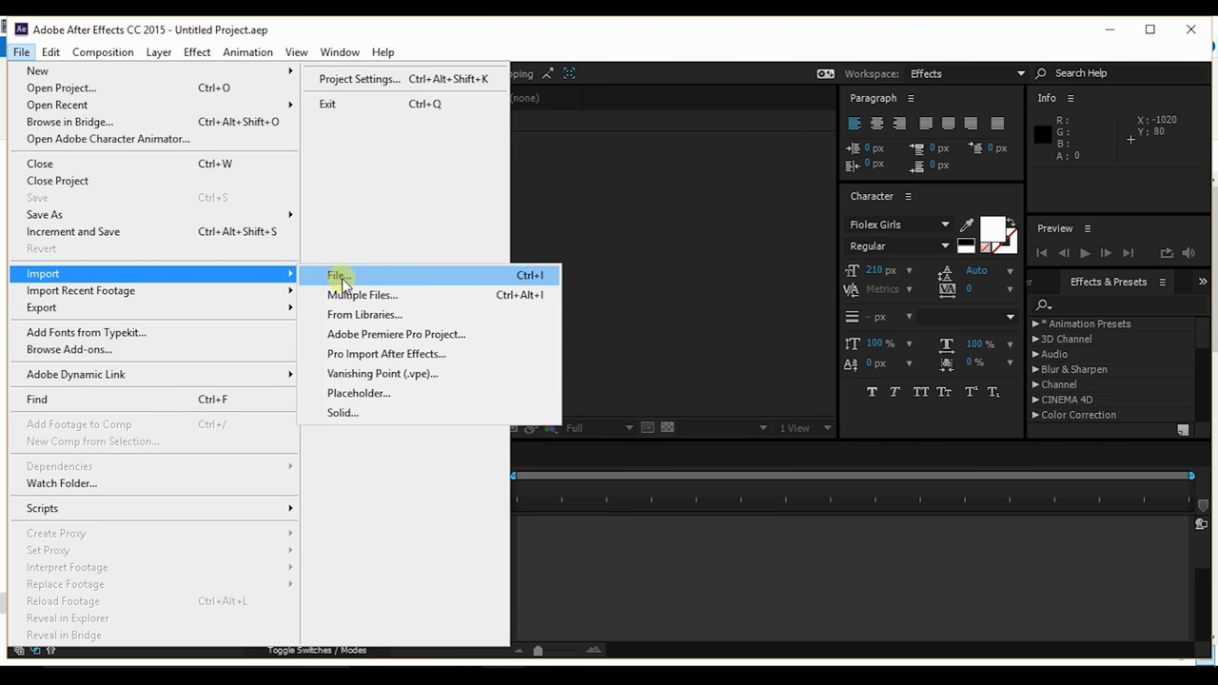
pyautogui.click(339, 274)
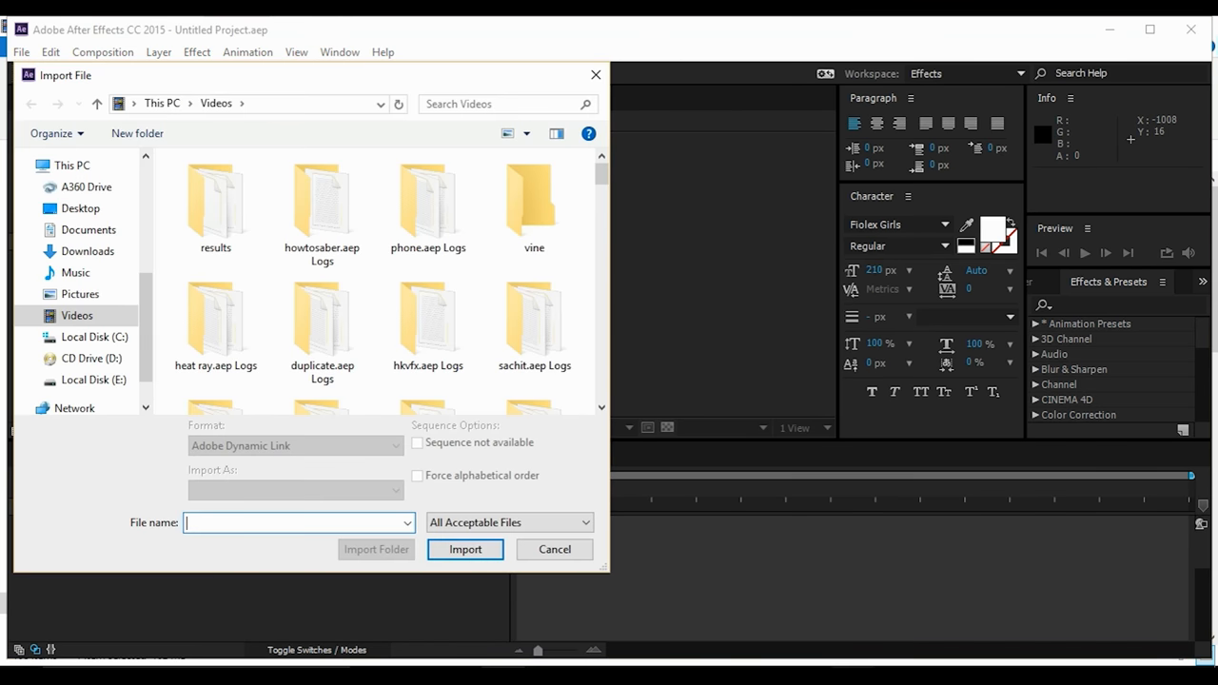
pyautogui.click(464, 548)
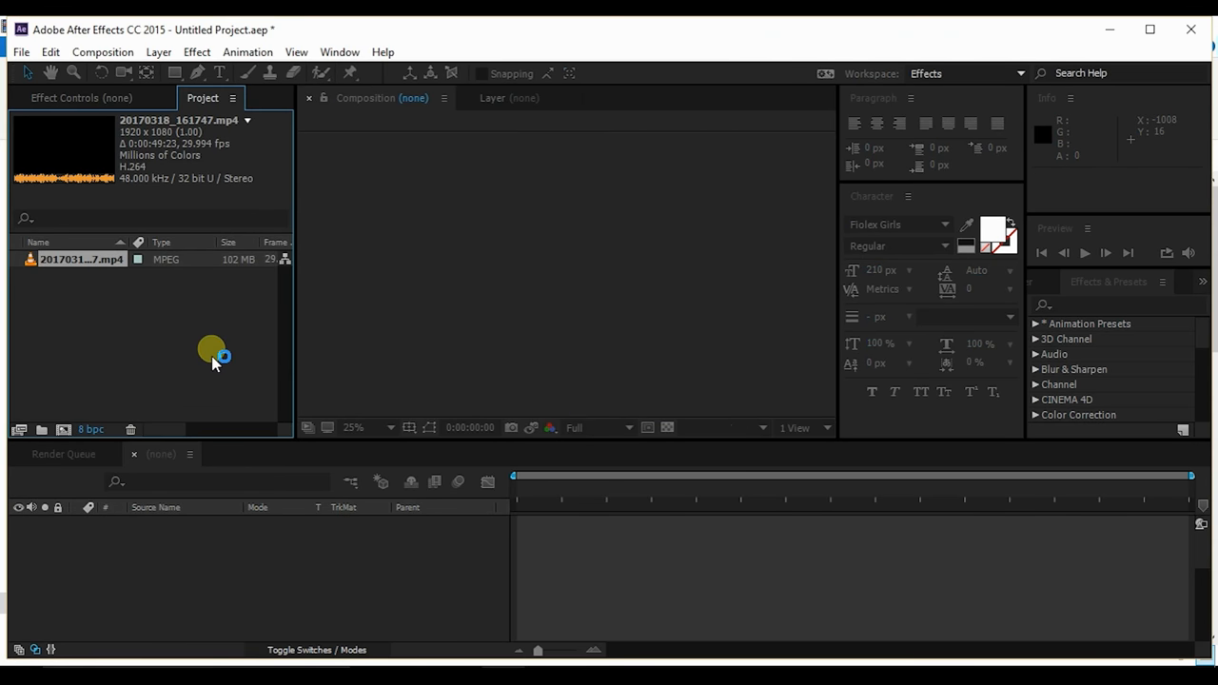
# Create a composition from the clip and split its layer at the start and end of the fist clench.
pyautogui.click(80, 259)
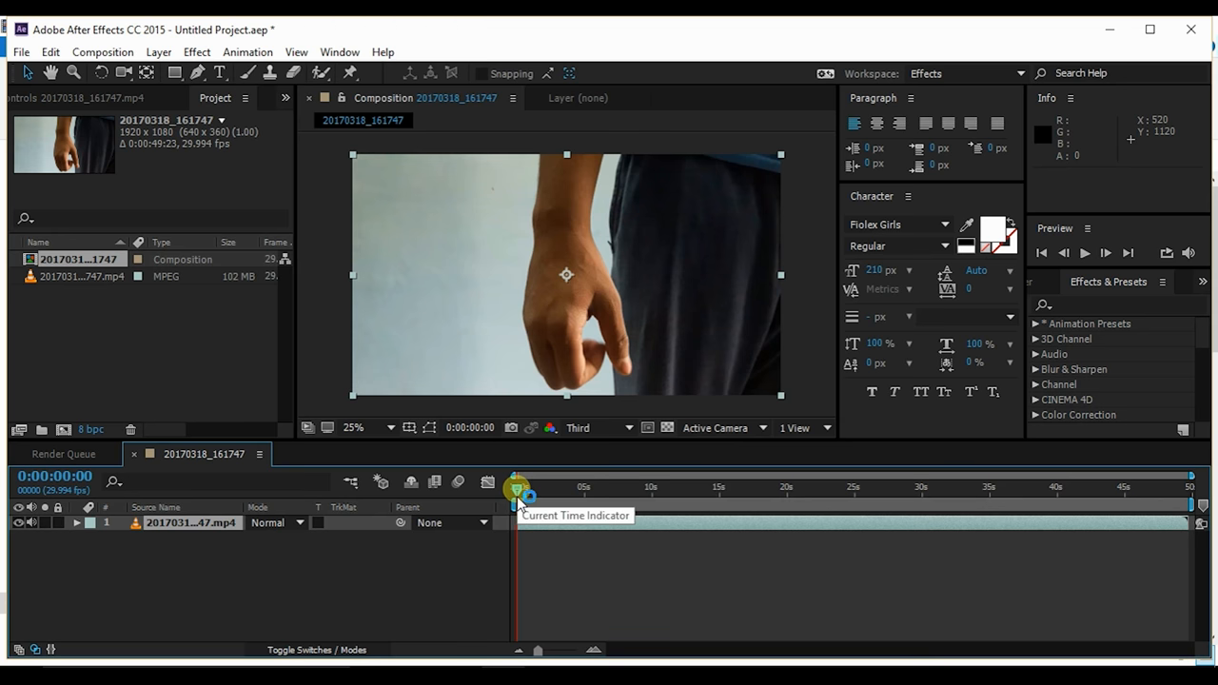
pyautogui.moveTo(518, 487); pyautogui.dragTo(617, 487)
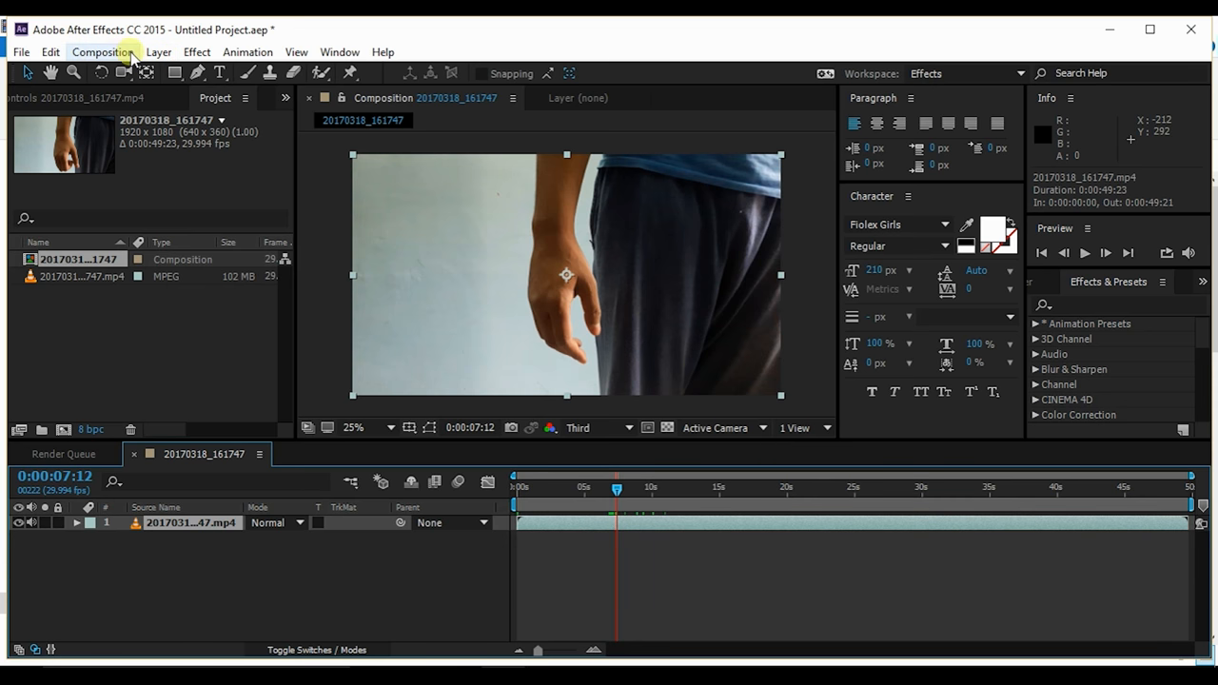
pyautogui.moveTo(51, 52)
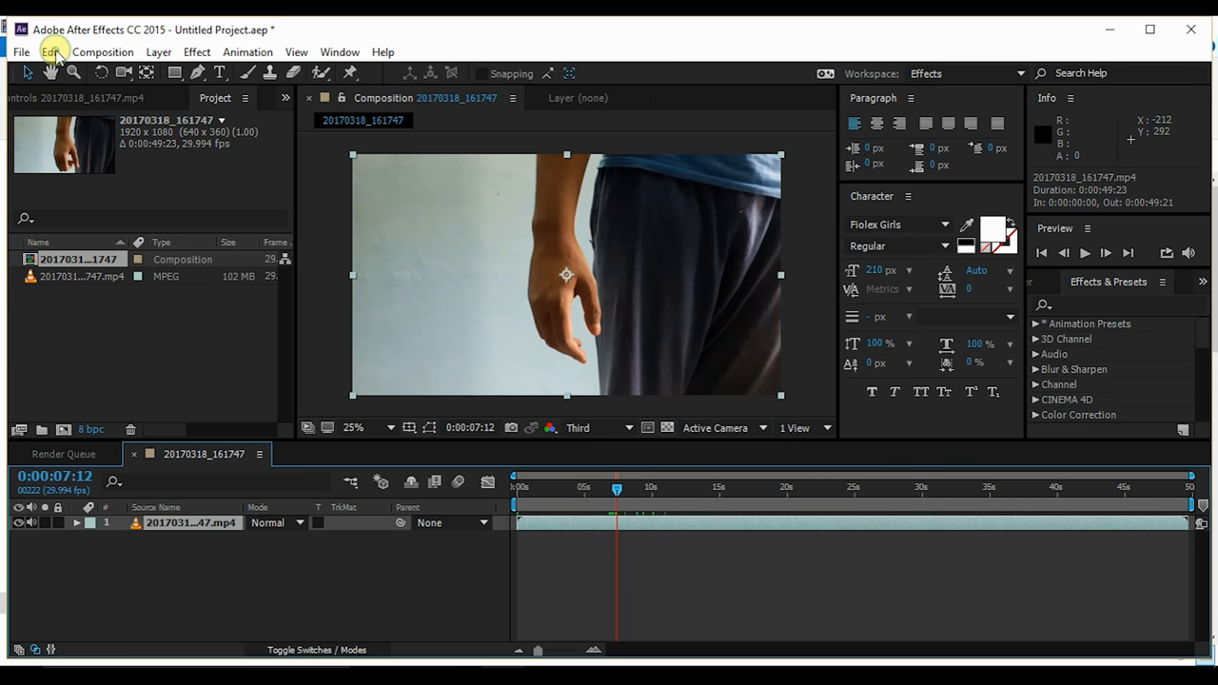
pyautogui.click(54, 52)
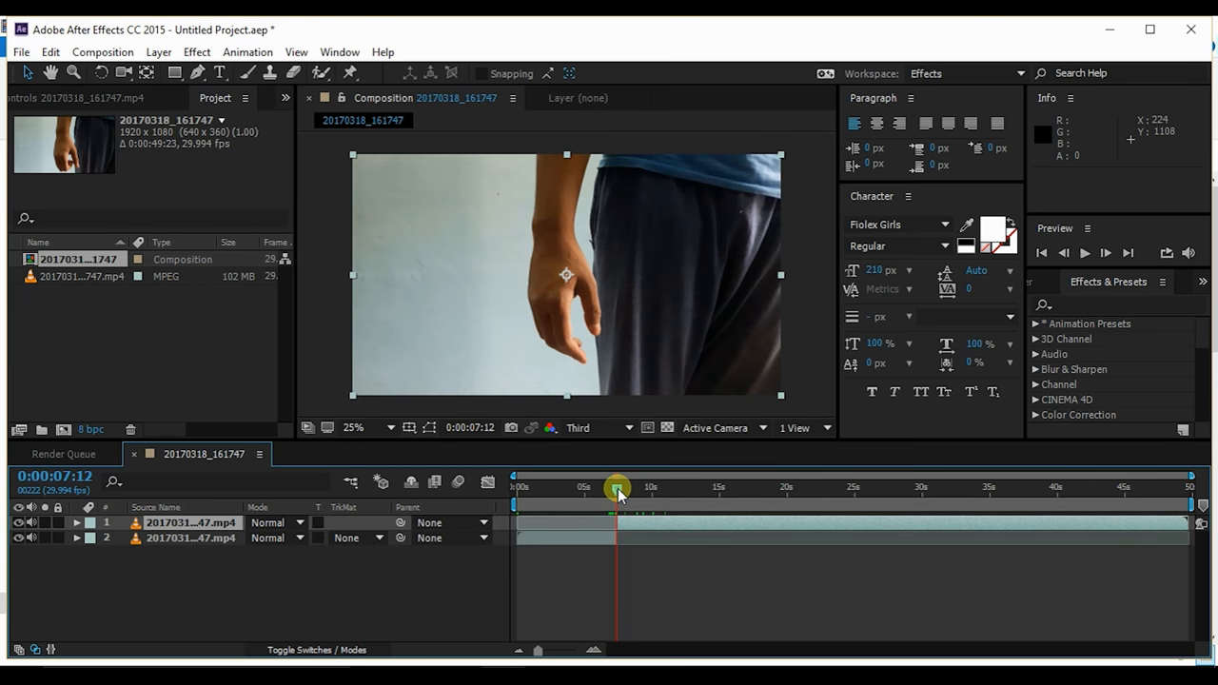
pyautogui.moveTo(616, 487); pyautogui.dragTo(670, 487)
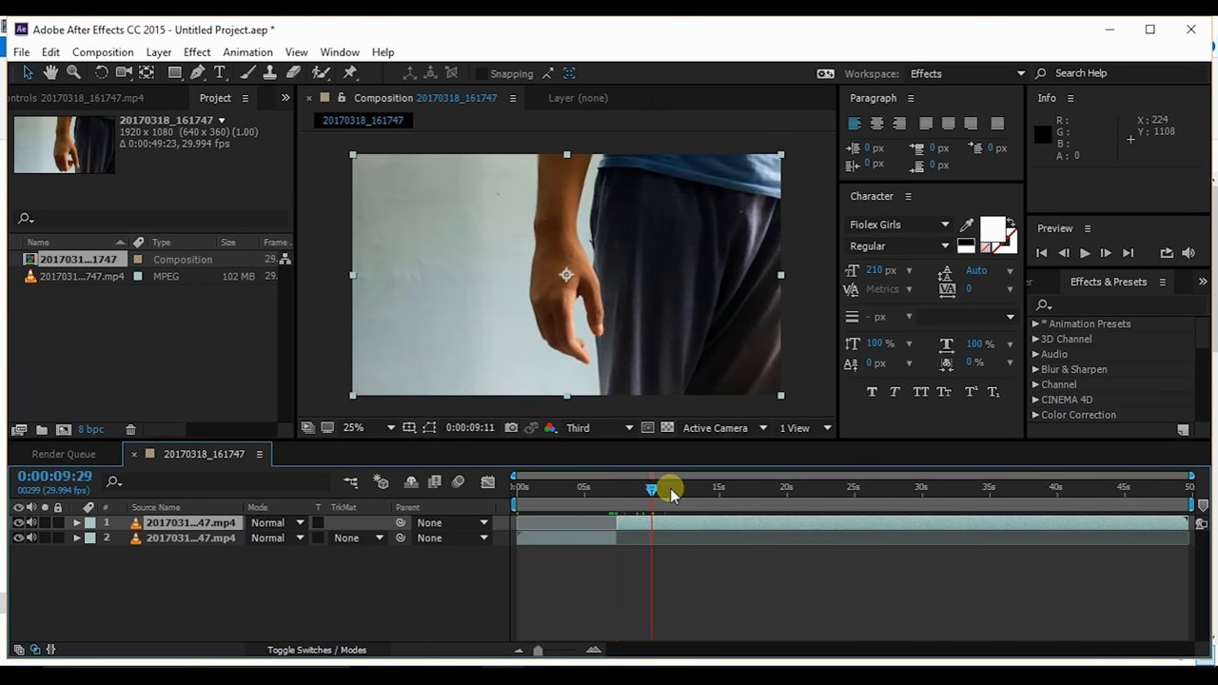
pyautogui.moveTo(650, 491); pyautogui.dragTo(685, 491)
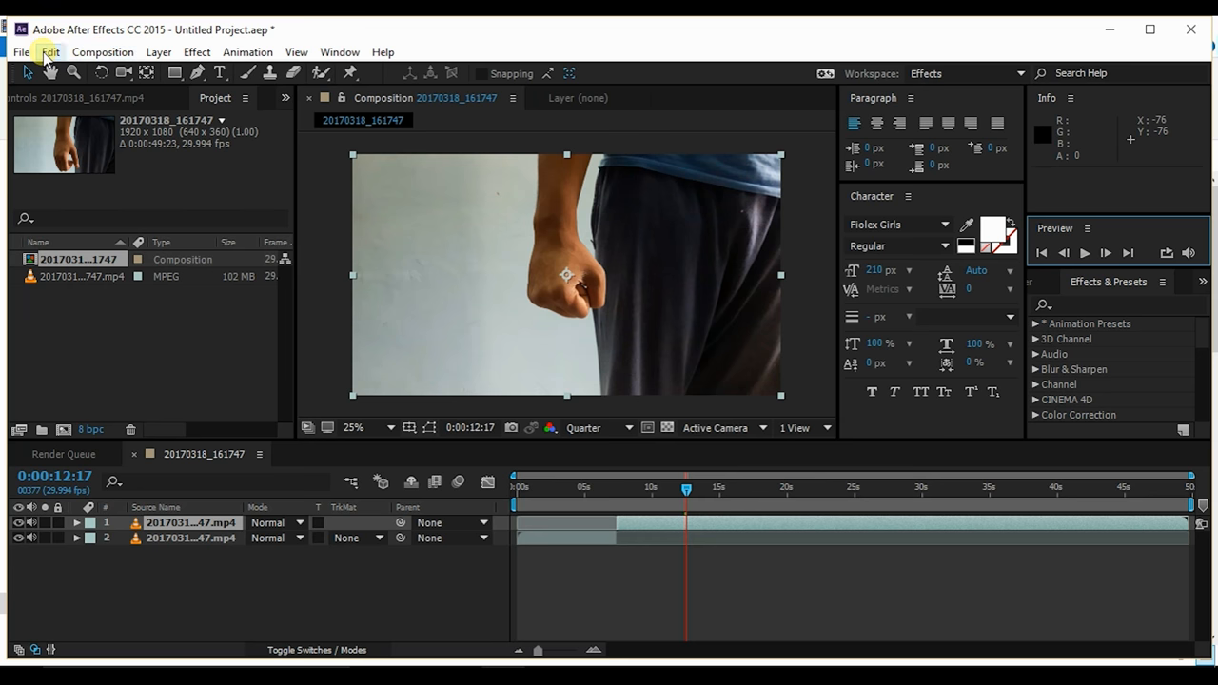
pyautogui.click(49, 52)
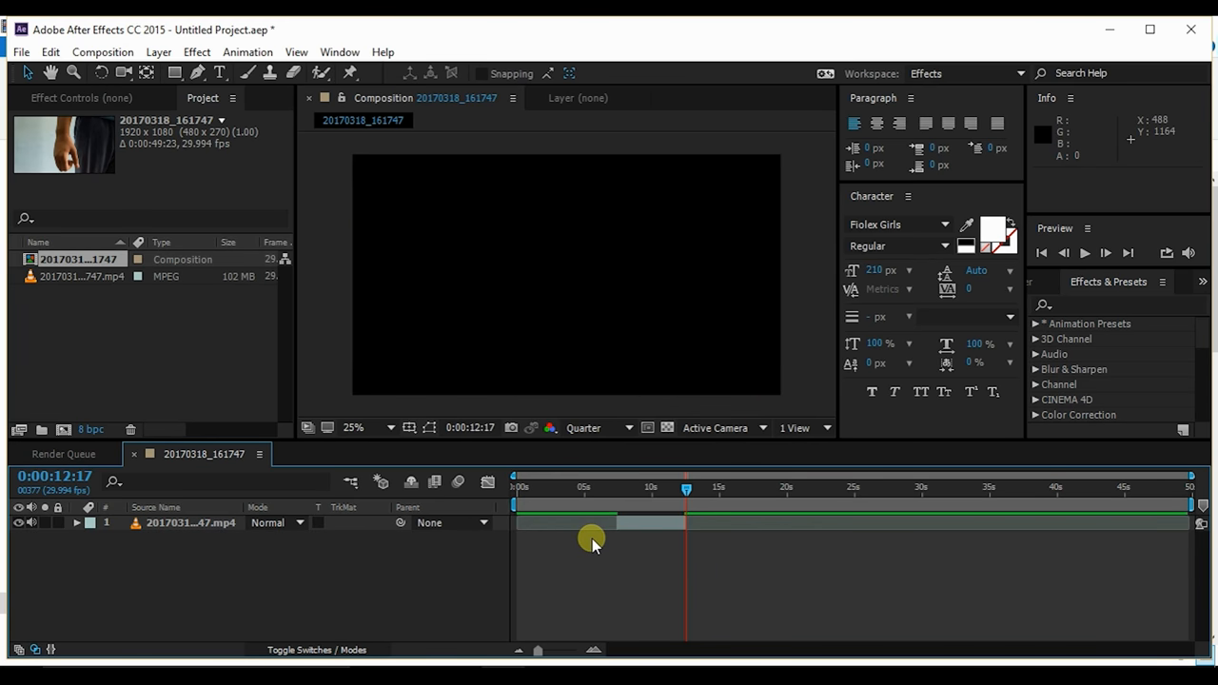
pyautogui.moveTo(638, 529)
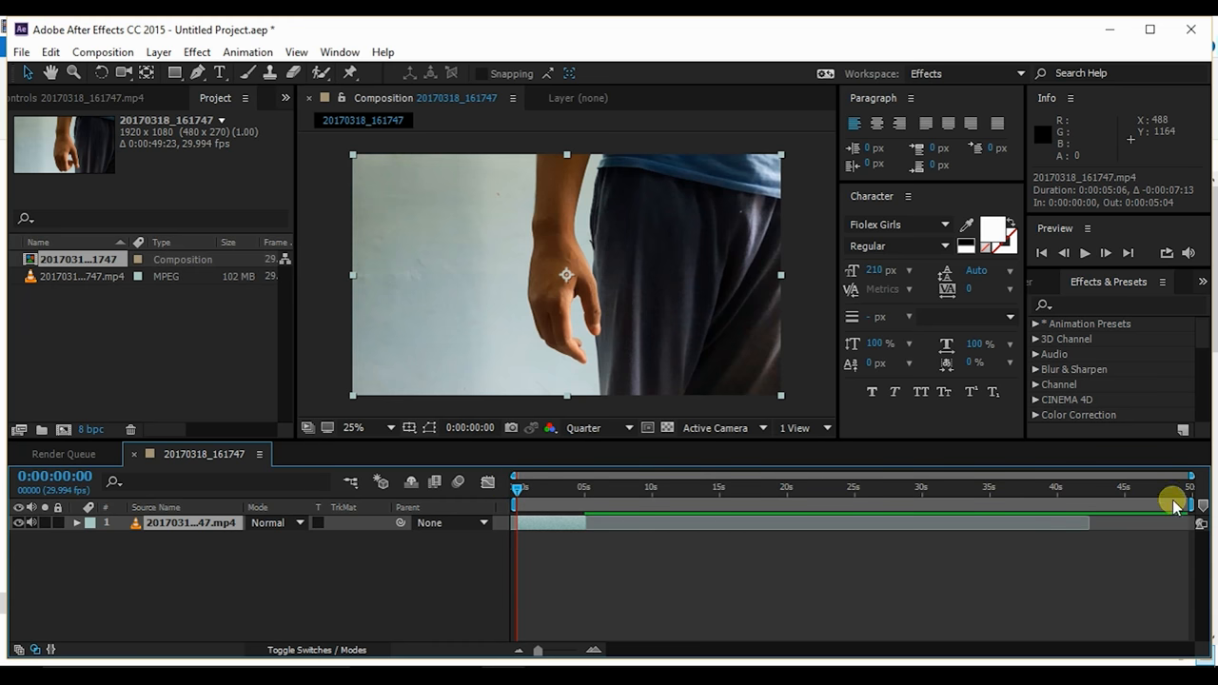
# End the work area at the clip's end and trim the composition to that ~5-second work area.
pyautogui.moveTo(1171, 502); pyautogui.dragTo(1037, 502)
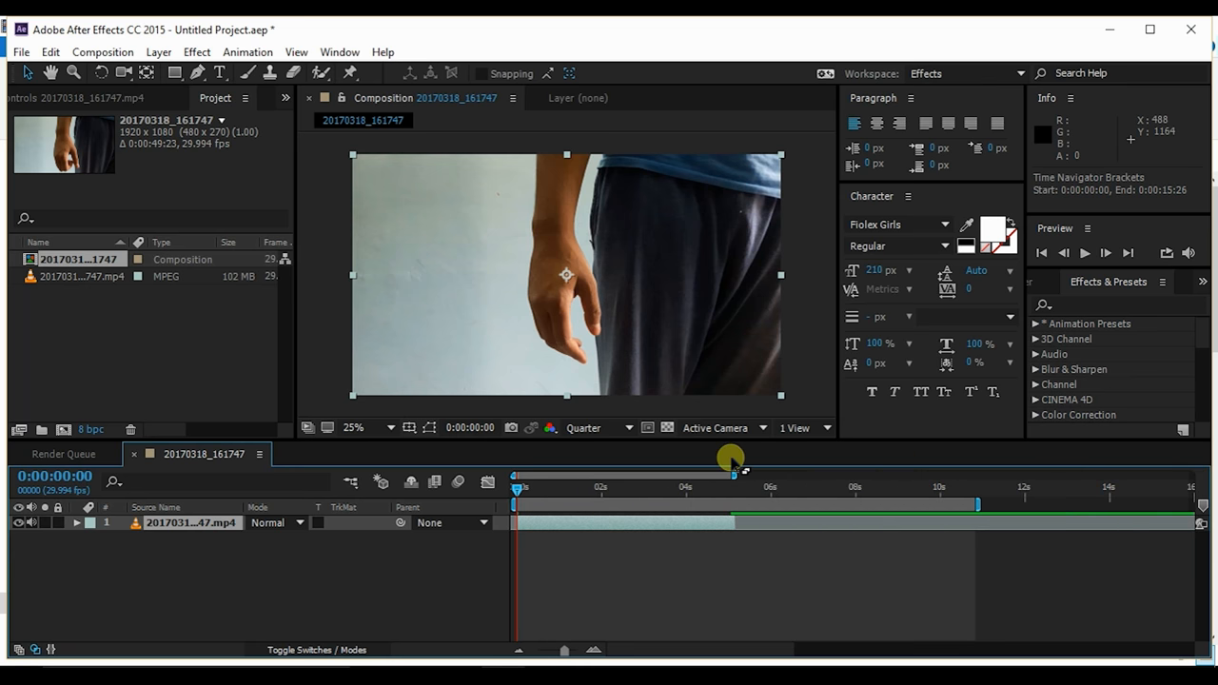
pyautogui.moveTo(732, 472); pyautogui.dragTo(666, 480)
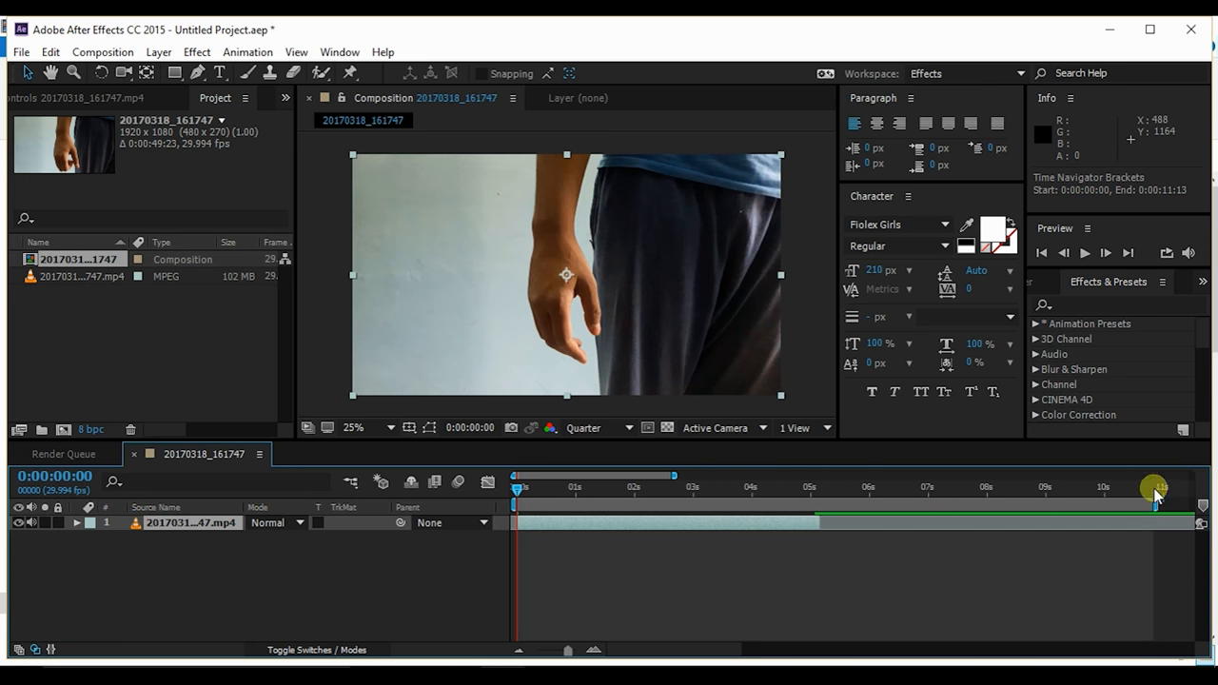
pyautogui.moveTo(1153, 488); pyautogui.dragTo(822, 487)
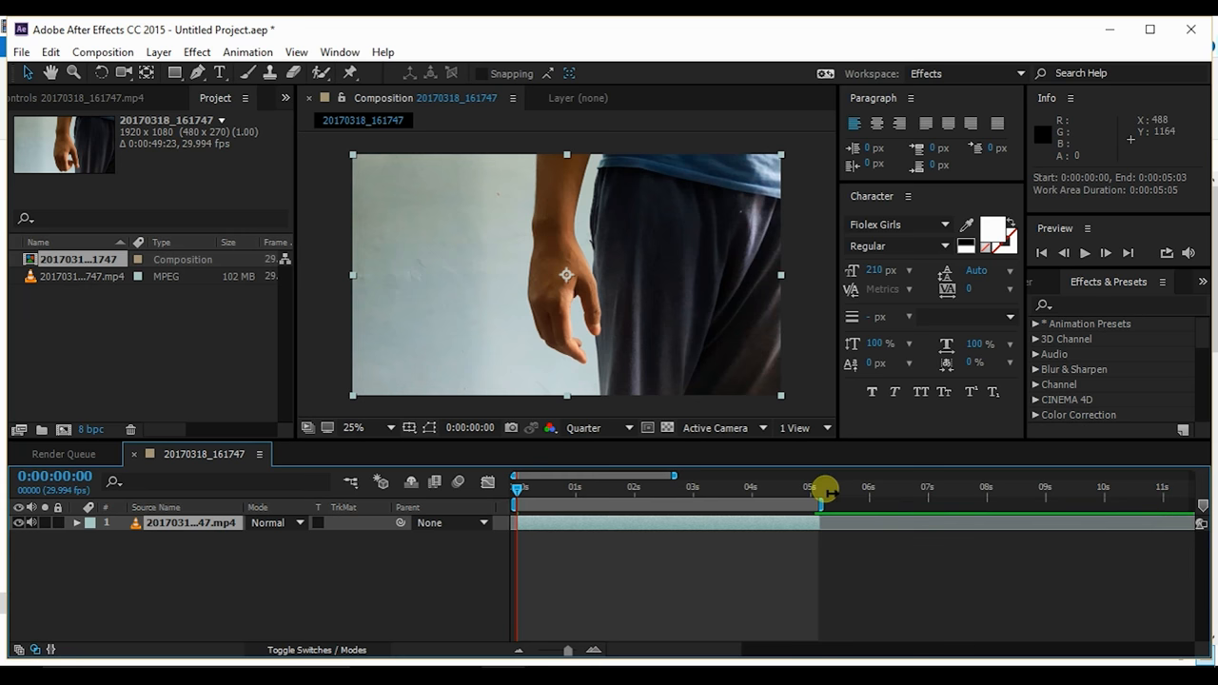
pyautogui.moveTo(822, 487); pyautogui.dragTo(684, 480)
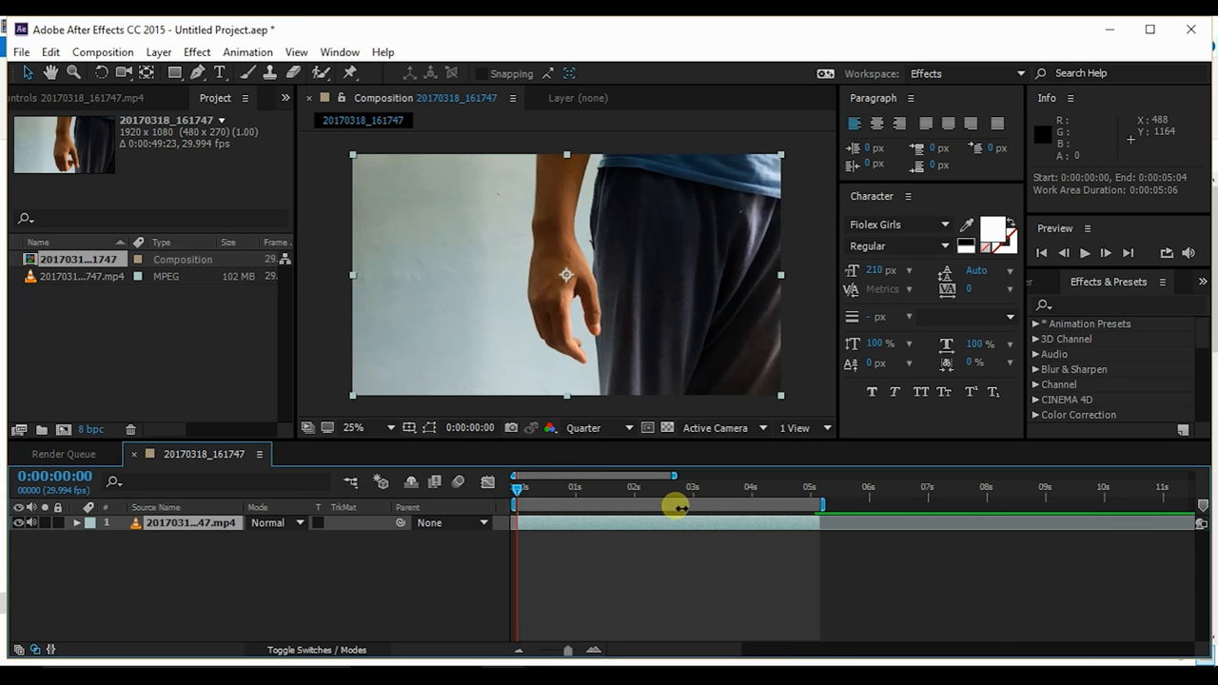
pyautogui.rightClick(675, 507)
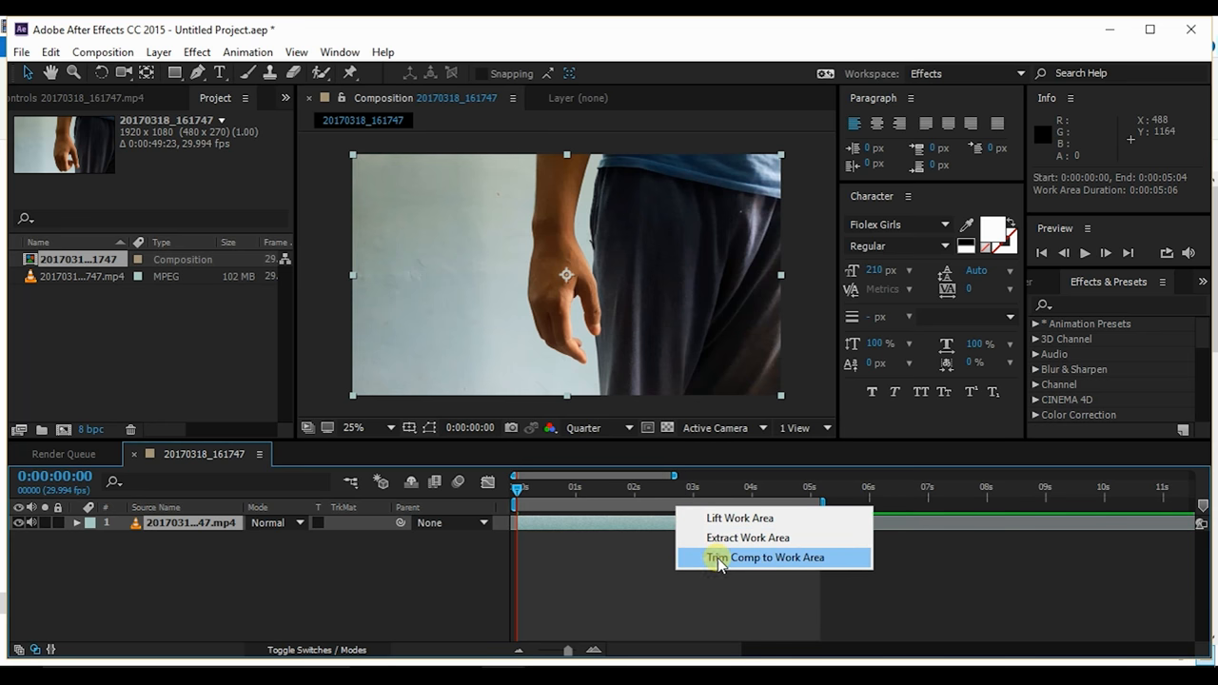
pyautogui.click(765, 556)
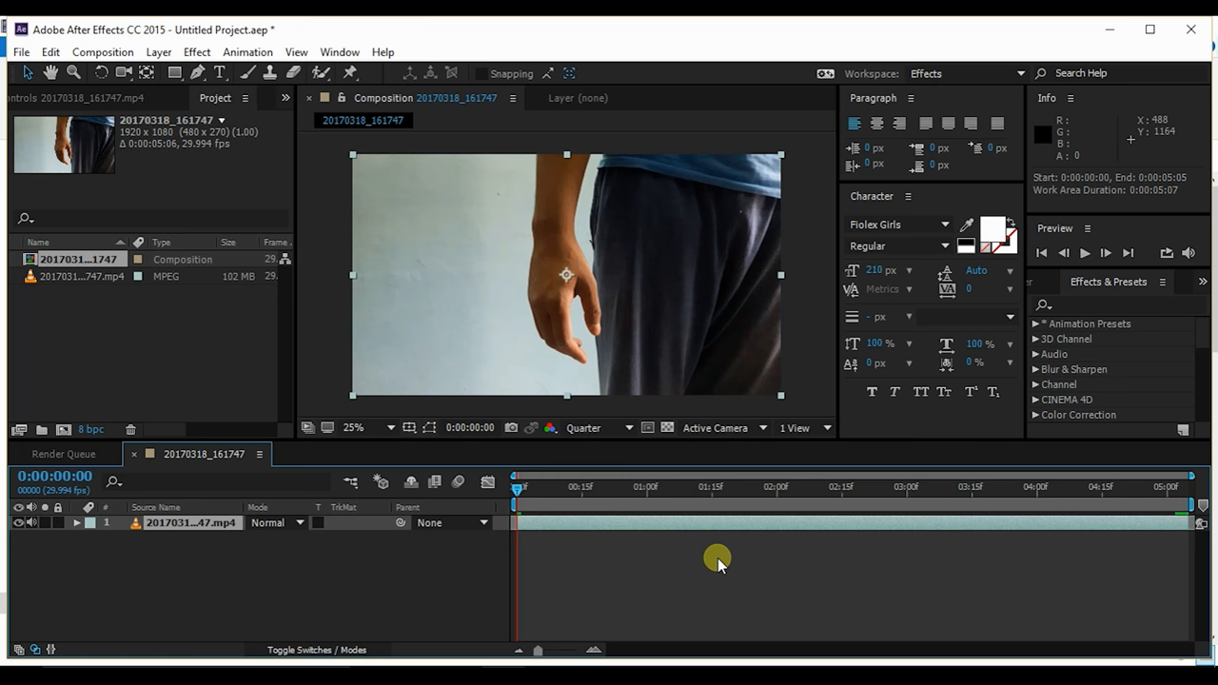
pyautogui.moveTo(1157, 485)
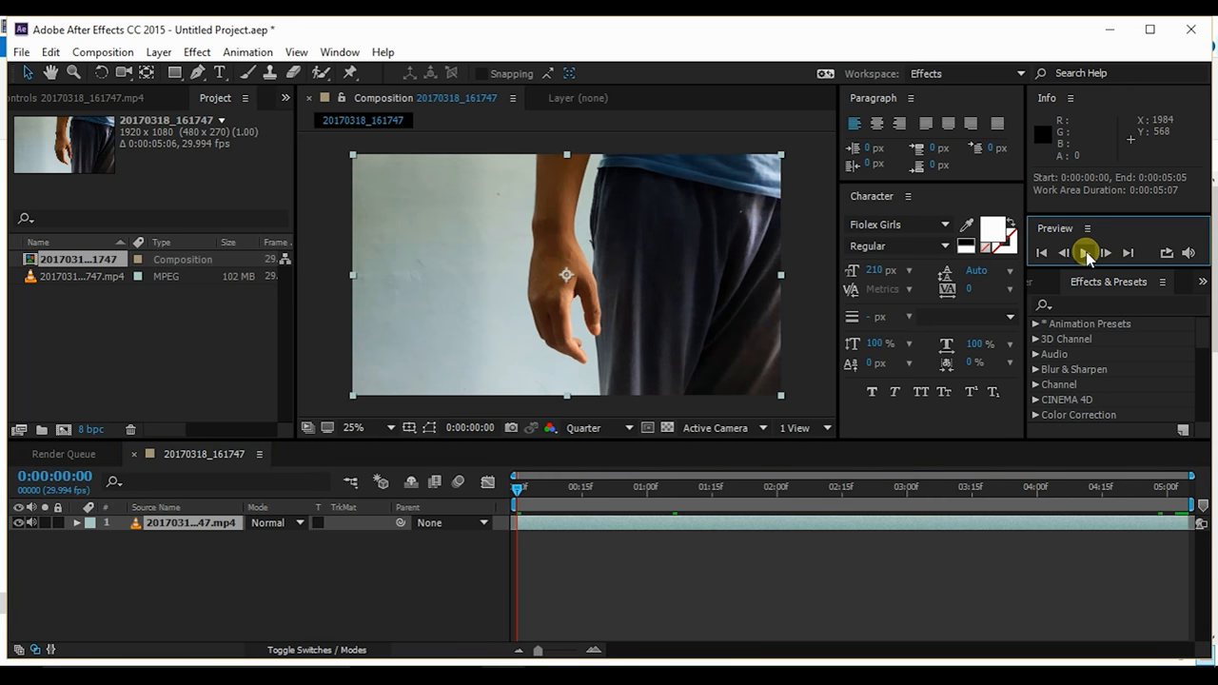
# Preview the clip and scale the footage layer up to about 110% so it fills the frame.
pyautogui.click(1085, 251)
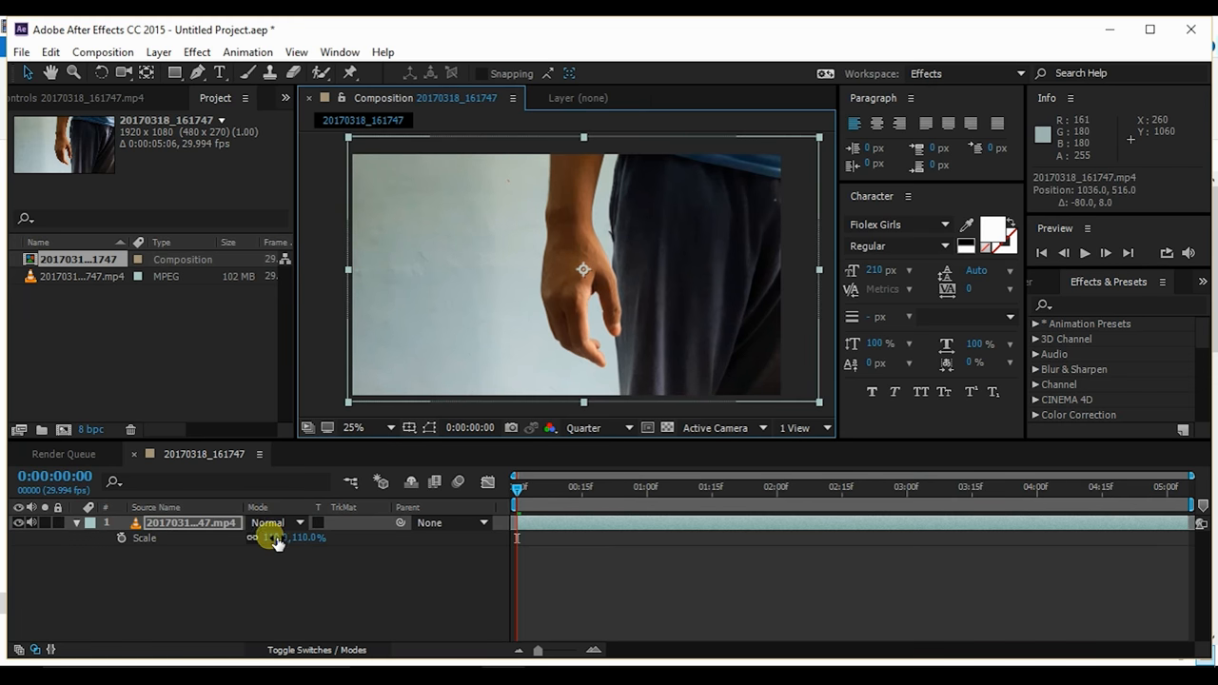
pyautogui.moveTo(275, 537); pyautogui.dragTo(285, 533)
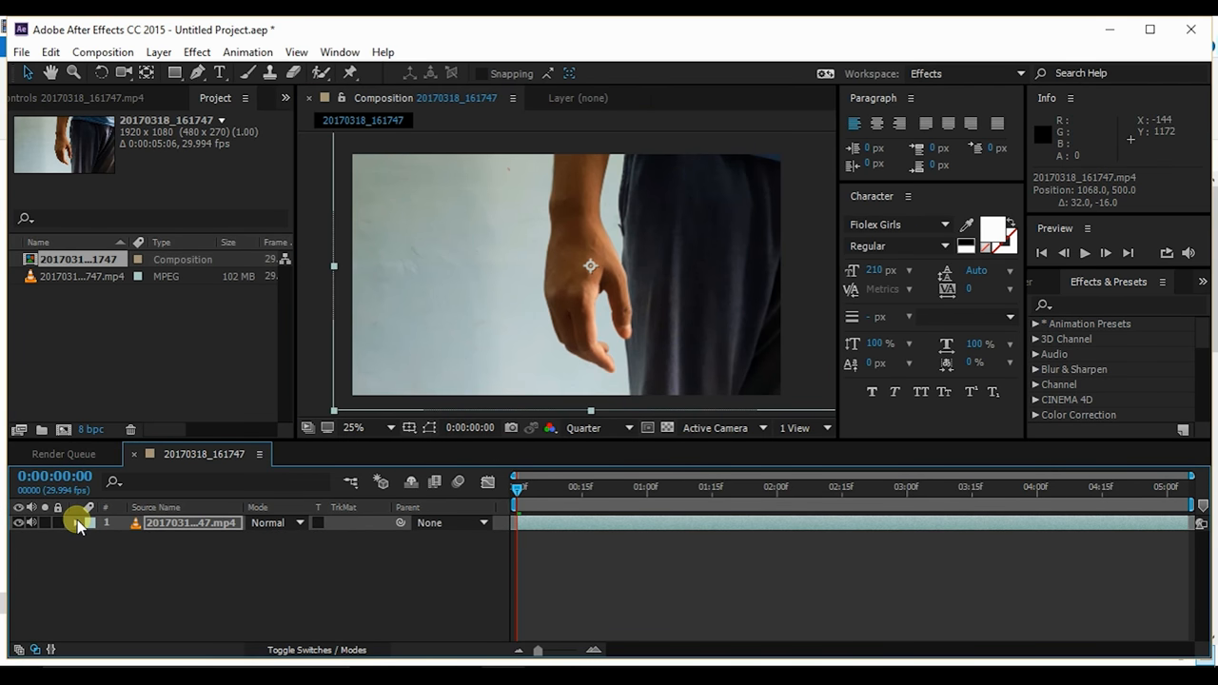
# Add a new black composition-sized solid layer named 'track' above the hand clip.
pyautogui.click(158, 52)
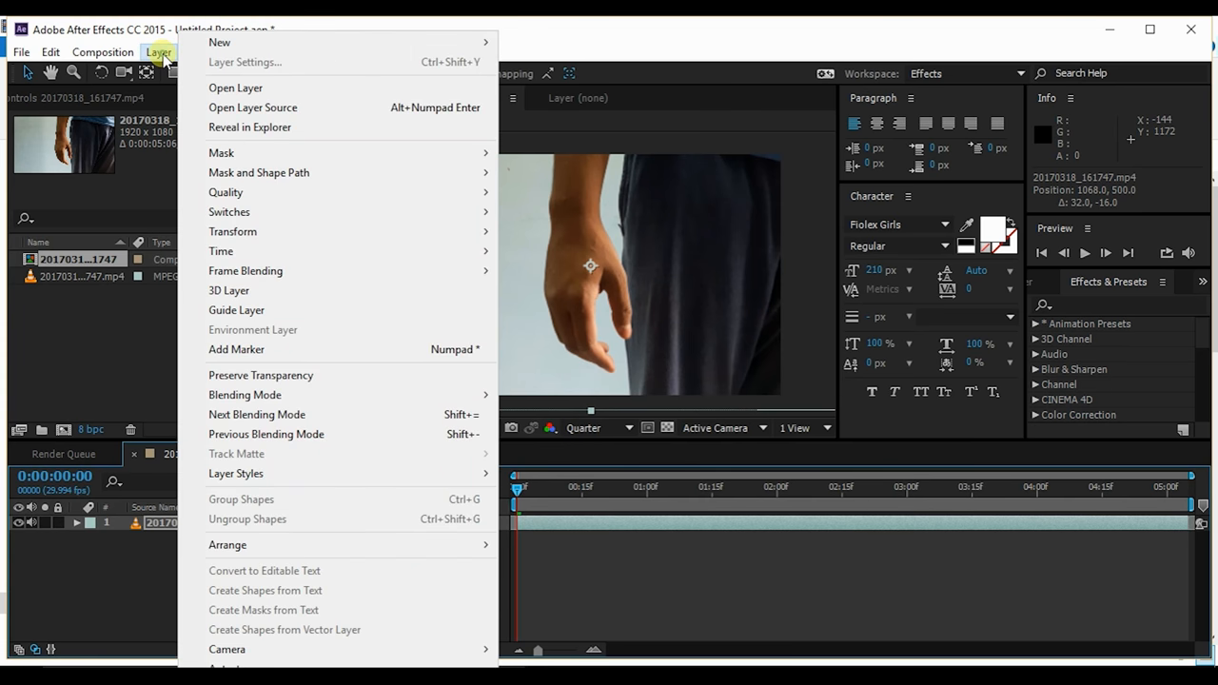
pyautogui.moveTo(221, 42)
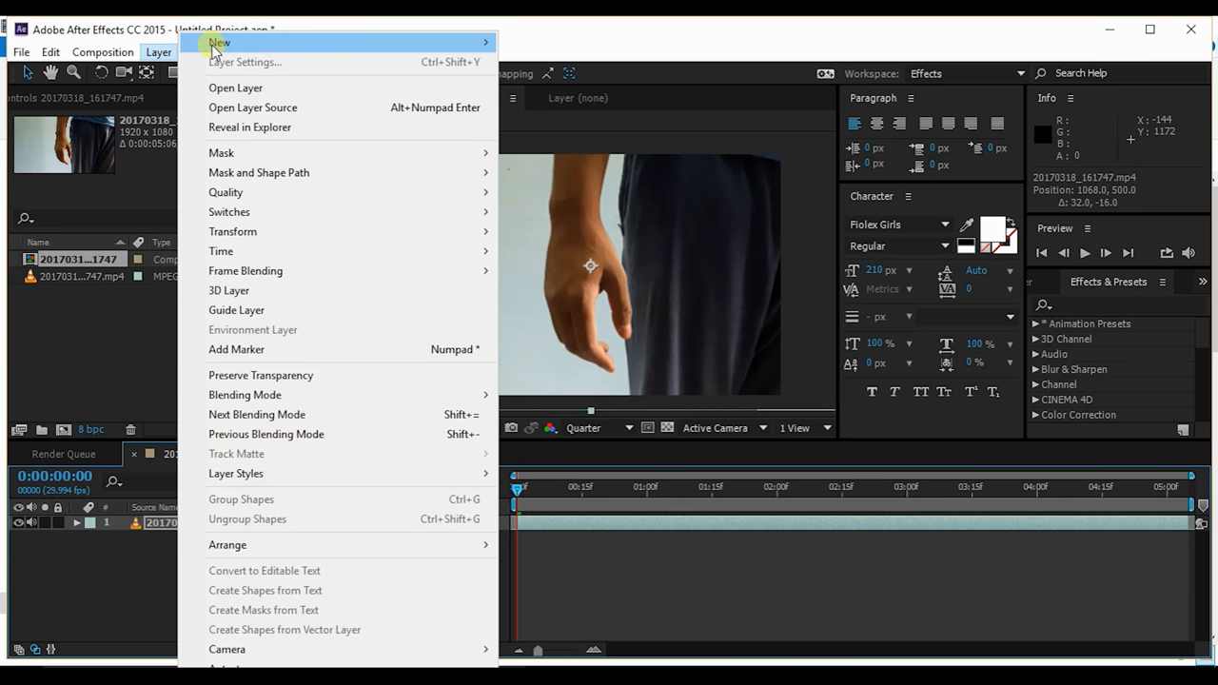
pyautogui.moveTo(219, 42)
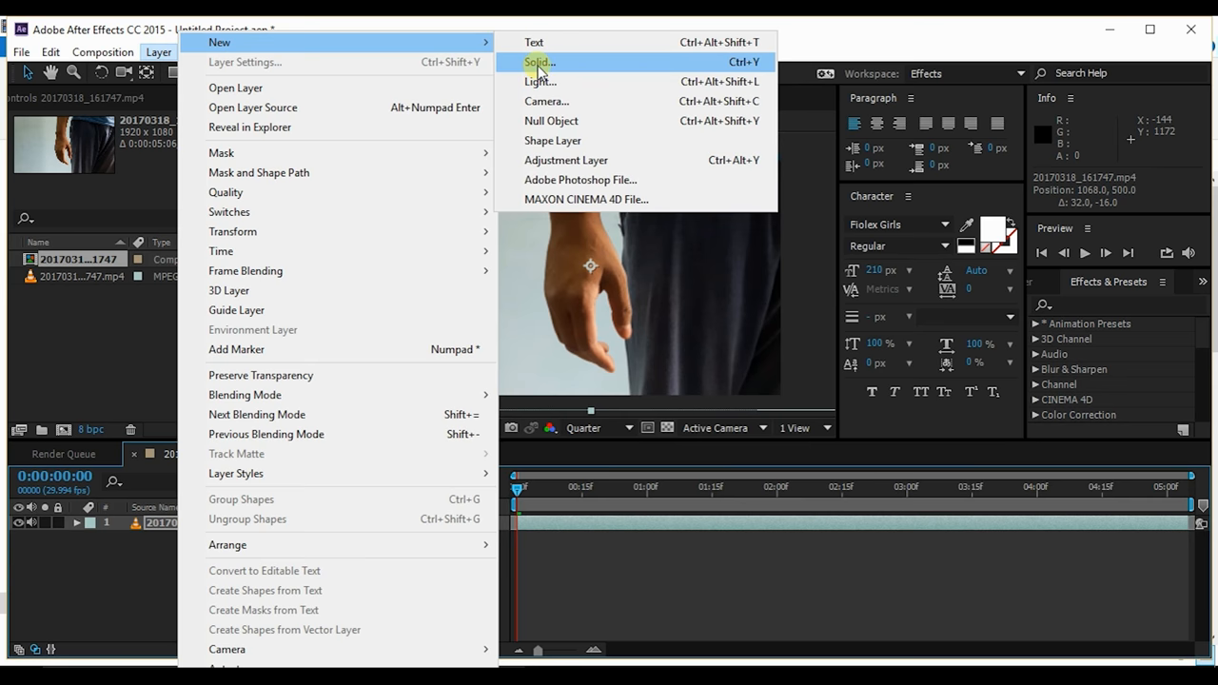
pyautogui.click(537, 61)
pyautogui.write('t')
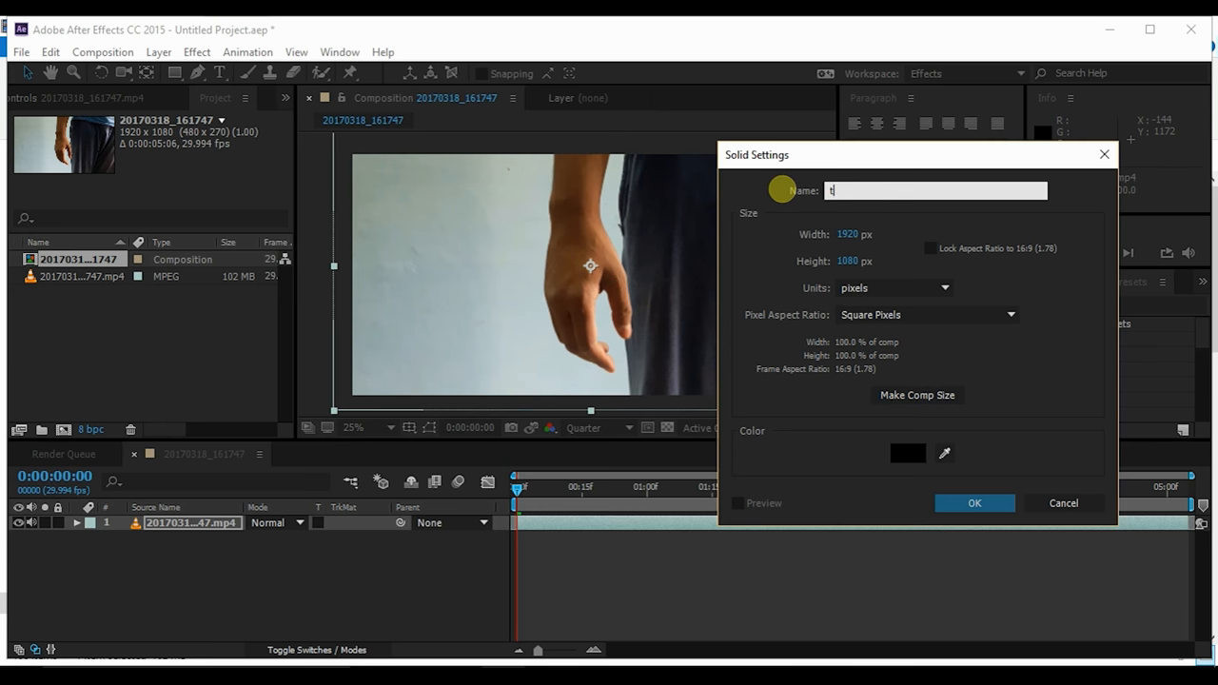
pyautogui.write('rack')
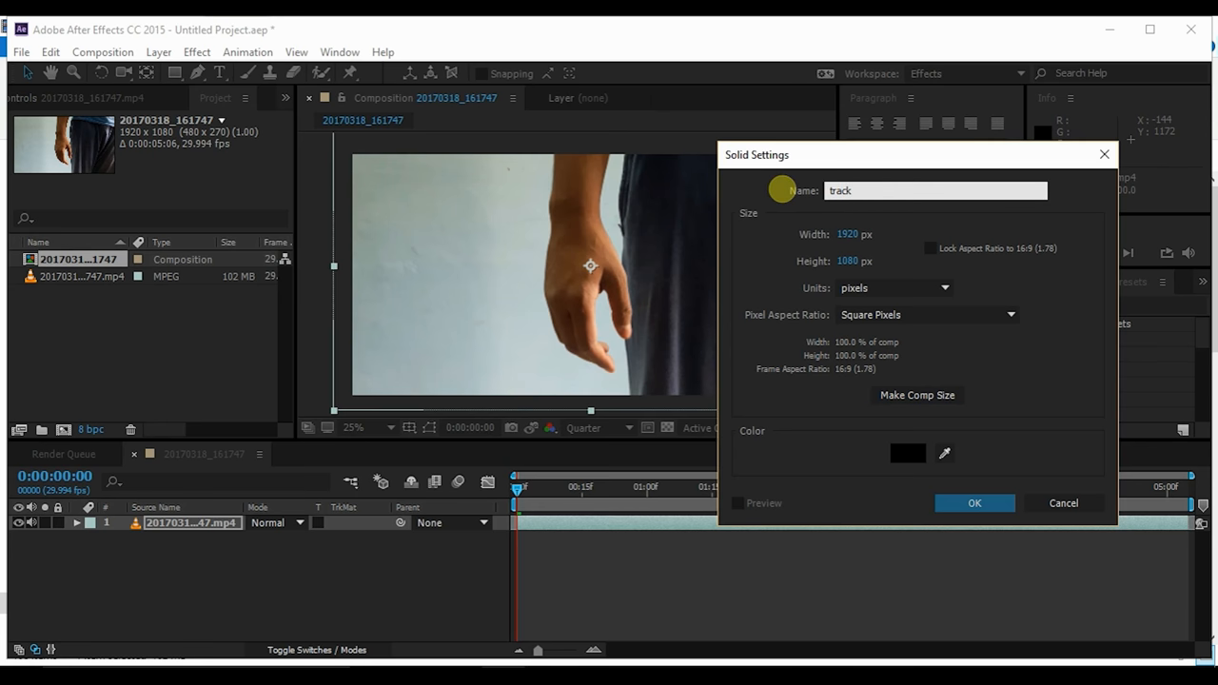
pyautogui.click(974, 502)
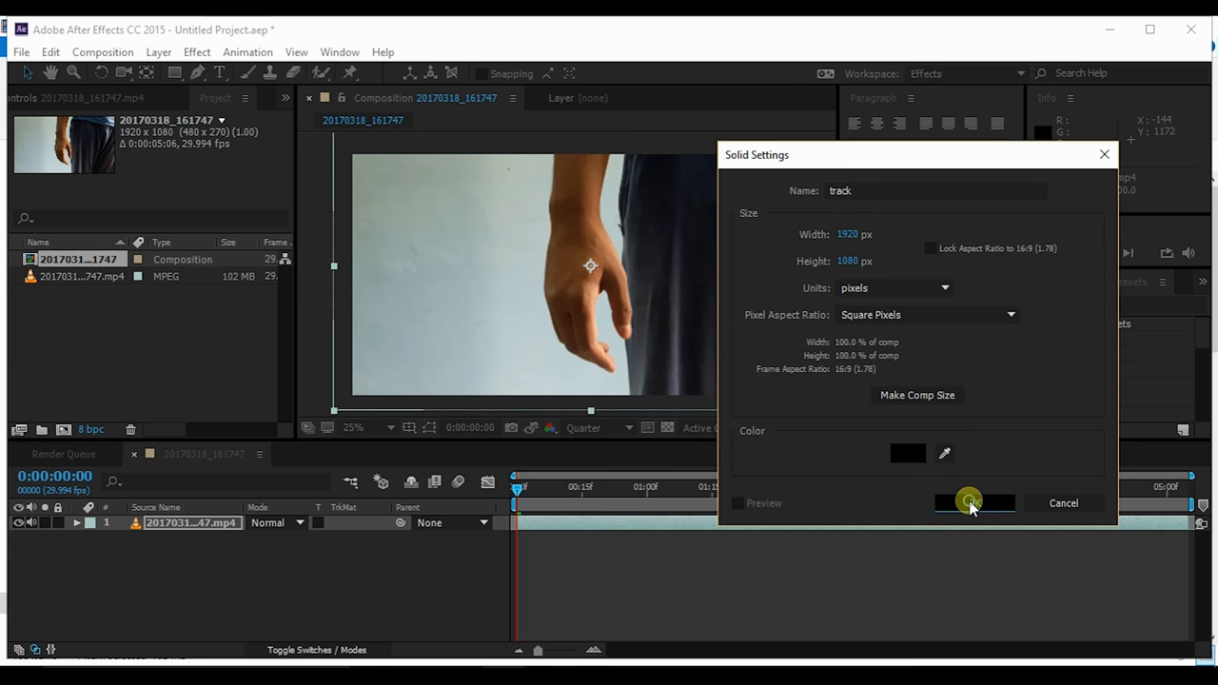
pyautogui.click(974, 502)
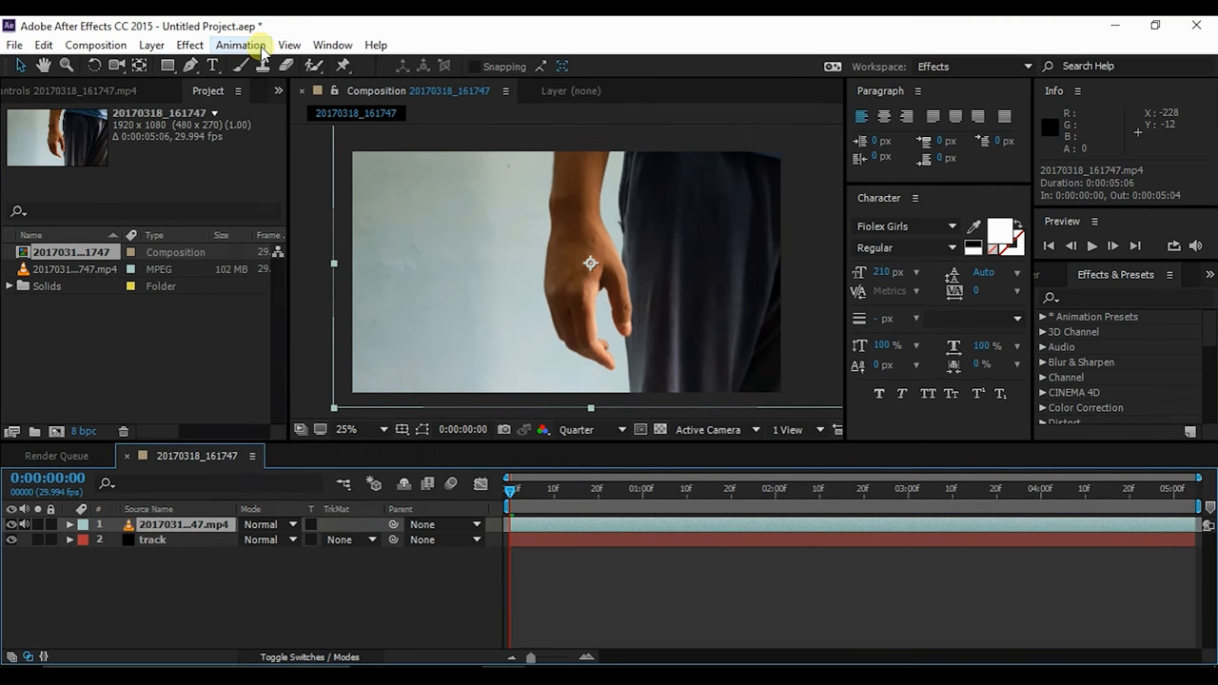
# Create a new mocha AE project named 'track' from the fist clip over frames 0–1491.
pyautogui.click(240, 46)
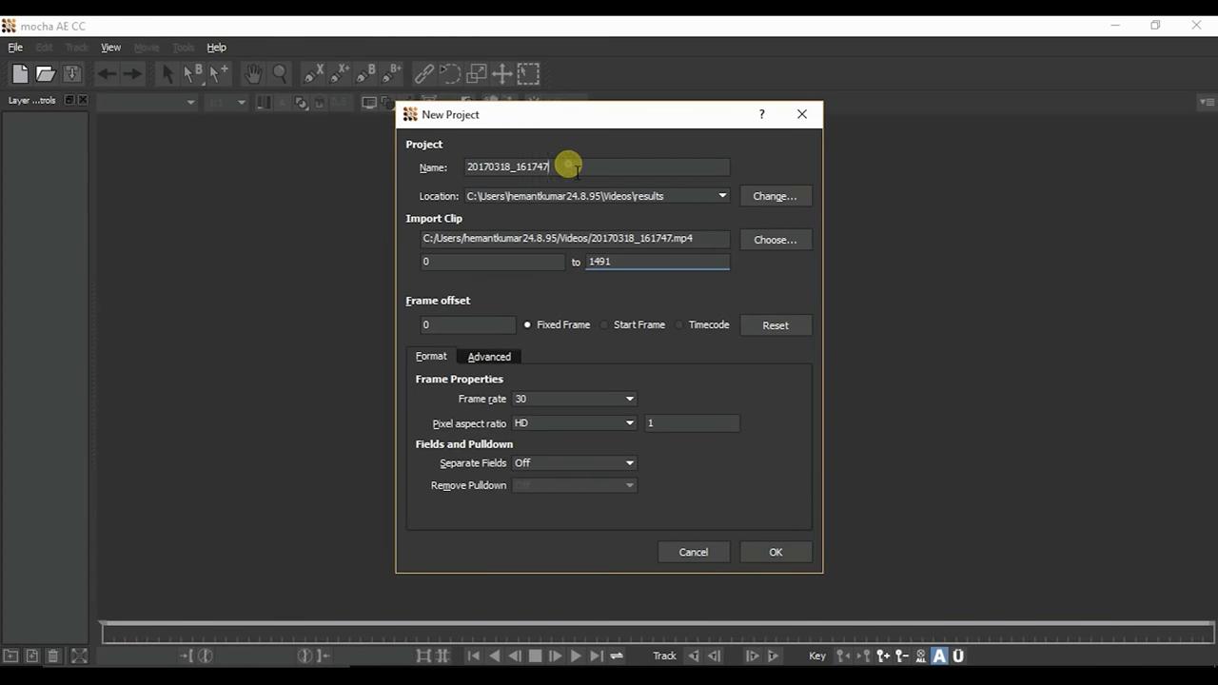
pyautogui.write('trac')
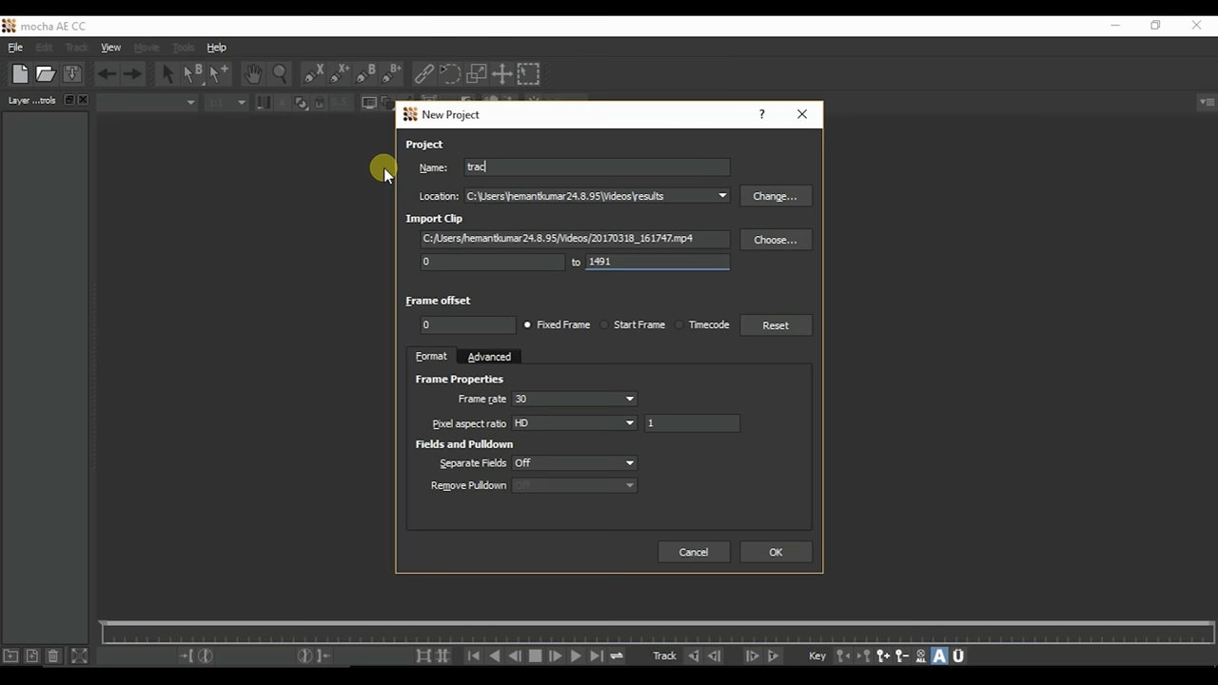
pyautogui.write('k')
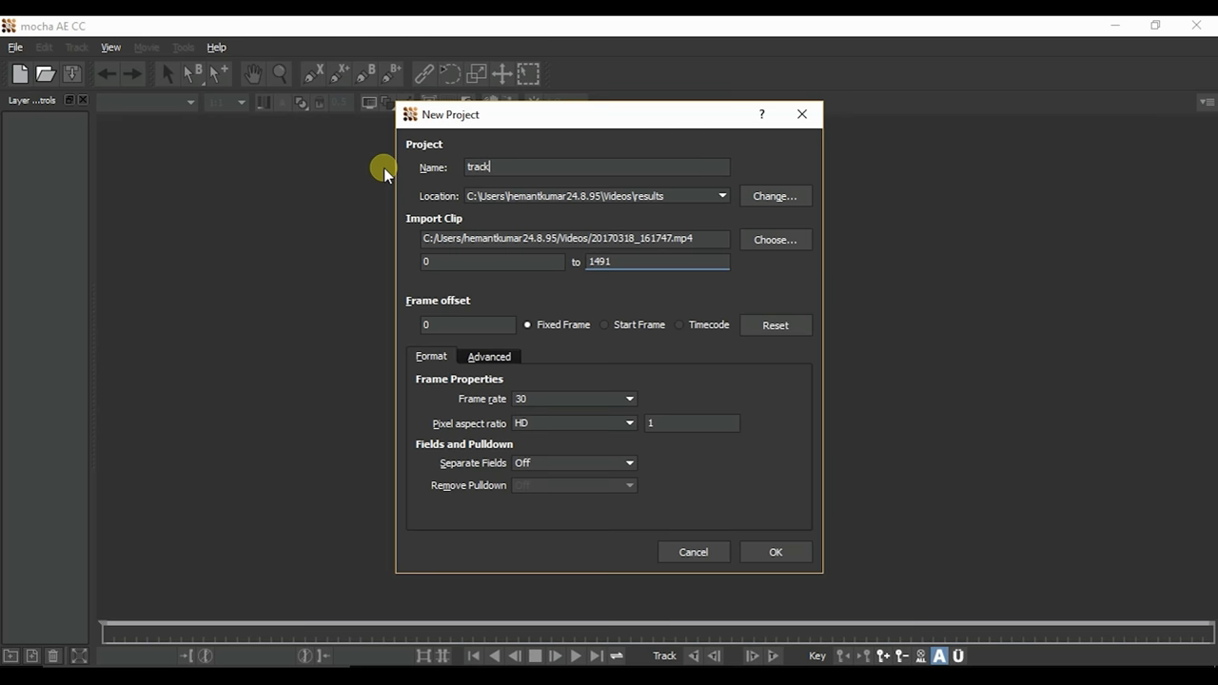
pyautogui.click(775, 552)
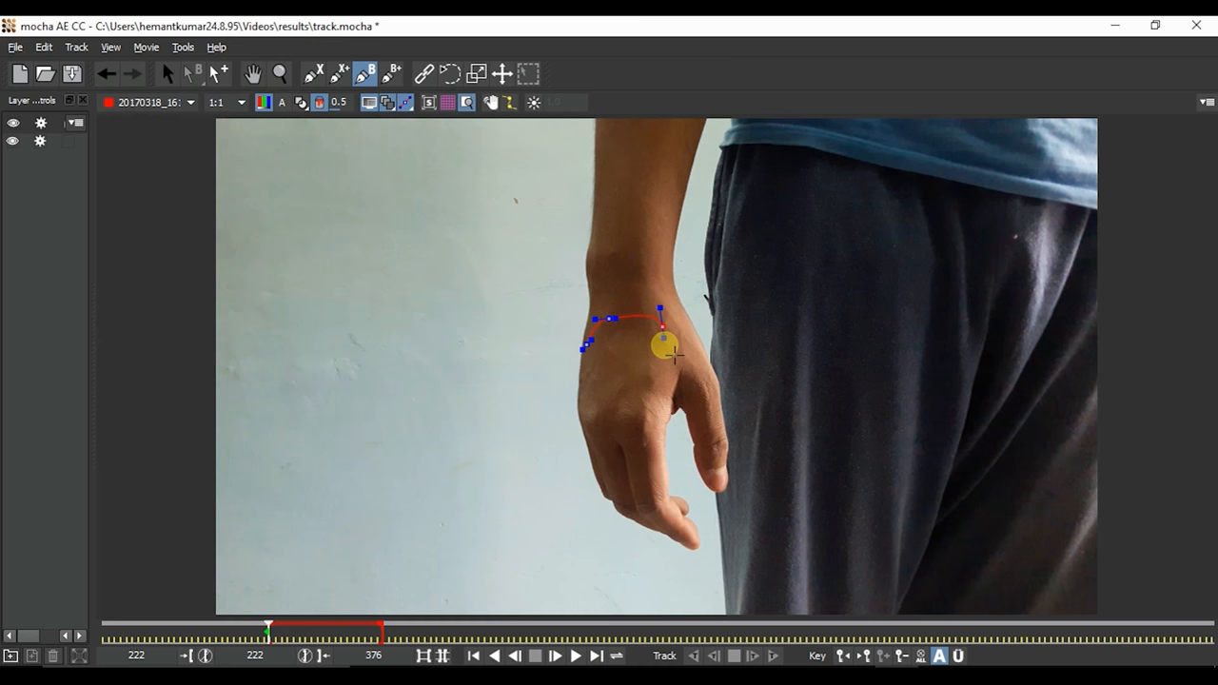
# Draw a closed X-spline shape from the wrist around the back of the hand.
pyautogui.moveTo(662, 345); pyautogui.dragTo(657, 392)
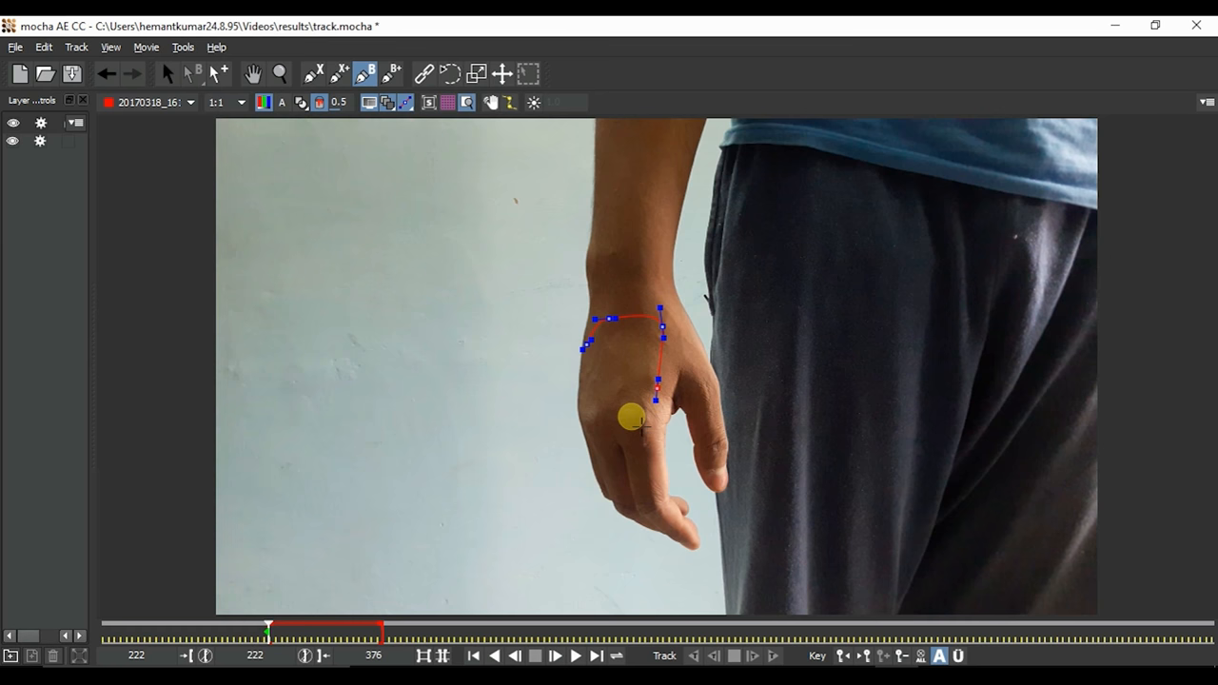
pyautogui.moveTo(632, 415); pyautogui.dragTo(590, 418)
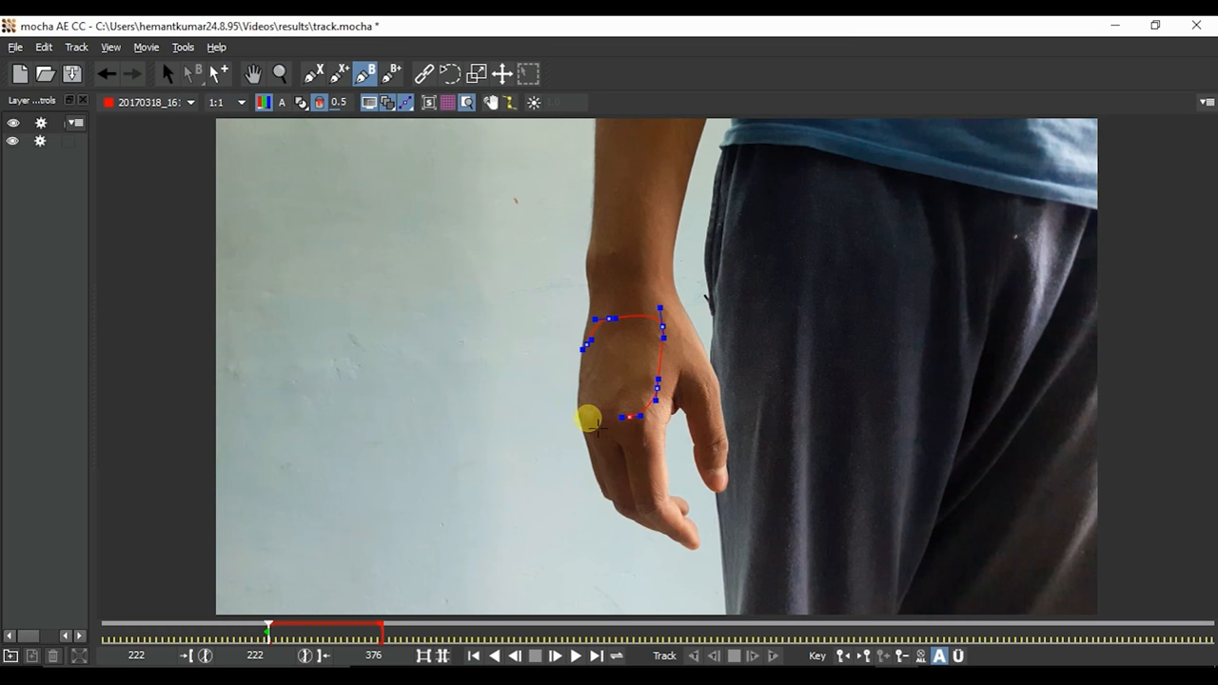
pyautogui.moveTo(590, 418); pyautogui.dragTo(590, 347)
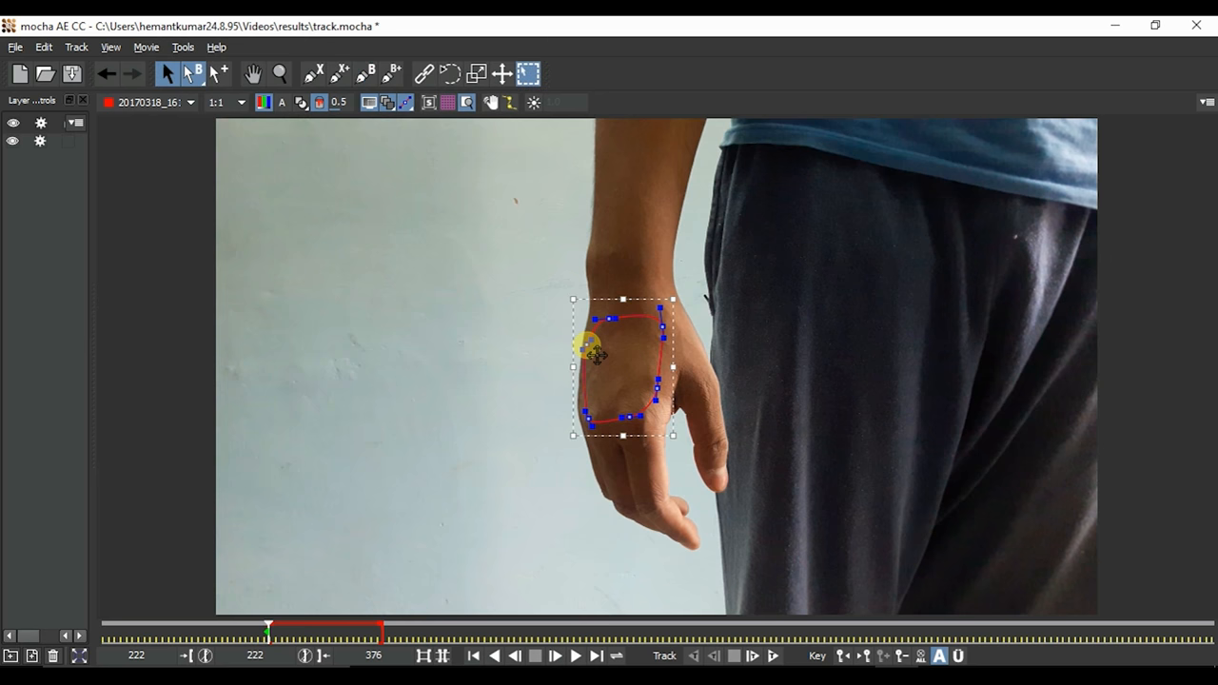
pyautogui.moveTo(723, 394)
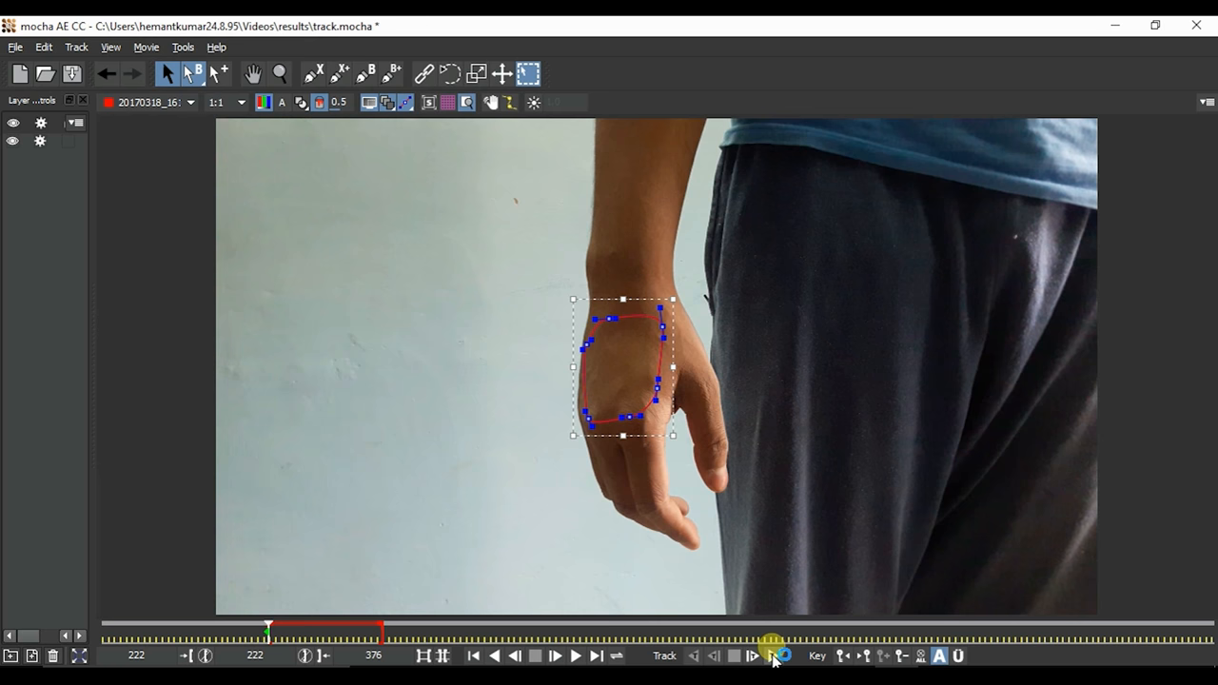
# Track the hand shape forward through the whole clip to the clenched fist.
pyautogui.click(772, 639)
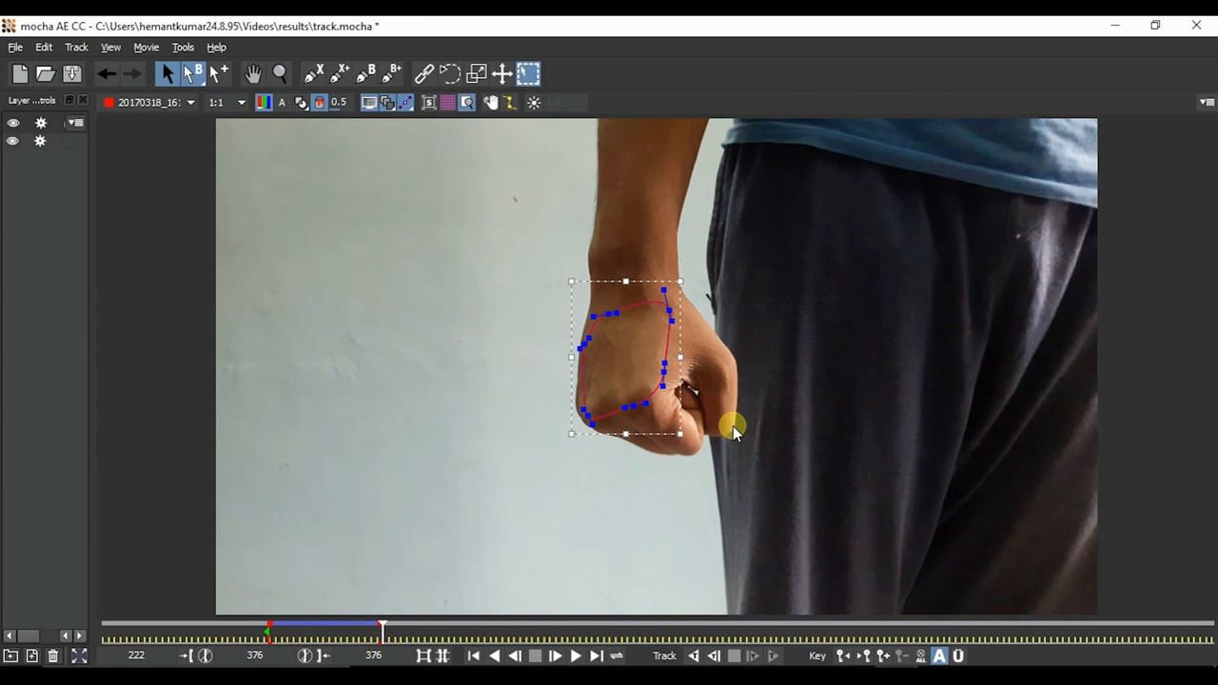
pyautogui.moveTo(197, 593)
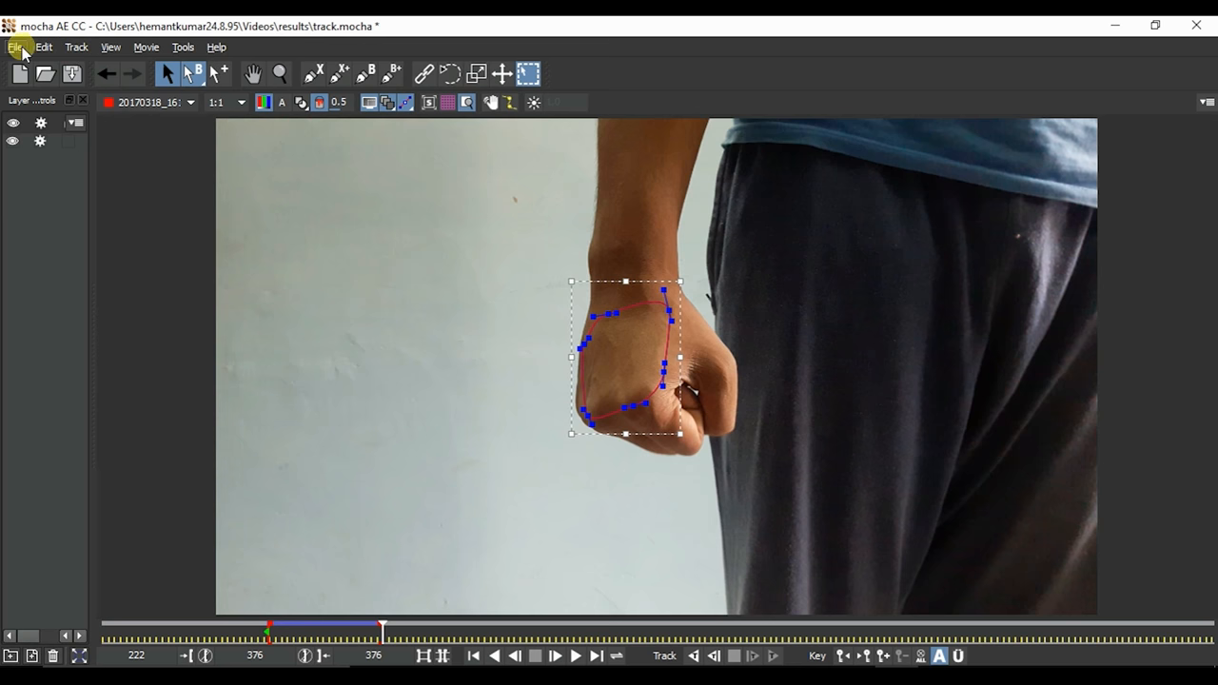
pyautogui.click(15, 46)
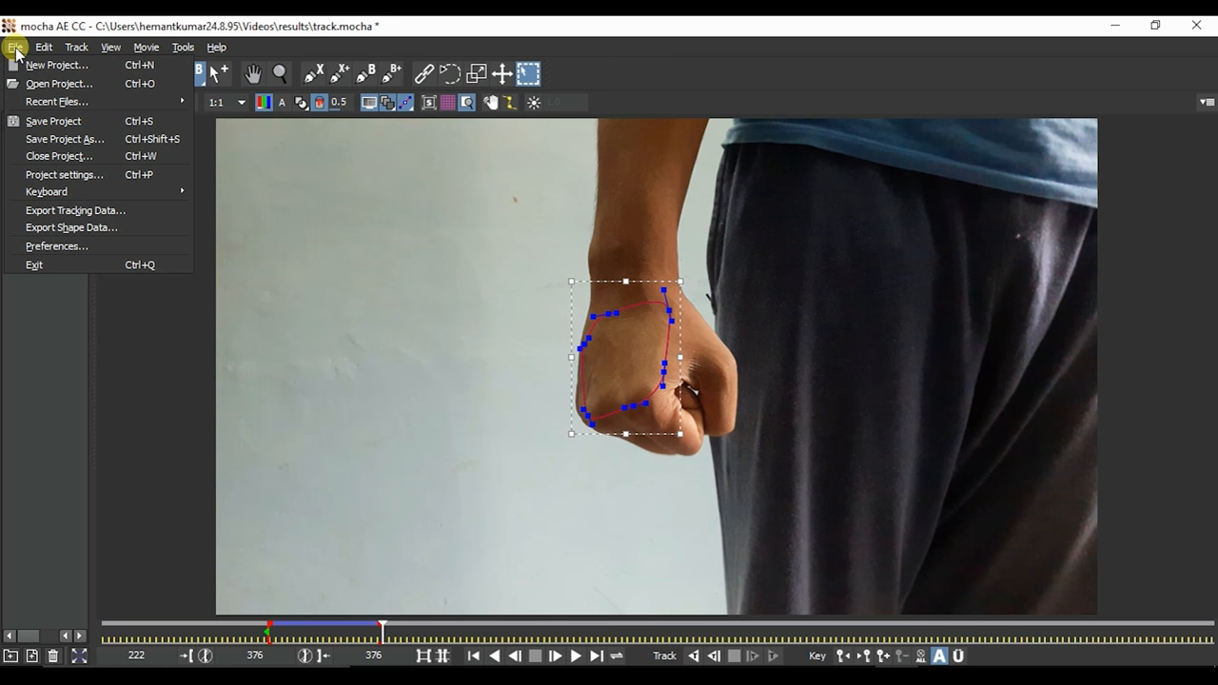
pyautogui.moveTo(87, 209)
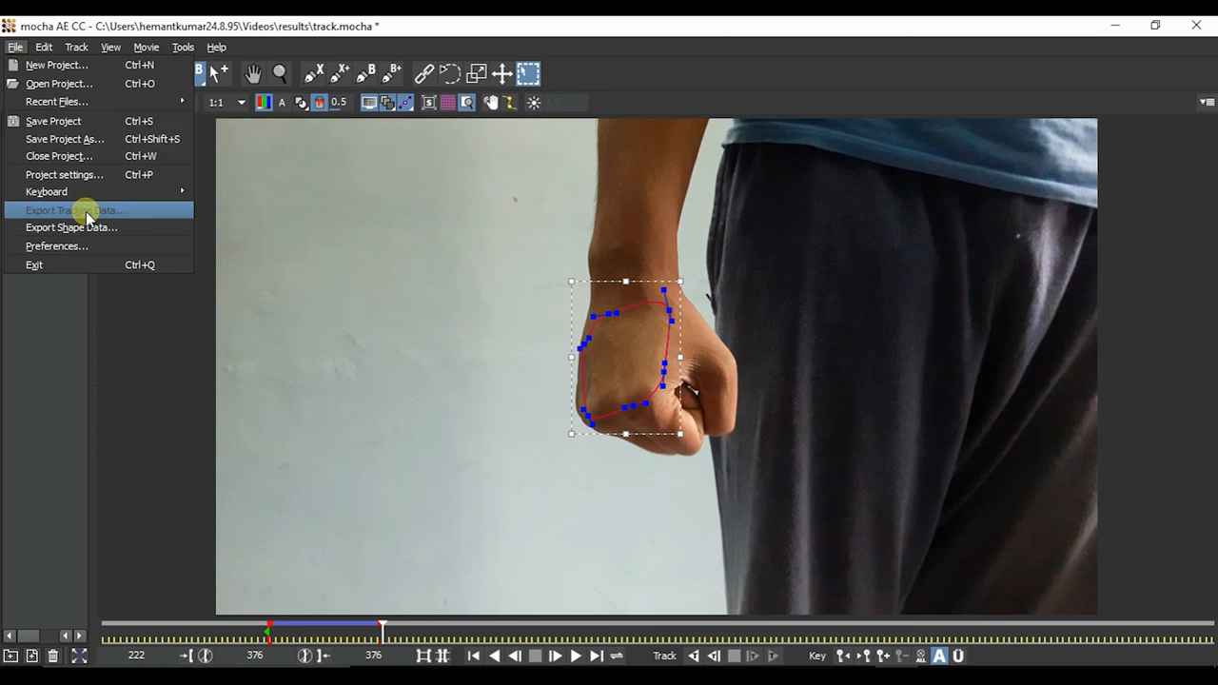
# Export the tracking data as After Effects Corner Pin and copy it to the clipboard.
pyautogui.click(74, 210)
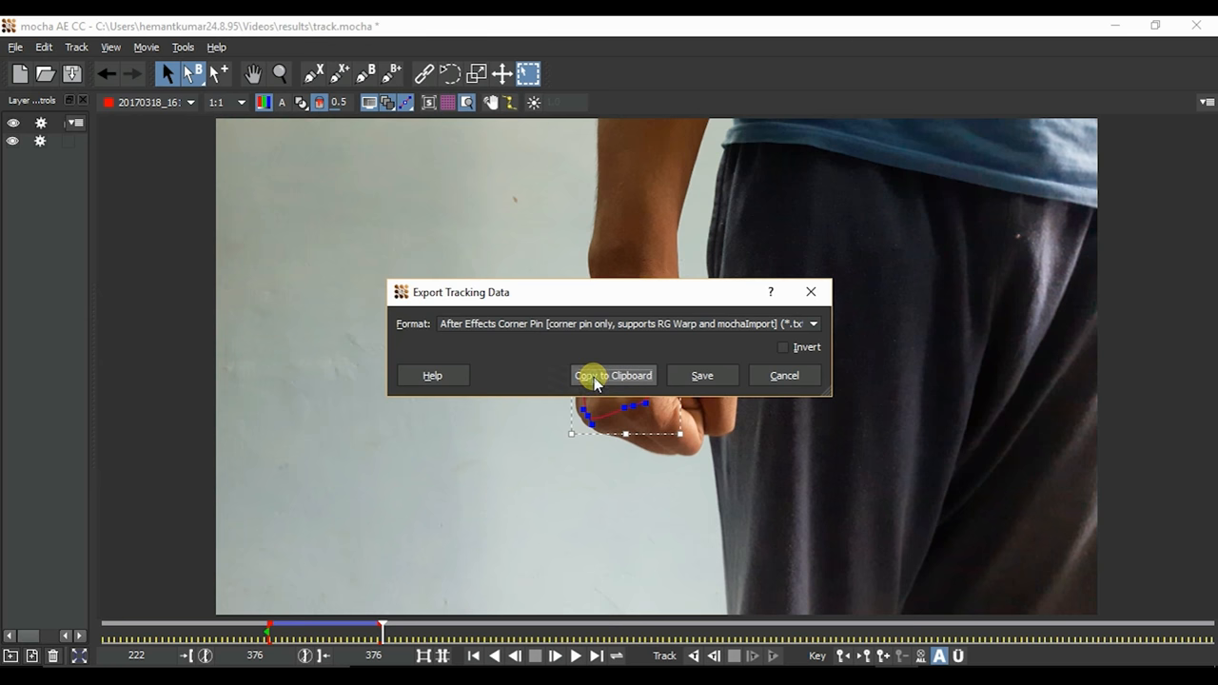
pyautogui.click(612, 375)
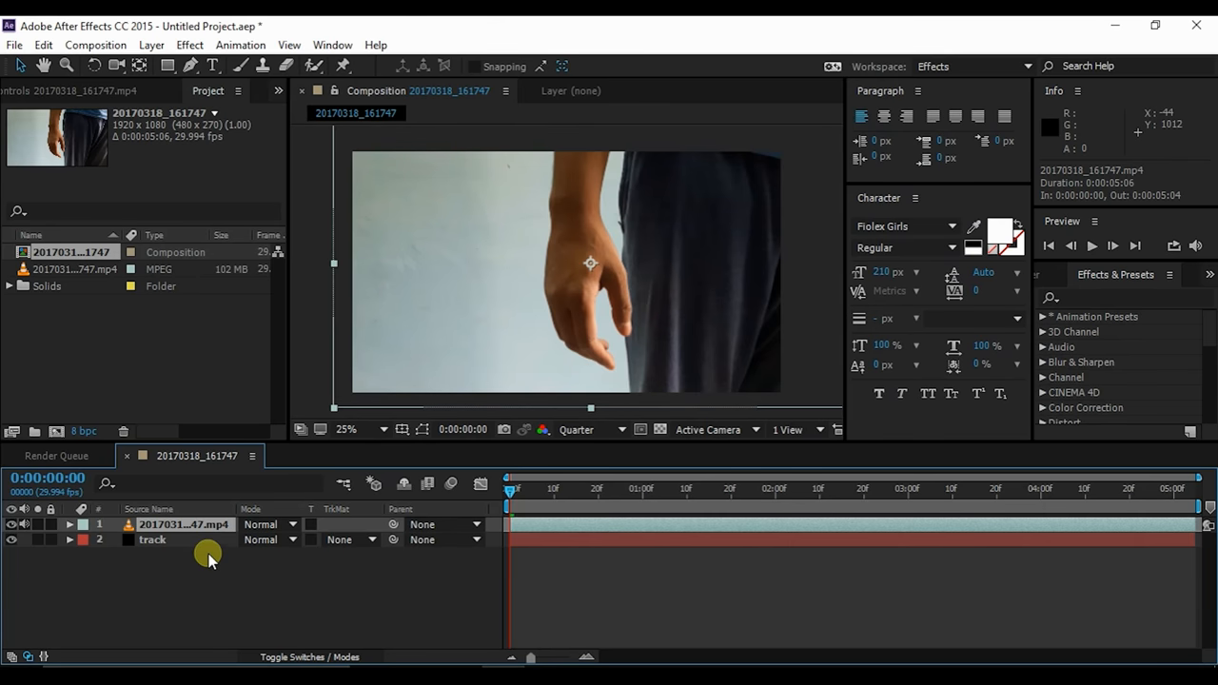
# Paste the copied corner pin tracking keyframes onto the selected track solid layer.
pyautogui.click(152, 541)
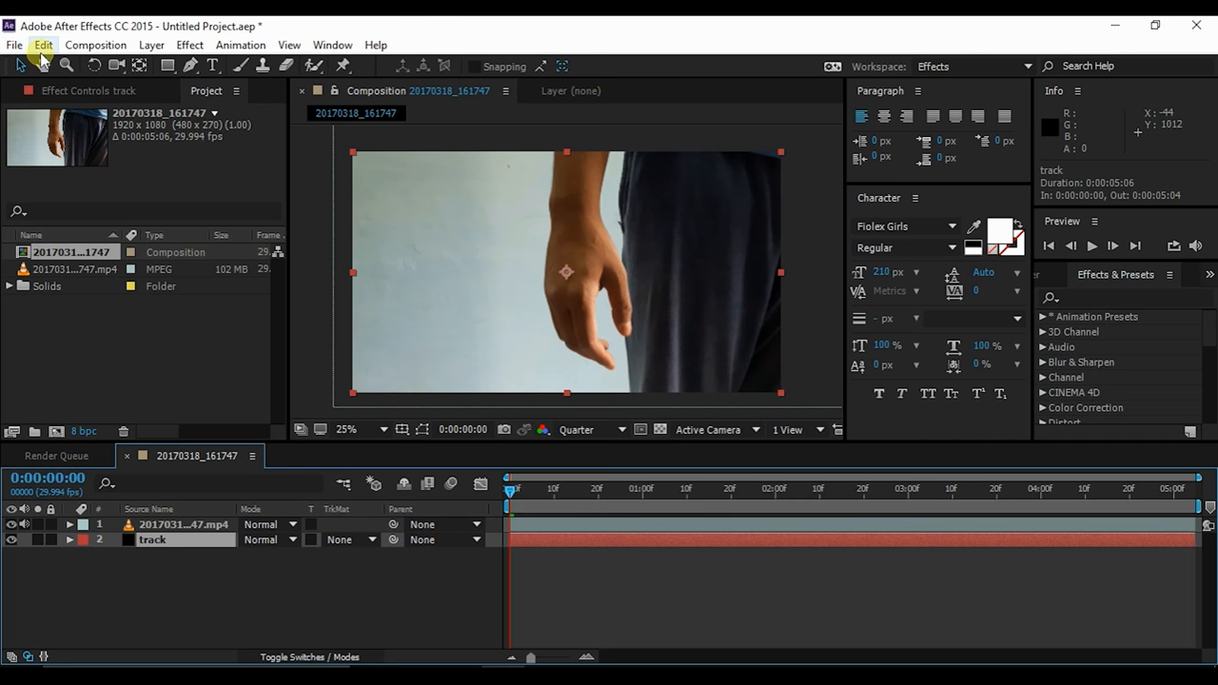
pyautogui.click(42, 46)
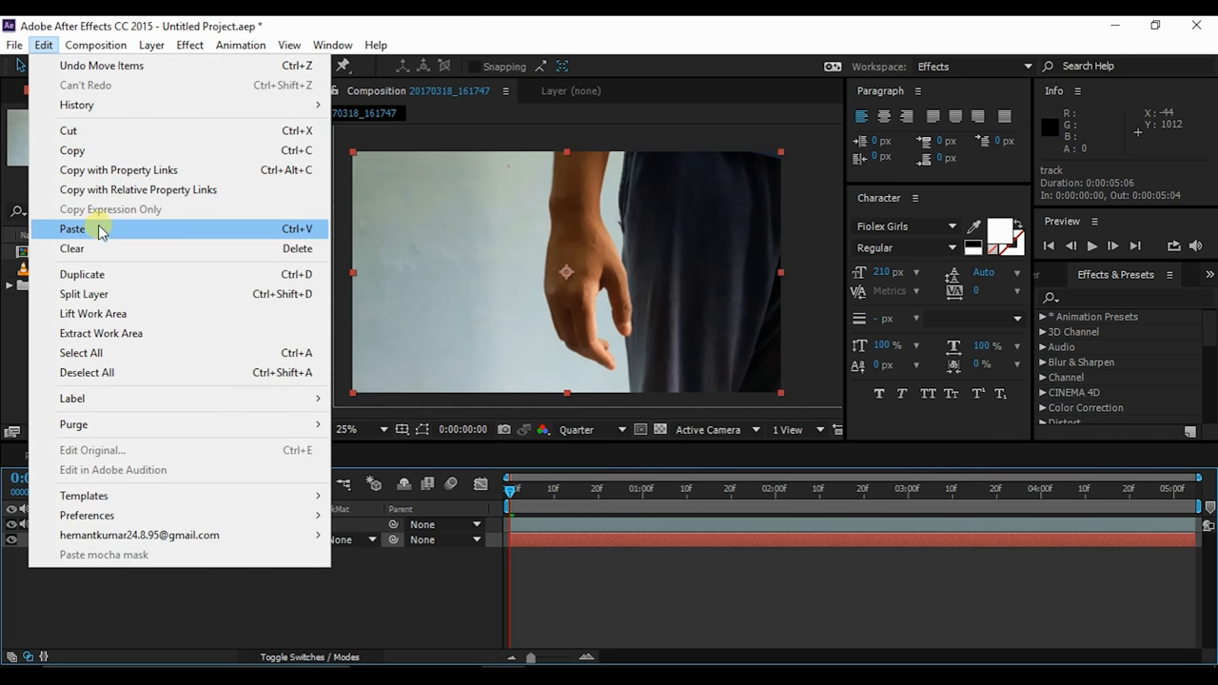
pyautogui.click(73, 228)
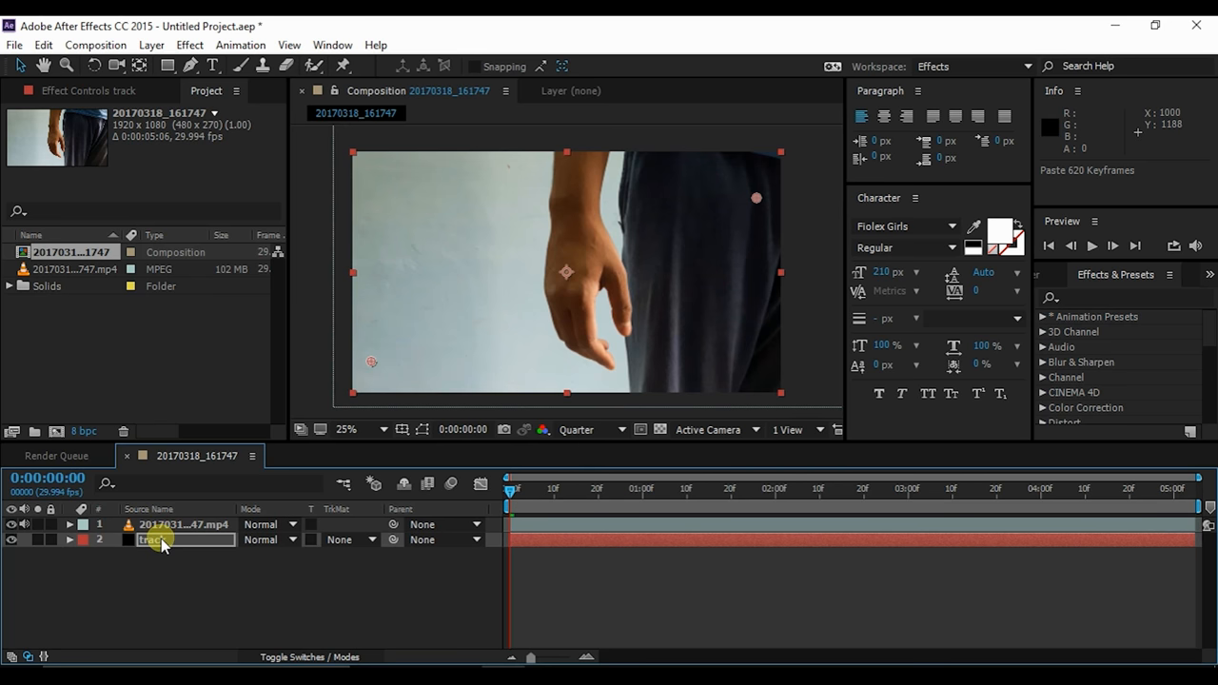
pyautogui.click(91, 91)
pyautogui.write('fast b')
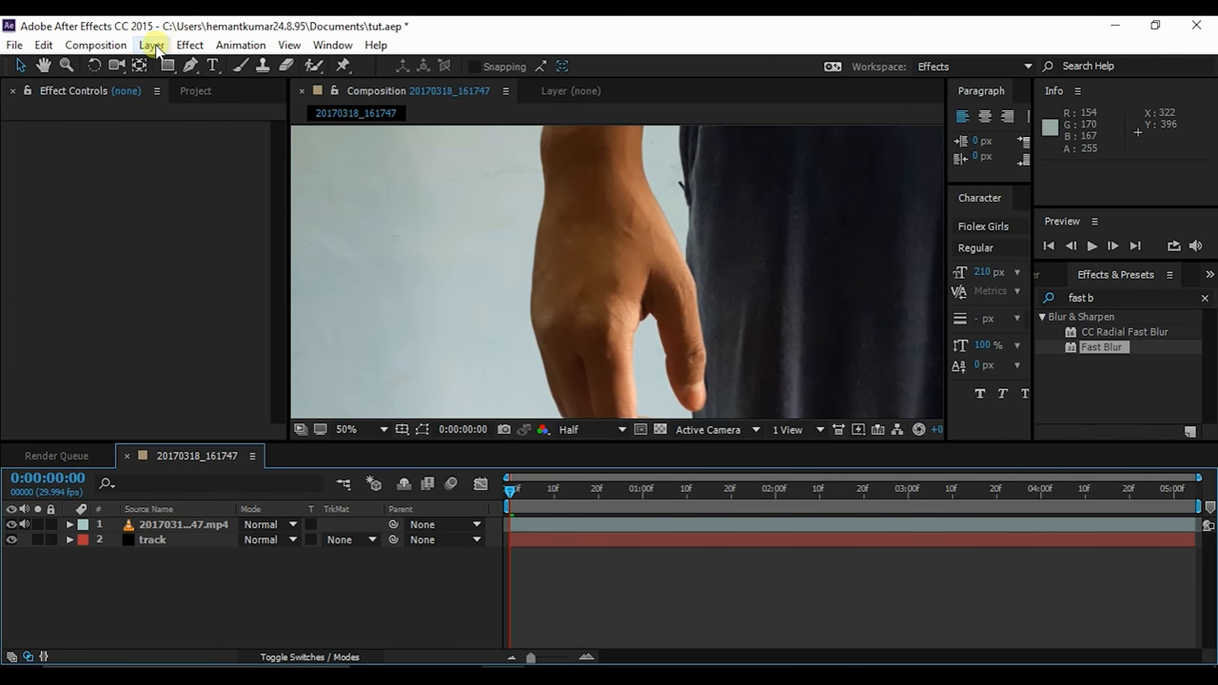
# Create a new black composition-sized solid layer named noise.
pyautogui.click(152, 46)
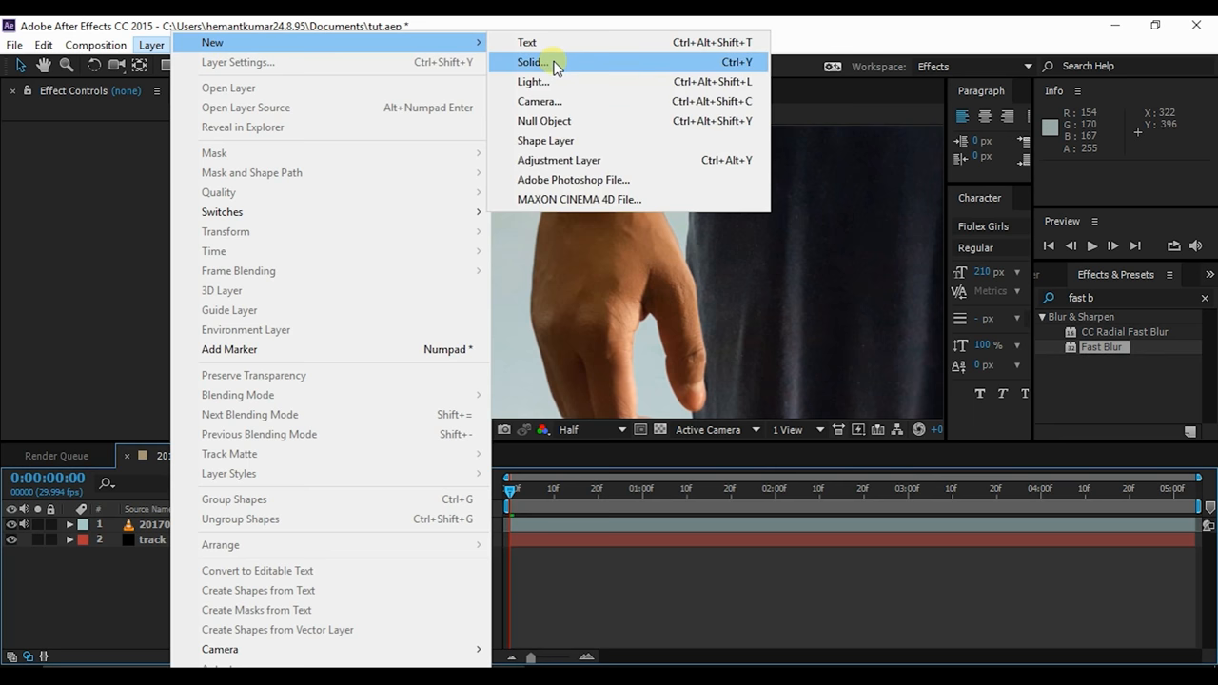
pyautogui.click(531, 61)
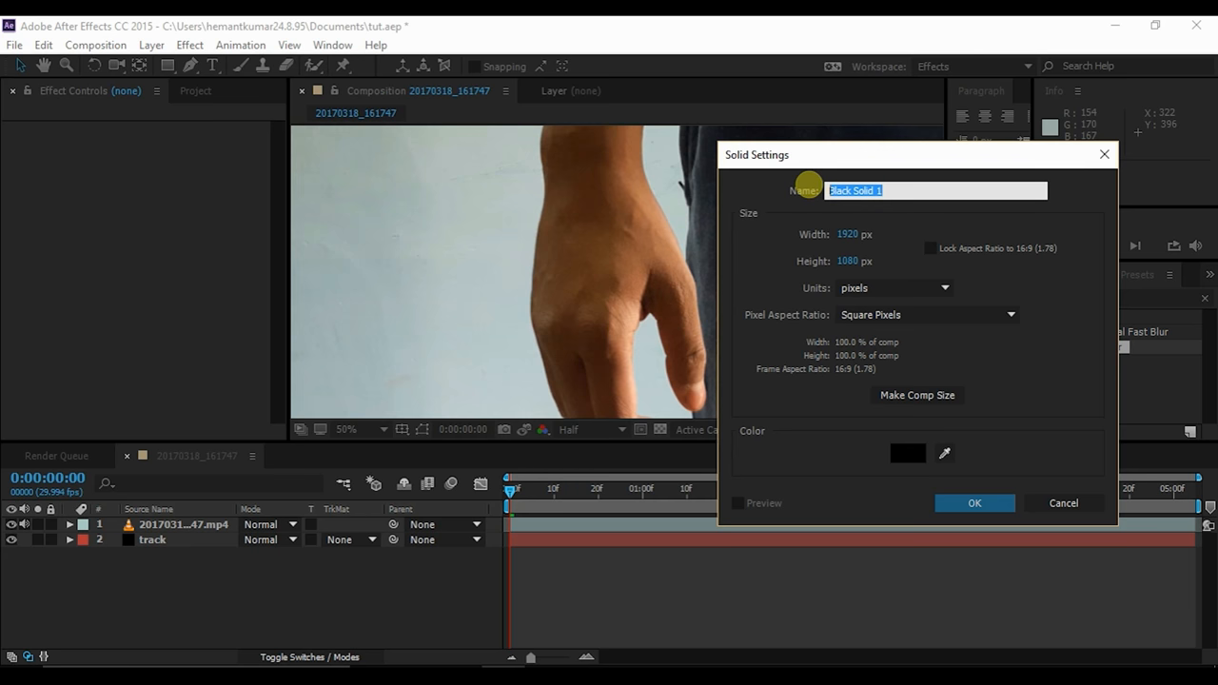
pyautogui.write('noise')
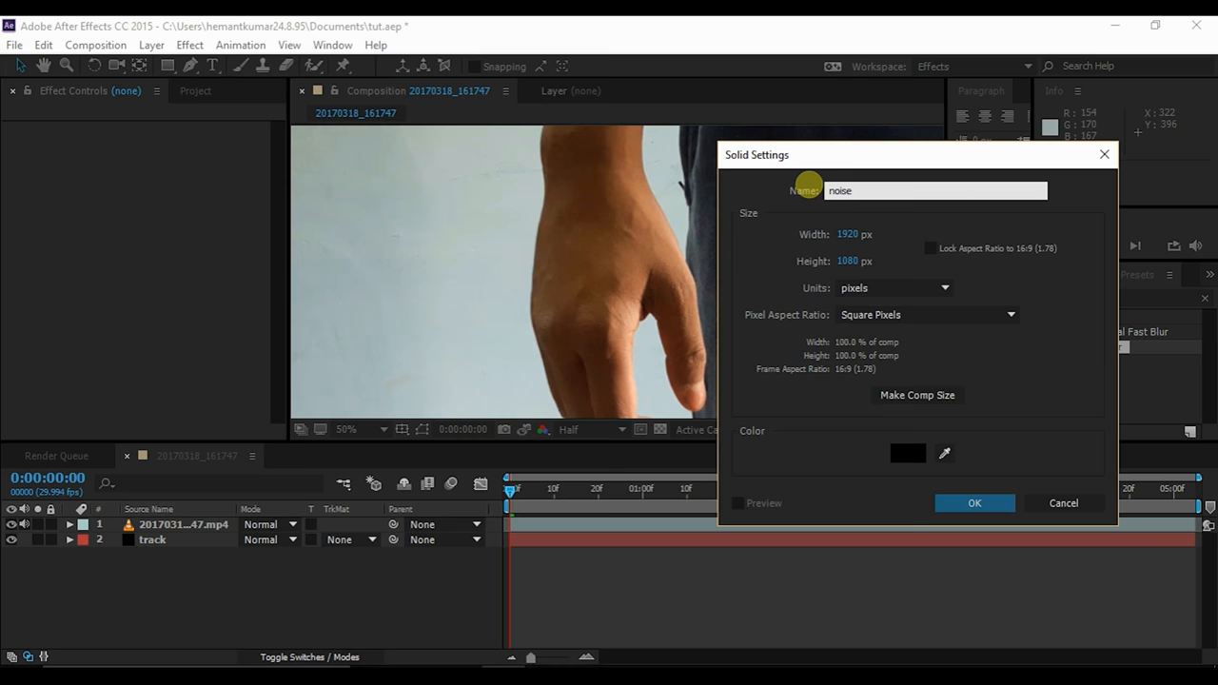
pyautogui.click(974, 503)
pyautogui.write('fractal')
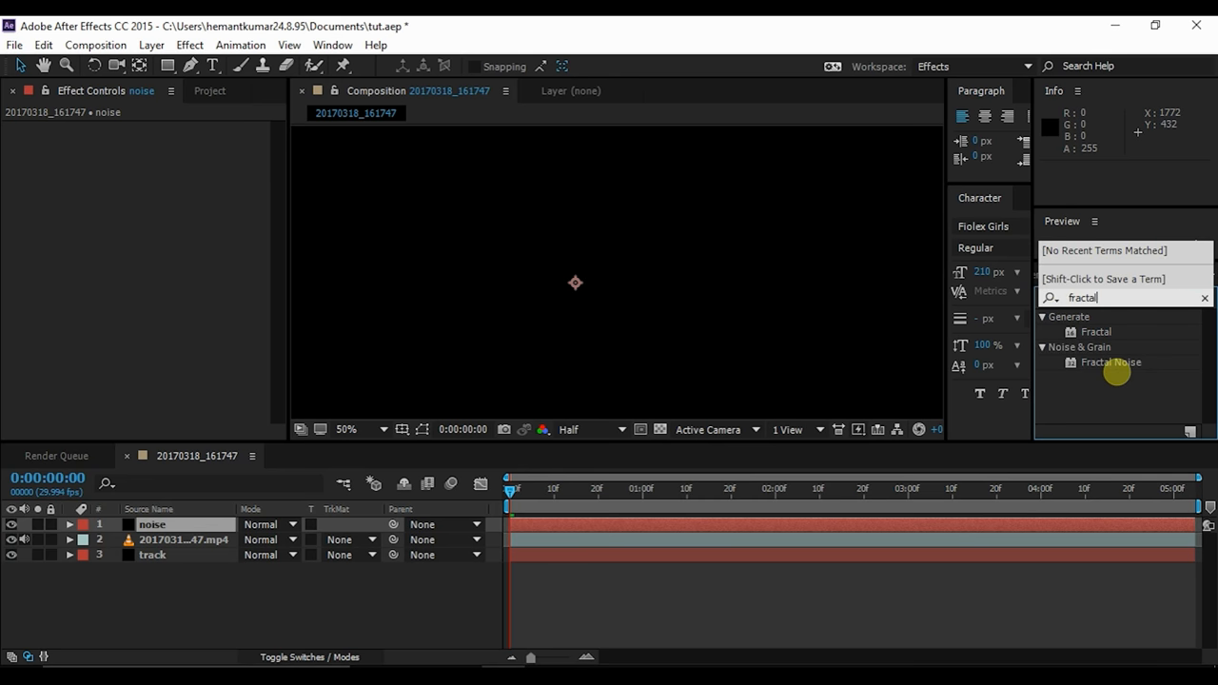
# Apply Fractal Noise to the noise layer with contrast 150, complexity 10 and evolution 220°.
pyautogui.doubleClick(1112, 362)
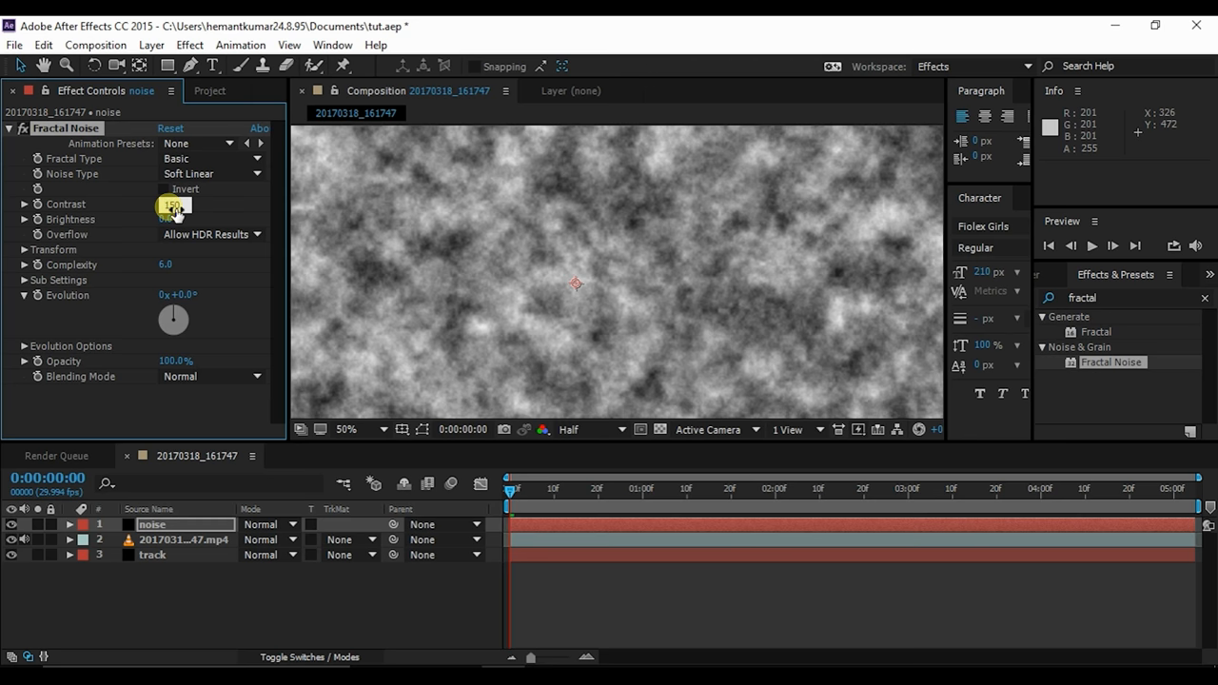
pyautogui.moveTo(172, 203); pyautogui.dragTo(175, 217)
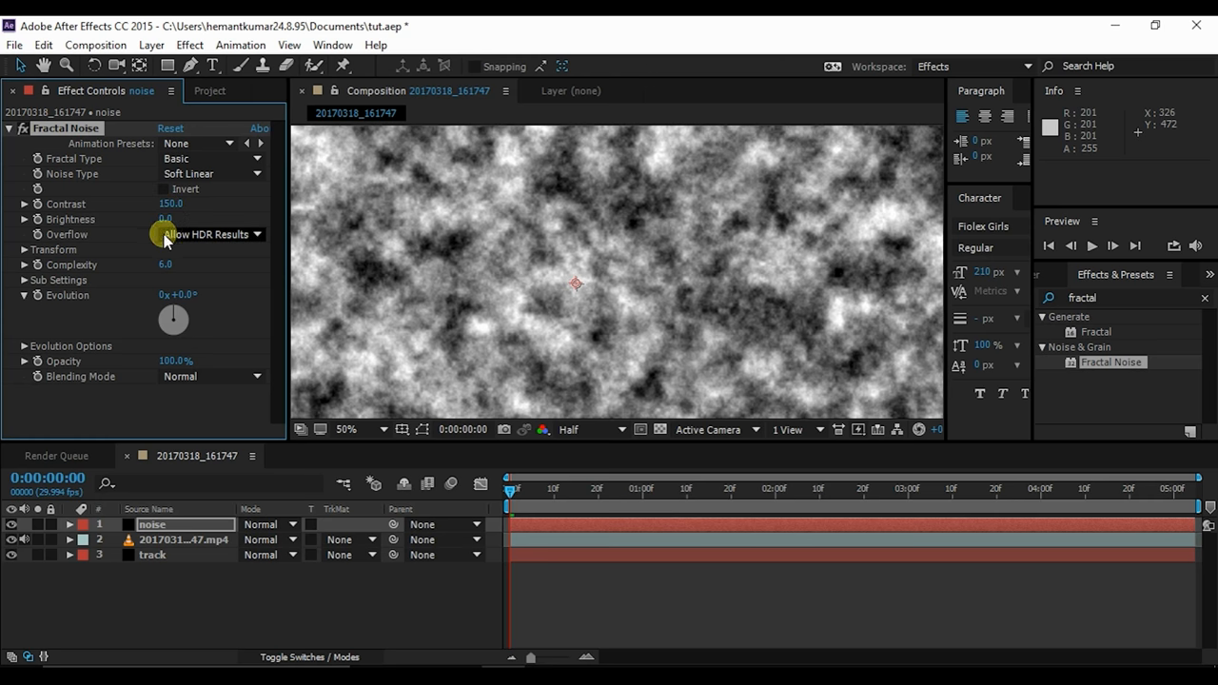
pyautogui.click(23, 249)
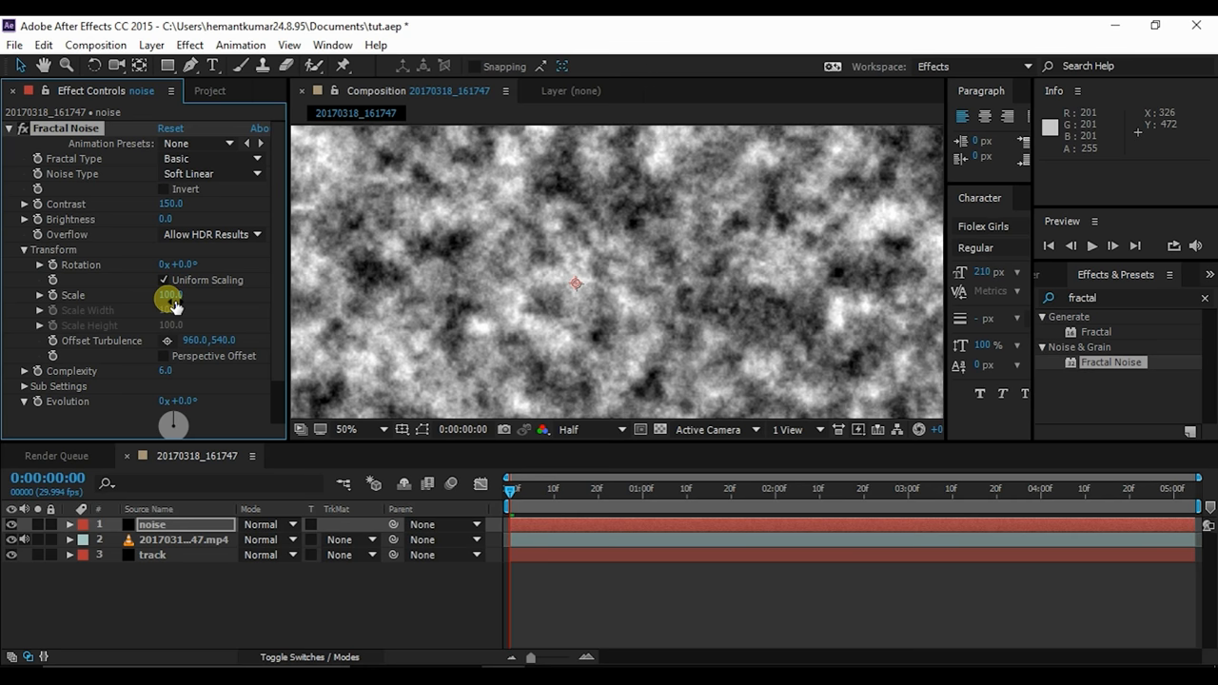
pyautogui.scroll(-3)
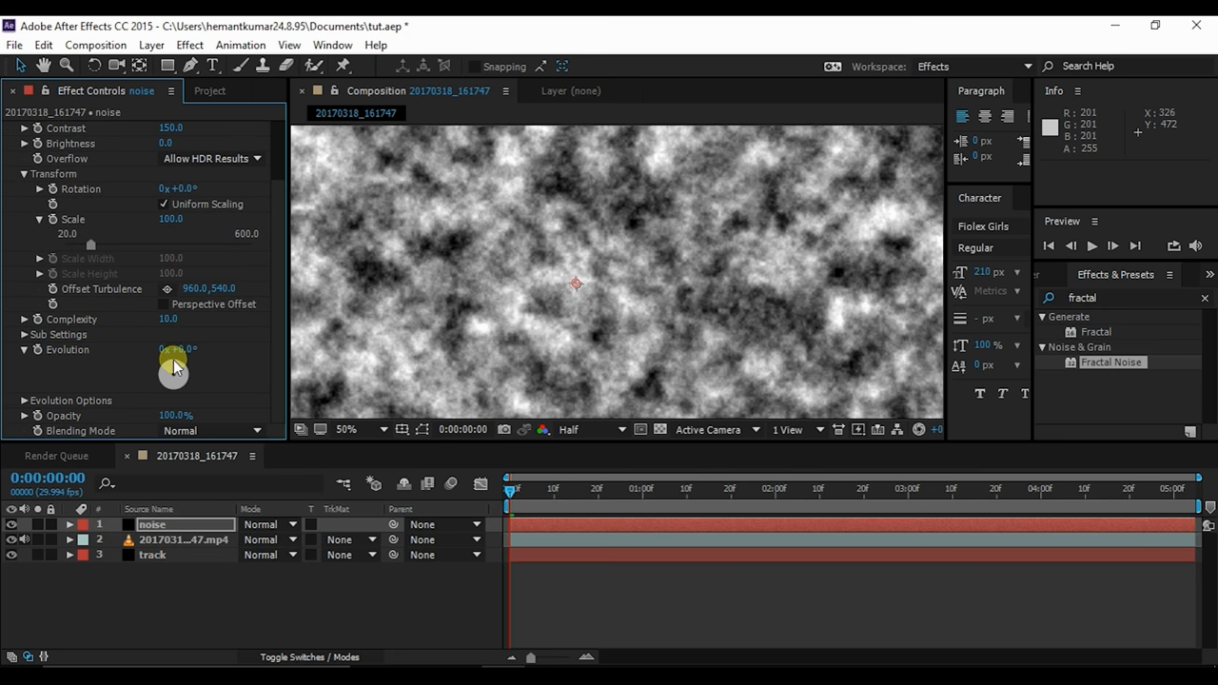
pyautogui.moveTo(175, 370); pyautogui.dragTo(167, 385)
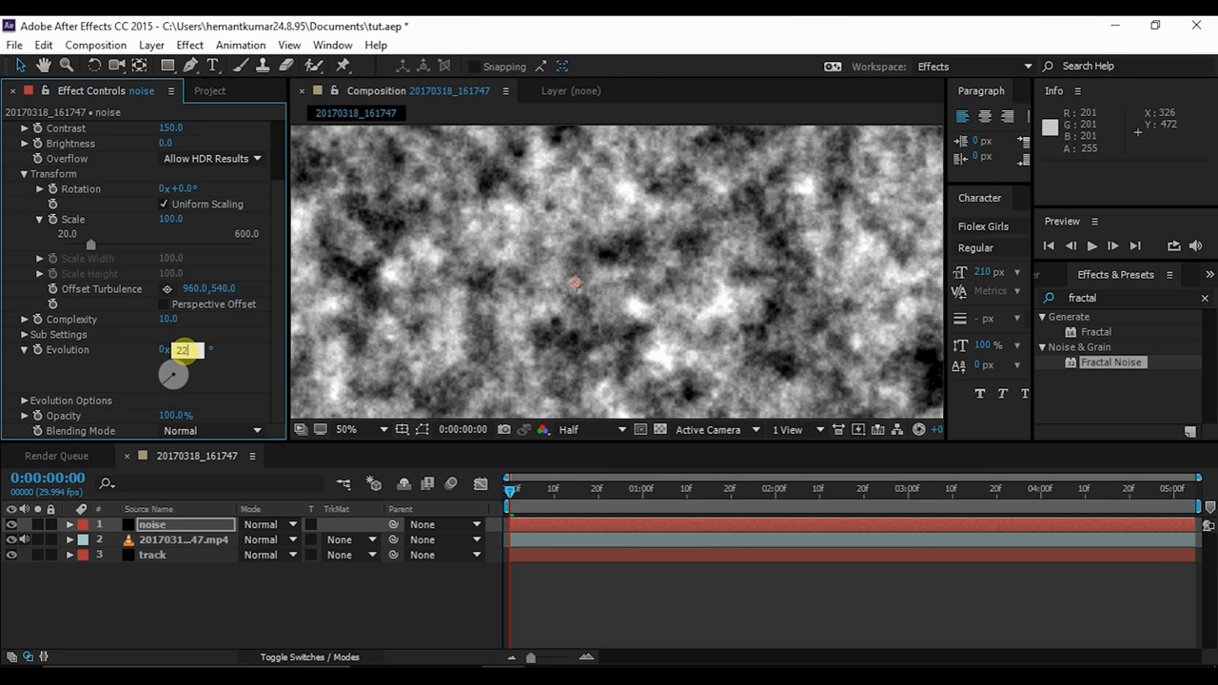
pyautogui.moveTo(181, 350); pyautogui.dragTo(194, 351)
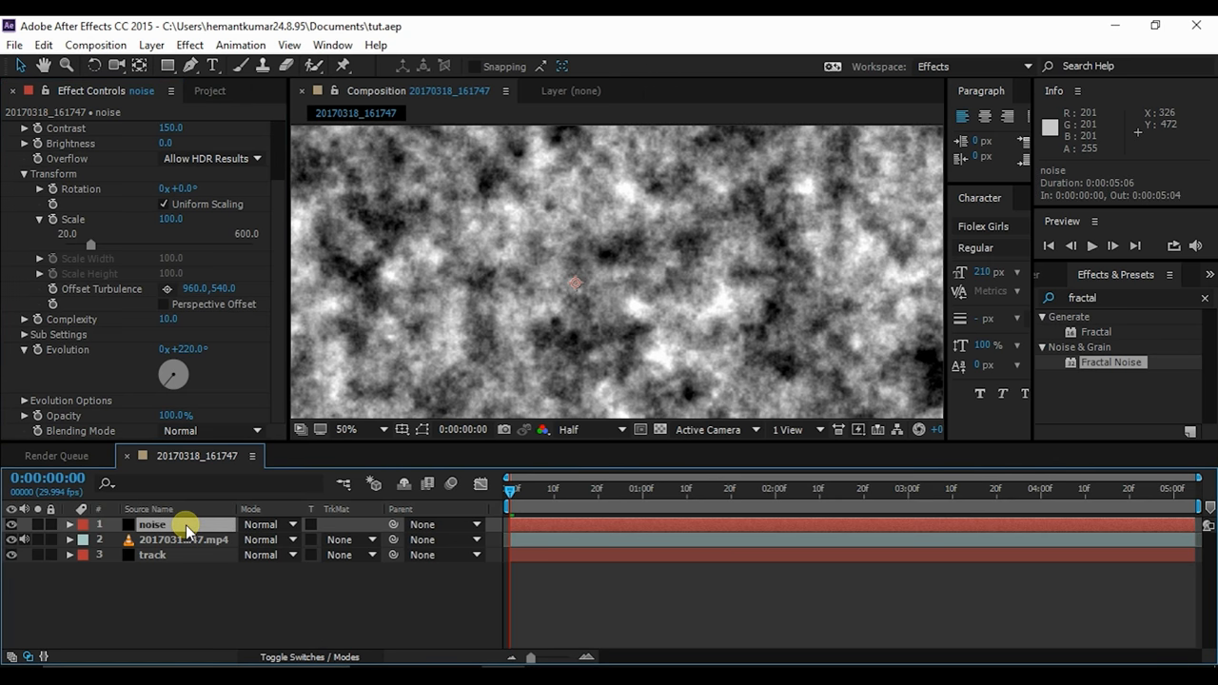
# Lower the noise layer's opacity and draw a pen mask outlining the hand from the wrist.
pyautogui.click(68, 525)
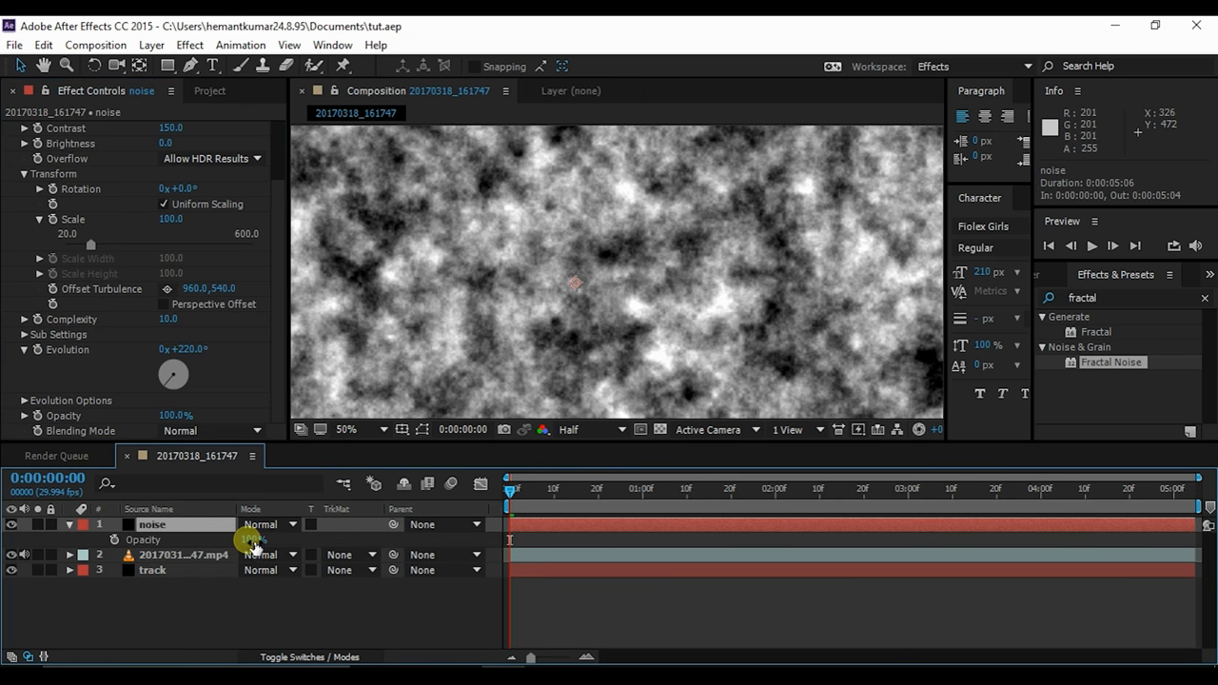
pyautogui.moveTo(257, 540); pyautogui.dragTo(252, 540)
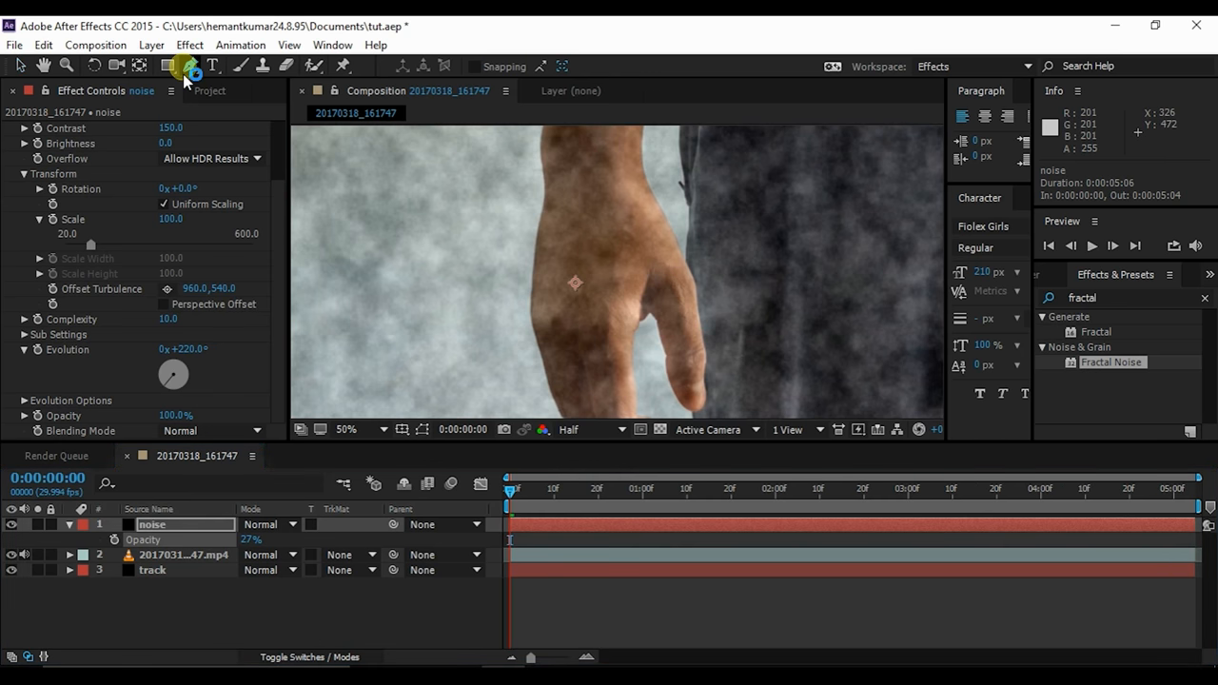
pyautogui.click(167, 64)
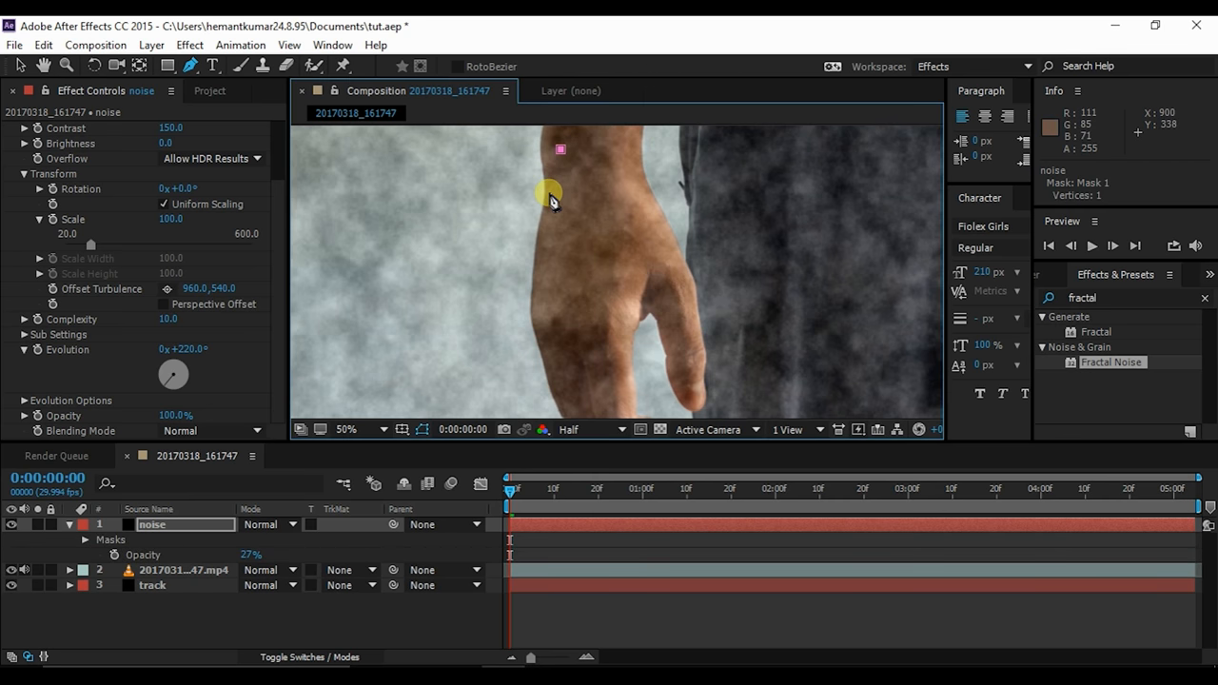
pyautogui.moveTo(550, 190); pyautogui.dragTo(548, 207)
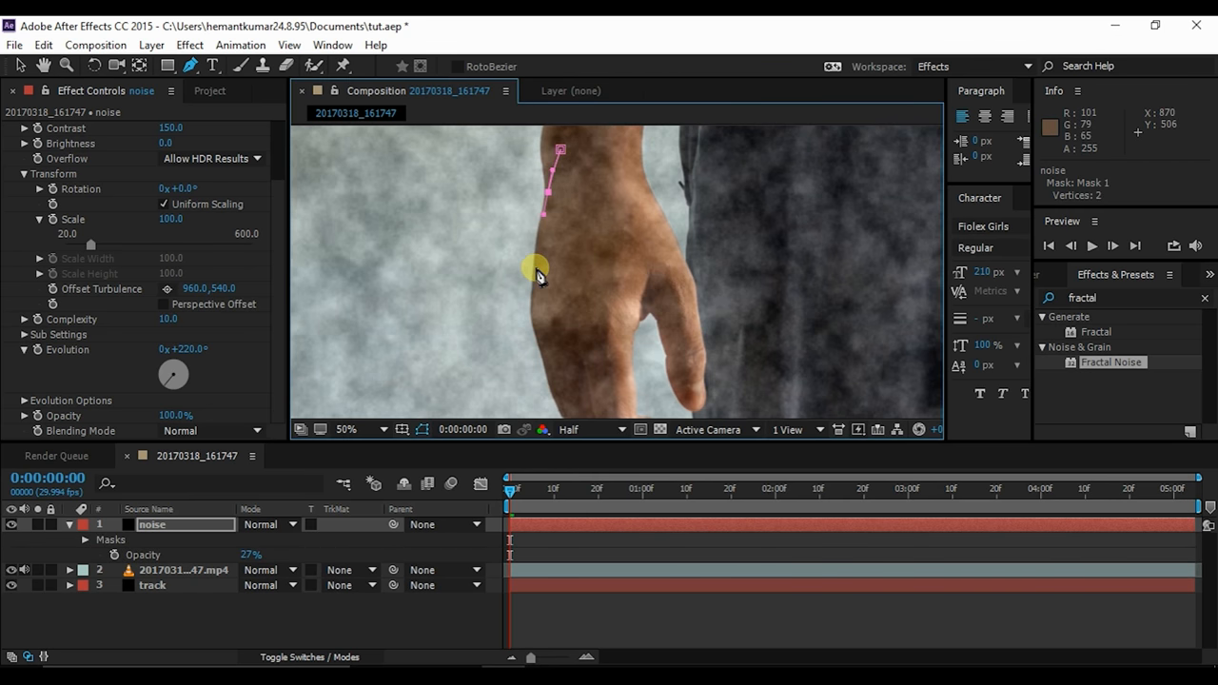
pyautogui.click(537, 327)
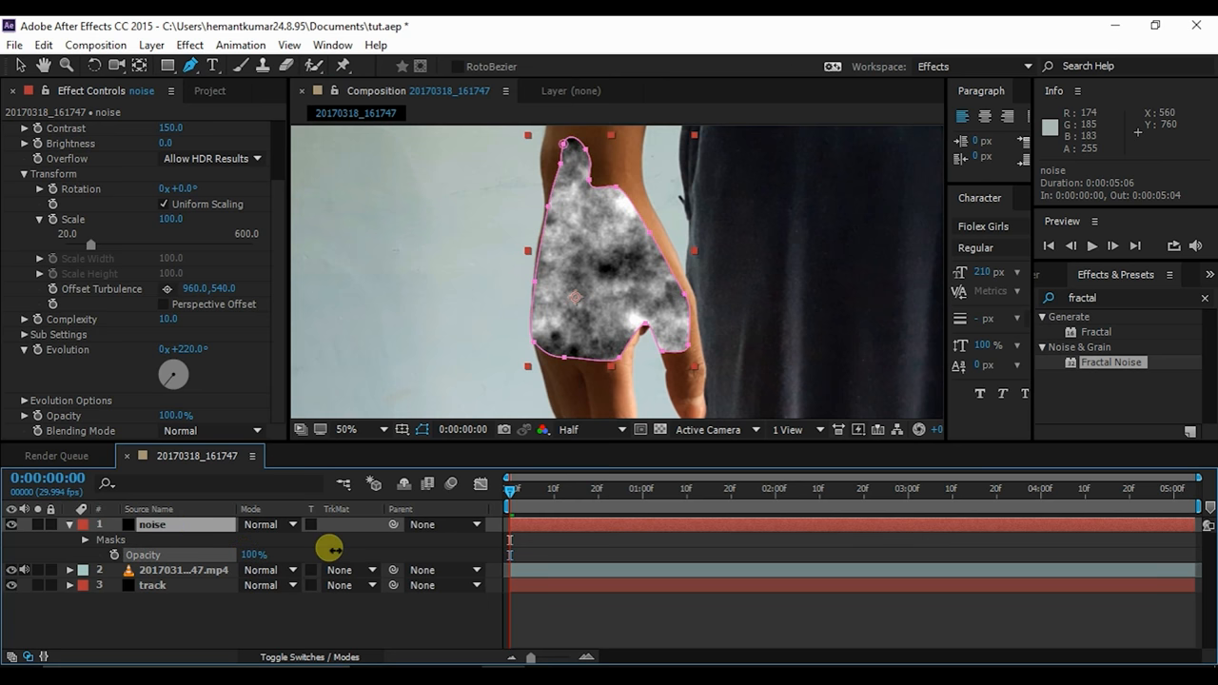
# Feather the hand mask about 70 px and raise the Fractal Noise scale to roughly 295%.
pyautogui.doubleClick(152, 525)
pyautogui.write('7')
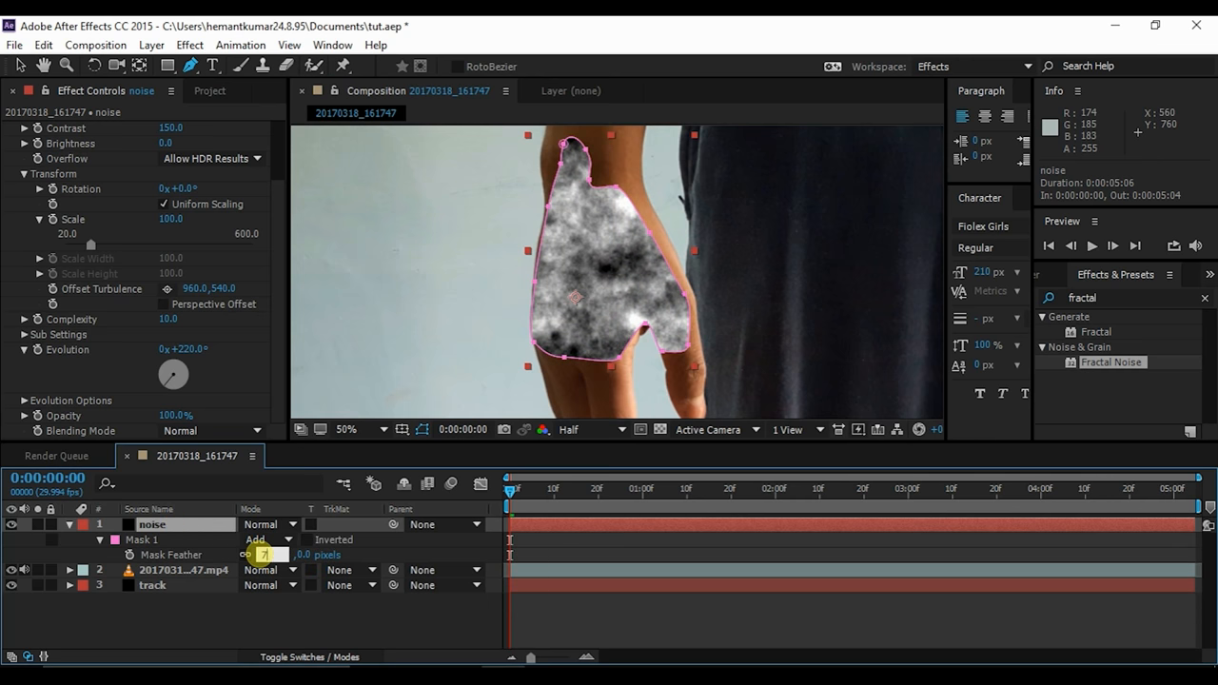
pyautogui.moveTo(270, 556); pyautogui.dragTo(285, 555)
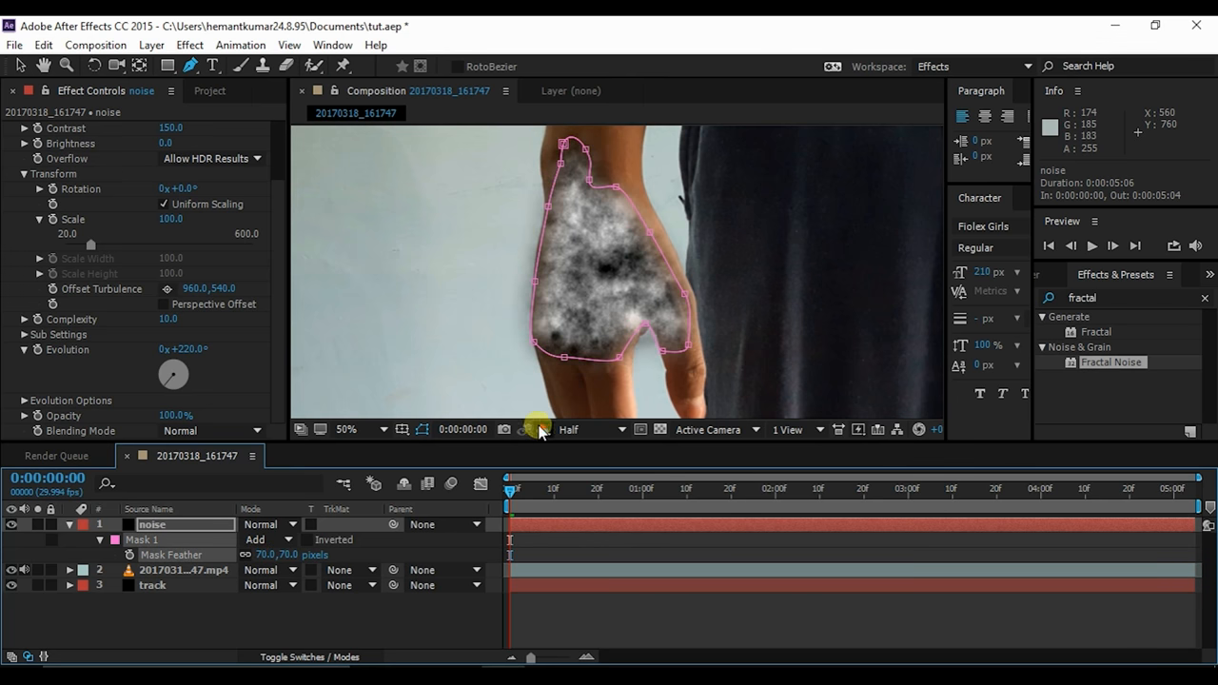
pyautogui.click(422, 430)
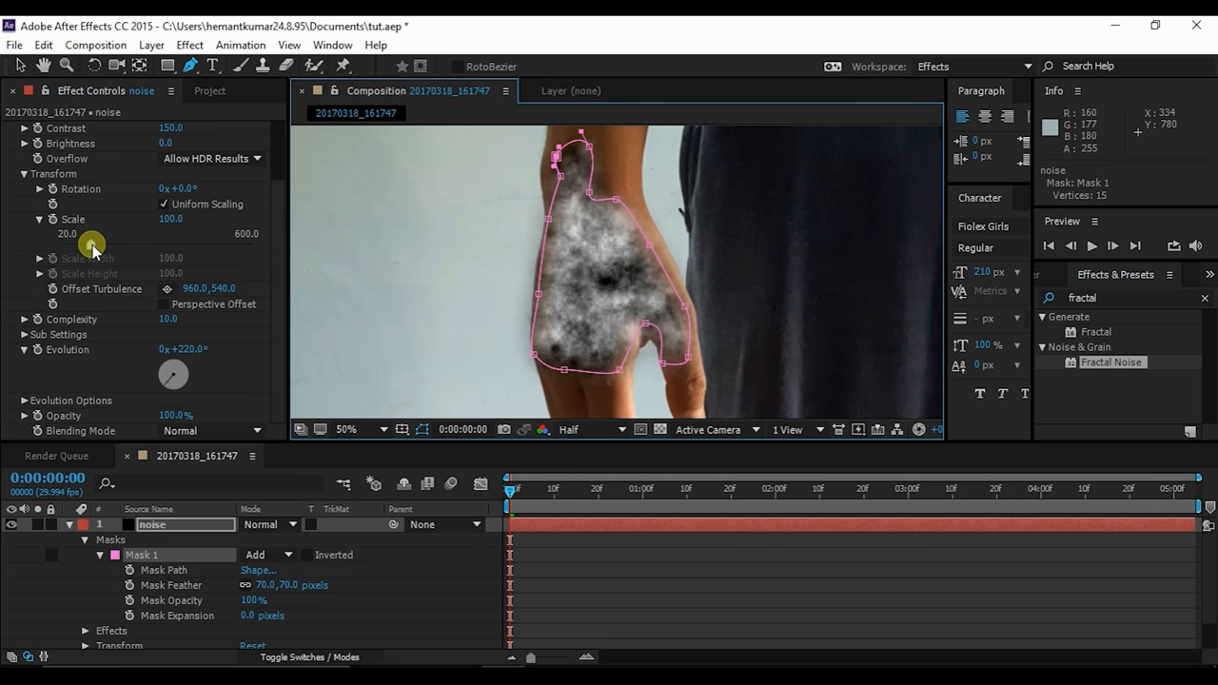
pyautogui.moveTo(91, 244); pyautogui.dragTo(137, 244)
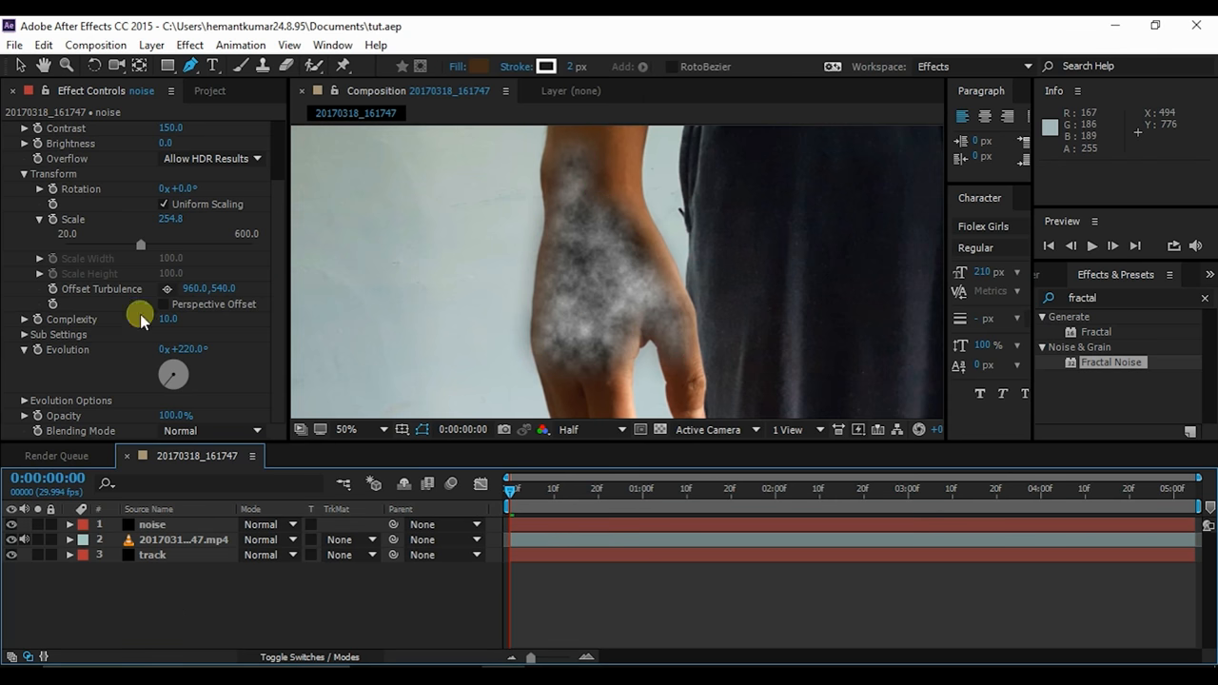
# Import vein.png into the project and place it as the top composition layer.
pyautogui.click(209, 92)
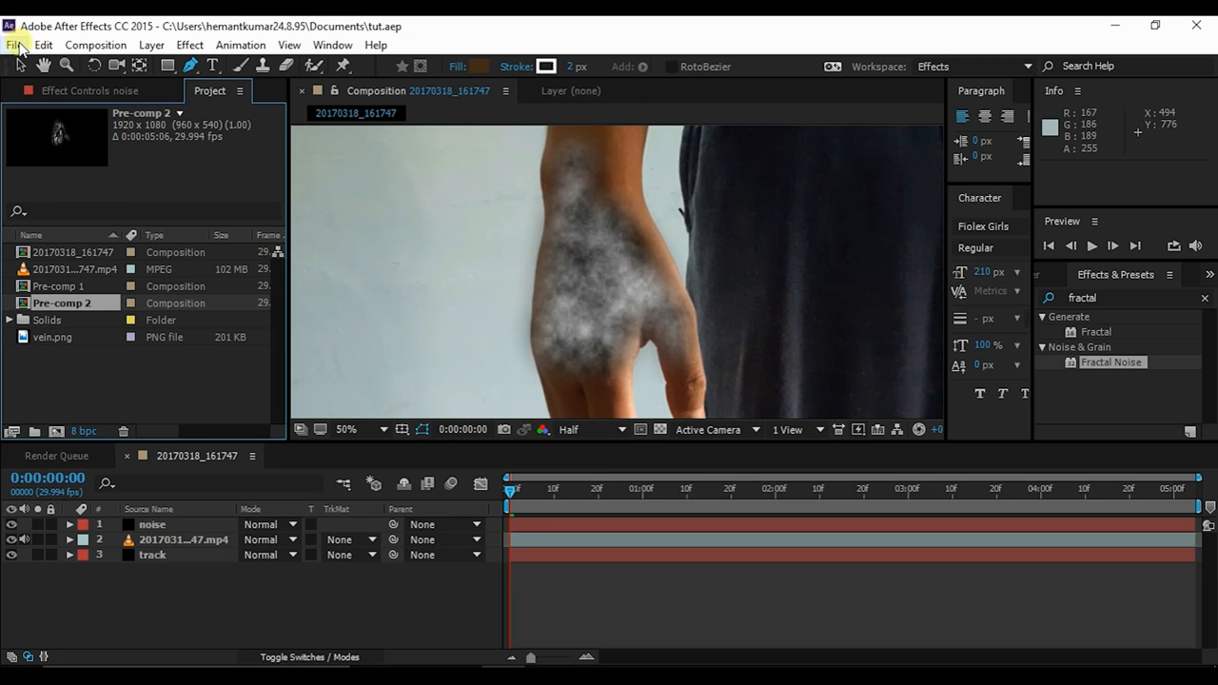
pyautogui.click(15, 45)
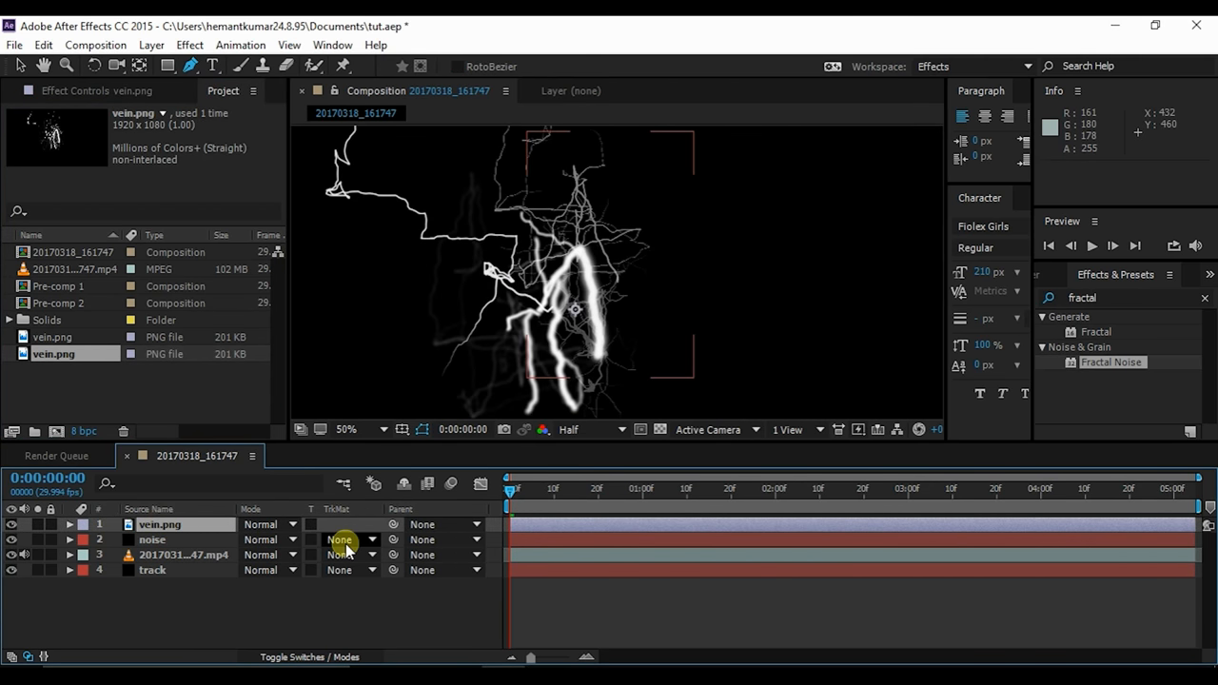
# Set the noise layer's track matte to vein.png luma and scale the veins to about 131%.
pyautogui.click(340, 540)
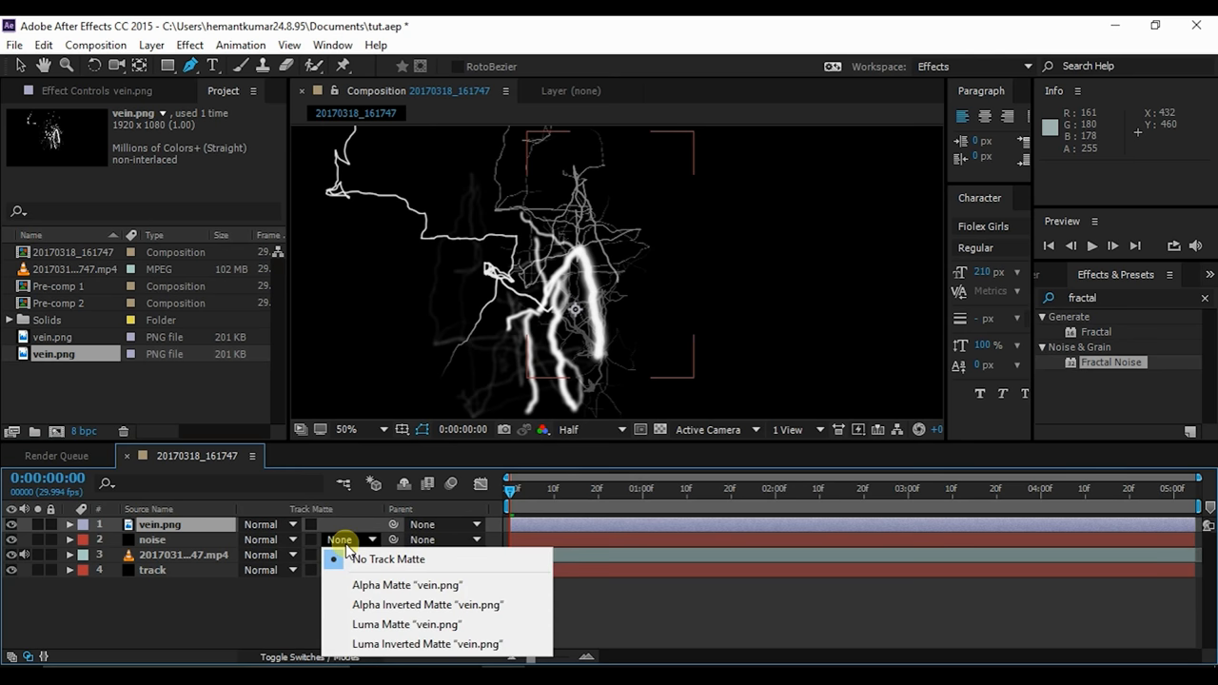
pyautogui.moveTo(407, 624)
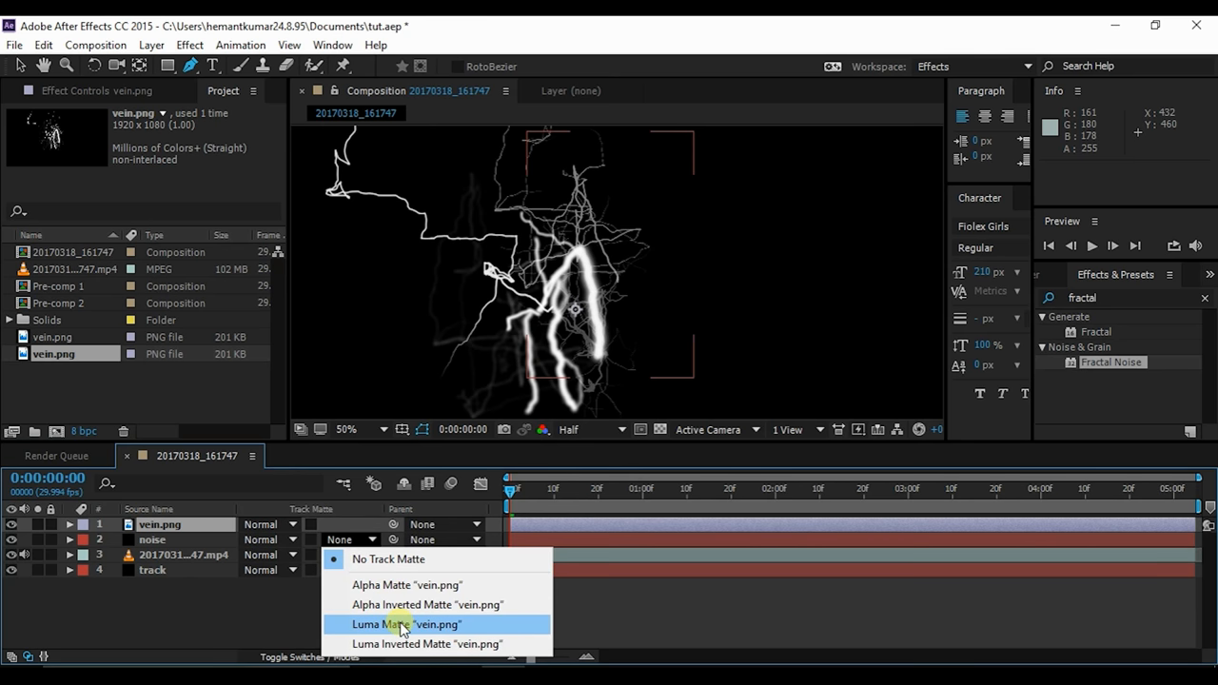
pyautogui.click(408, 624)
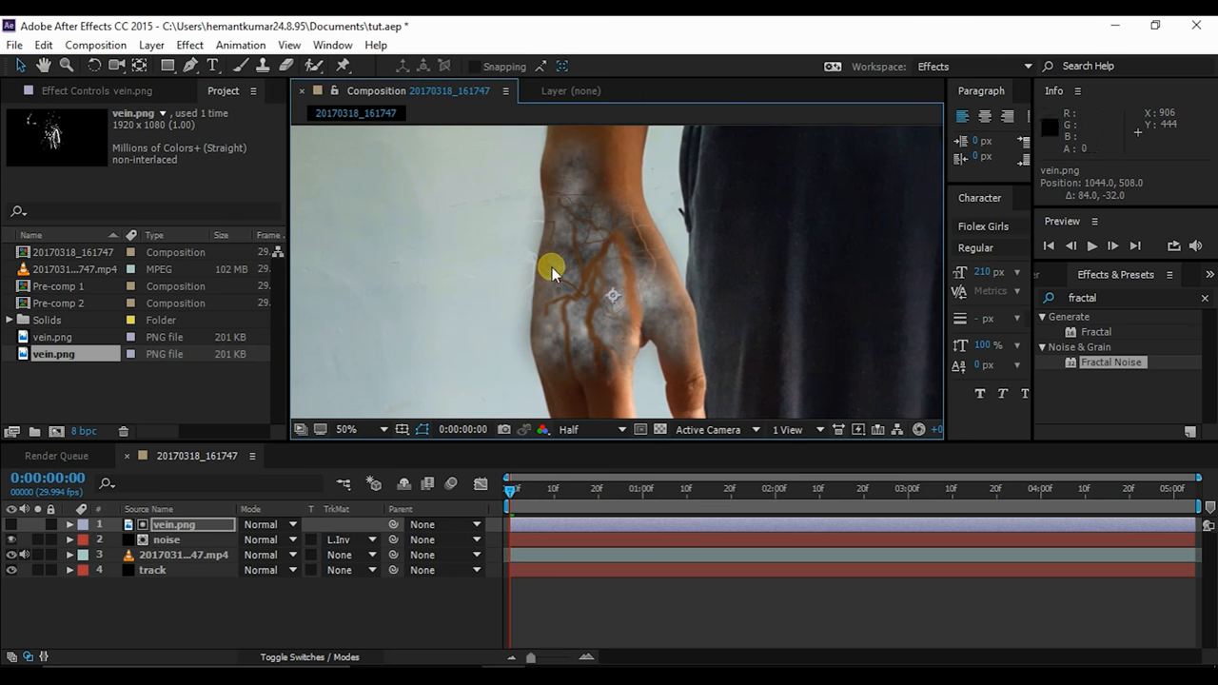
pyautogui.click(69, 525)
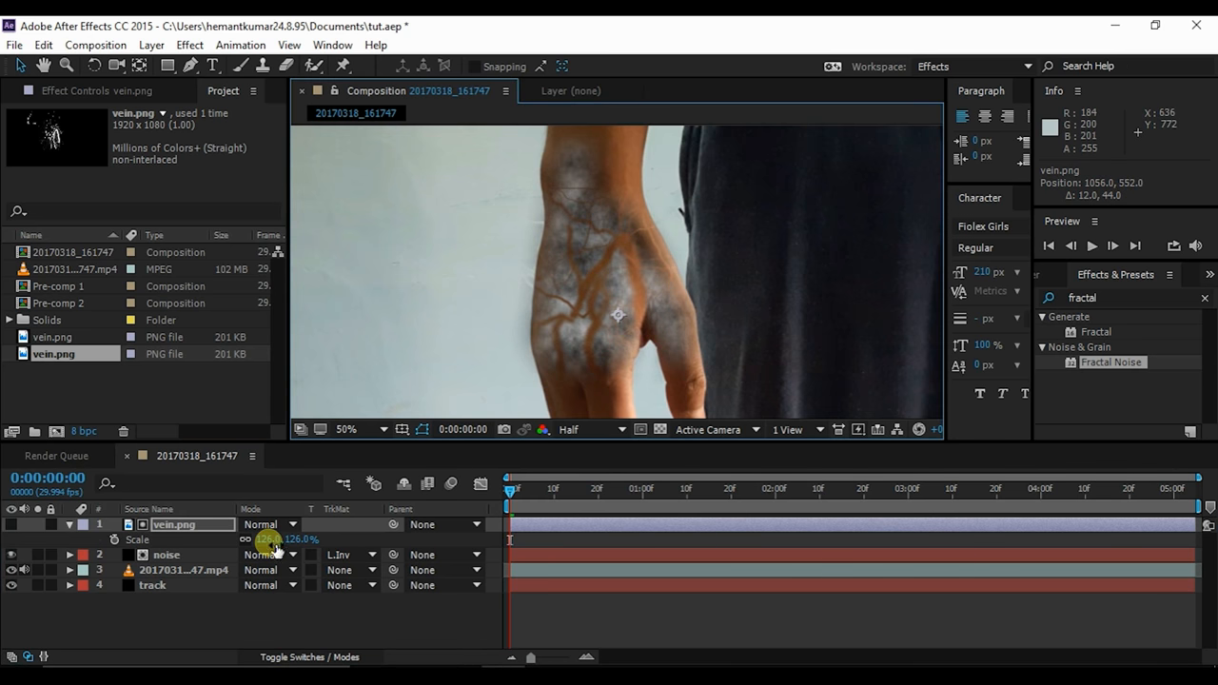
pyautogui.moveTo(270, 539); pyautogui.dragTo(518, 343)
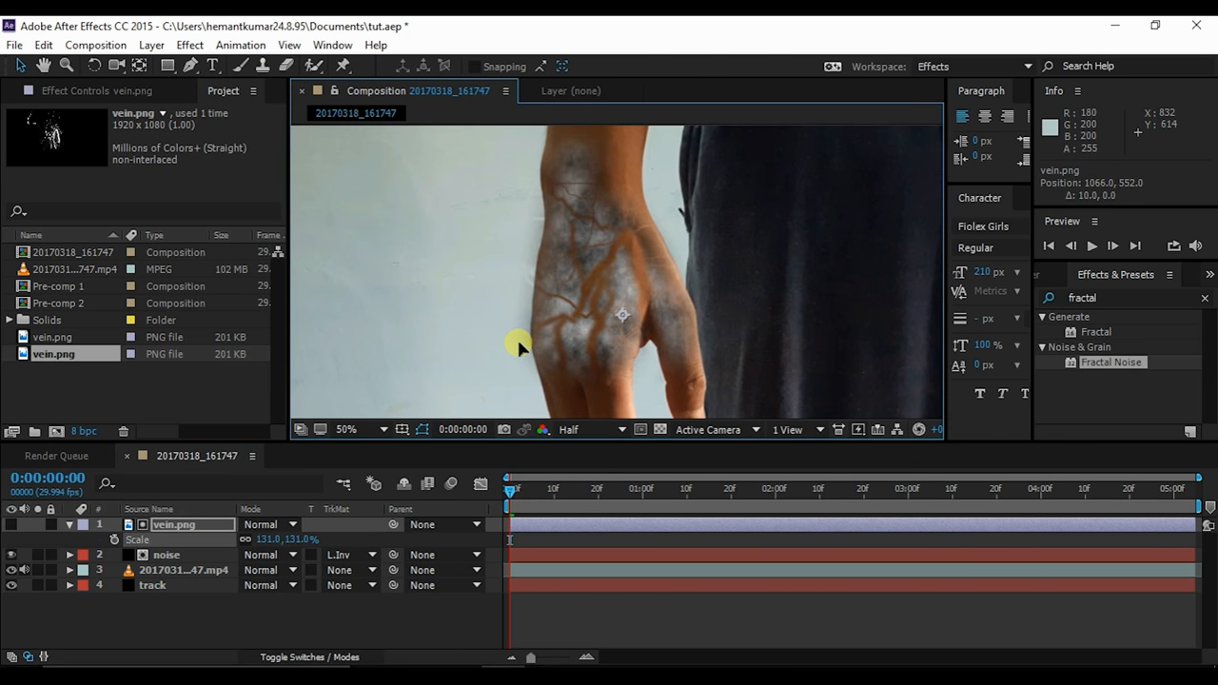
pyautogui.moveTo(1024, 339)
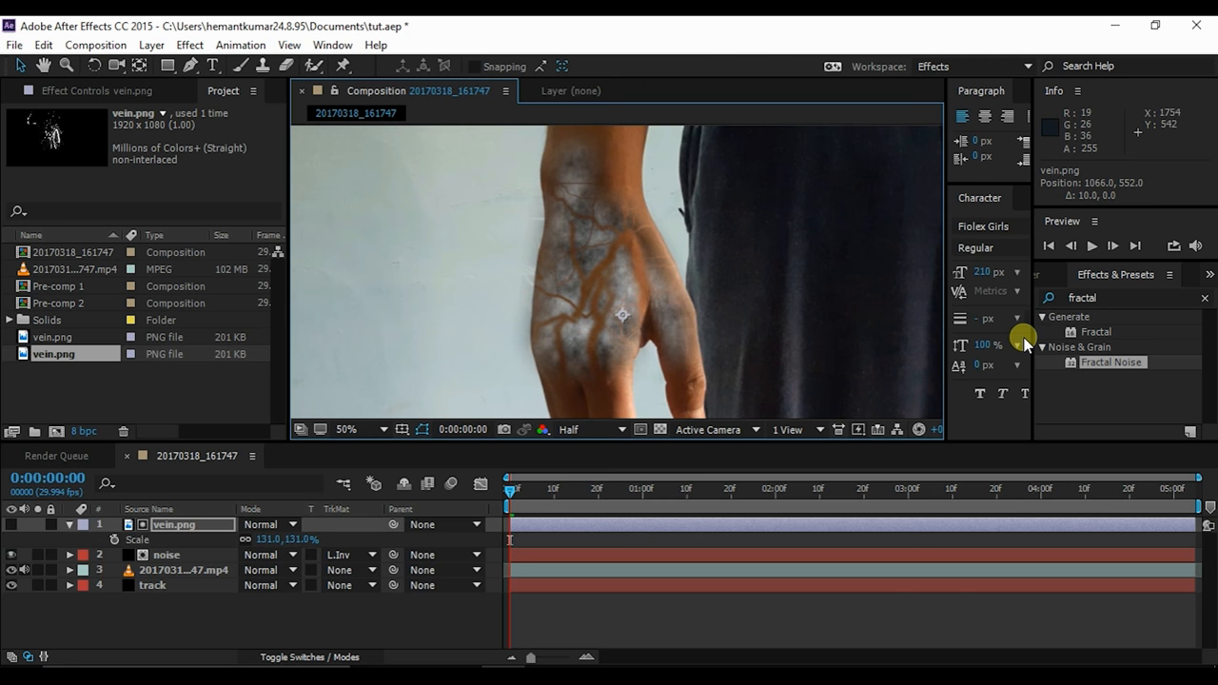
pyautogui.moveTo(1102, 312)
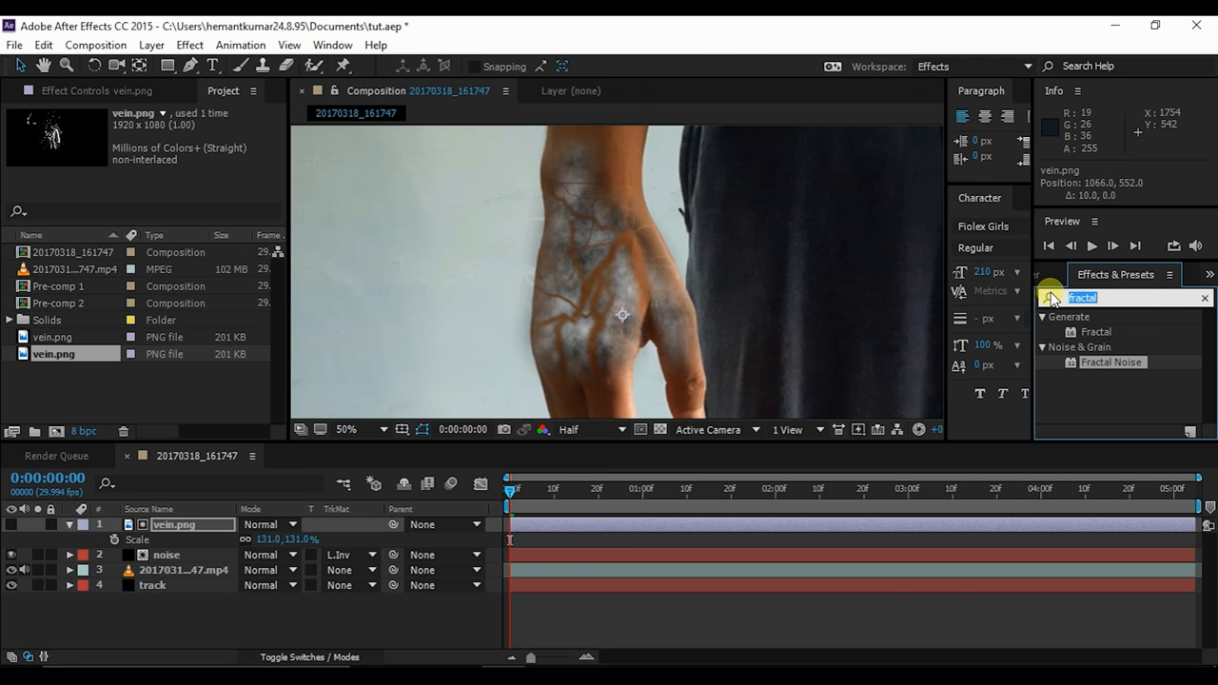
# Apply a Fast Blur of blurriness 2 to the vein.png layer.
pyautogui.write('fast b')
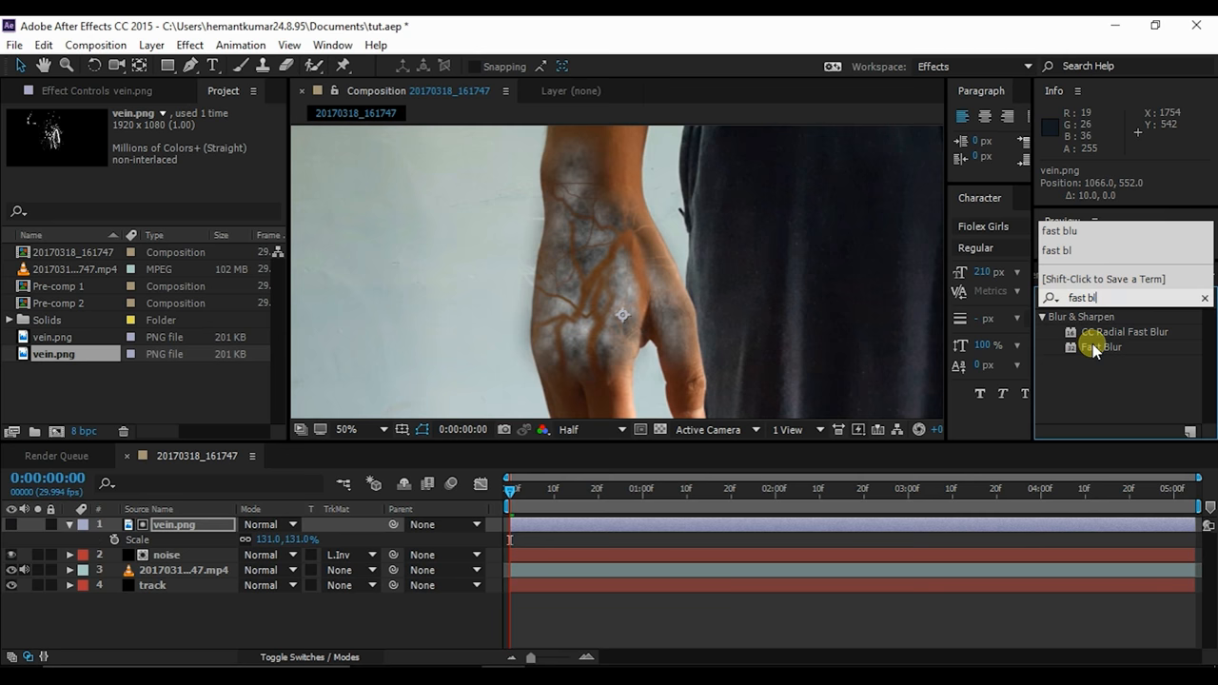
pyautogui.doubleClick(1104, 346)
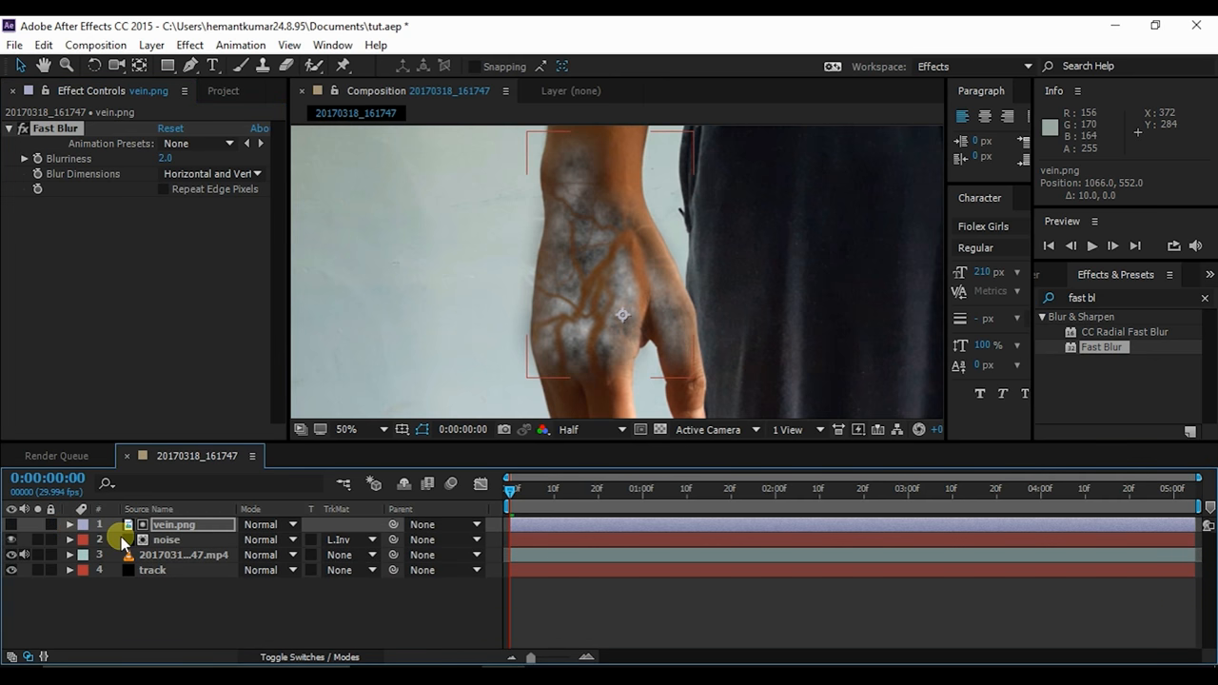
pyautogui.click(167, 541)
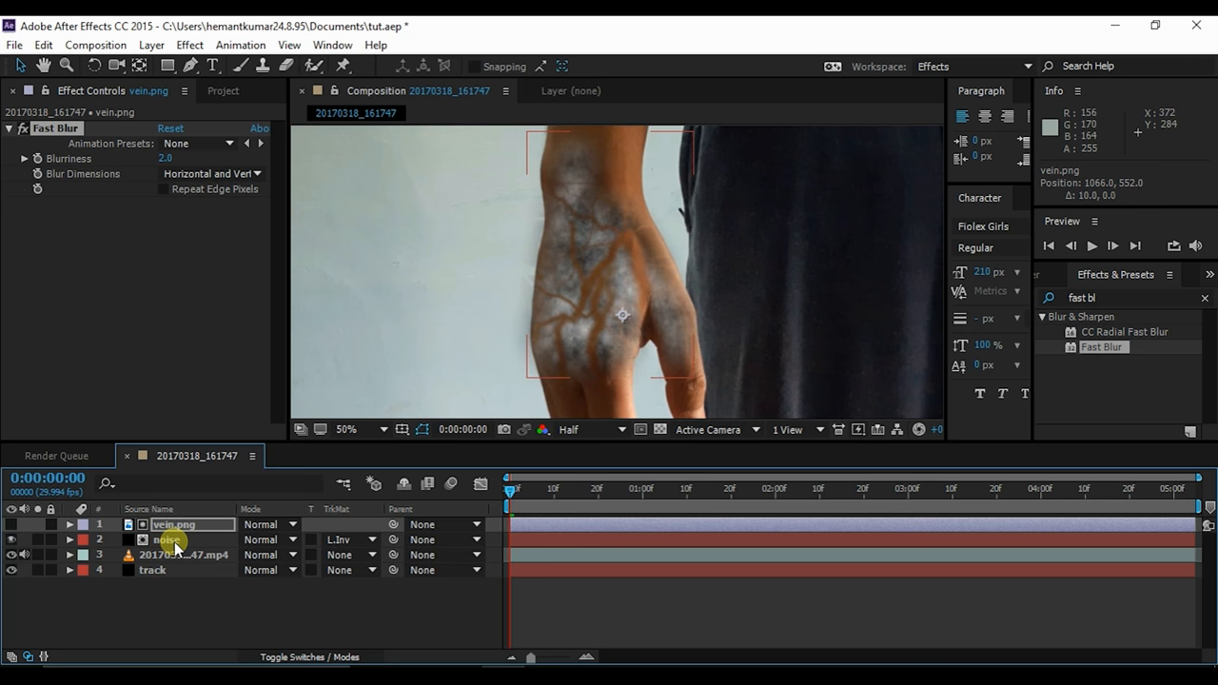
pyautogui.click(167, 541)
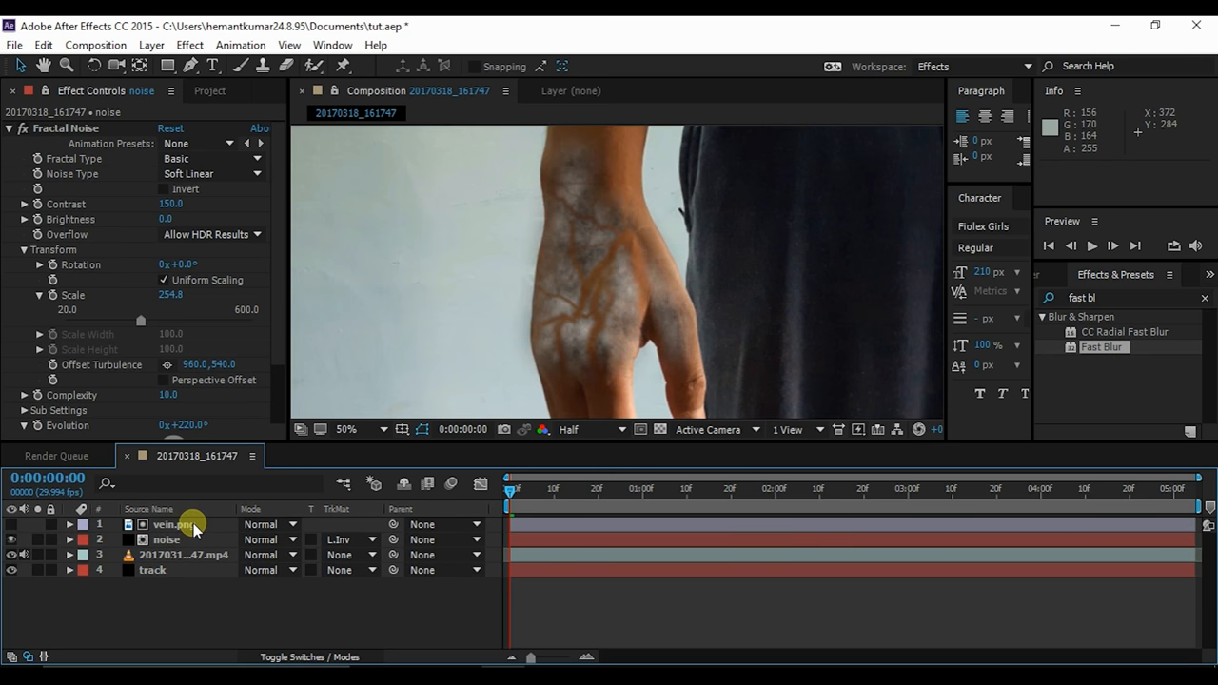
pyautogui.click(174, 526)
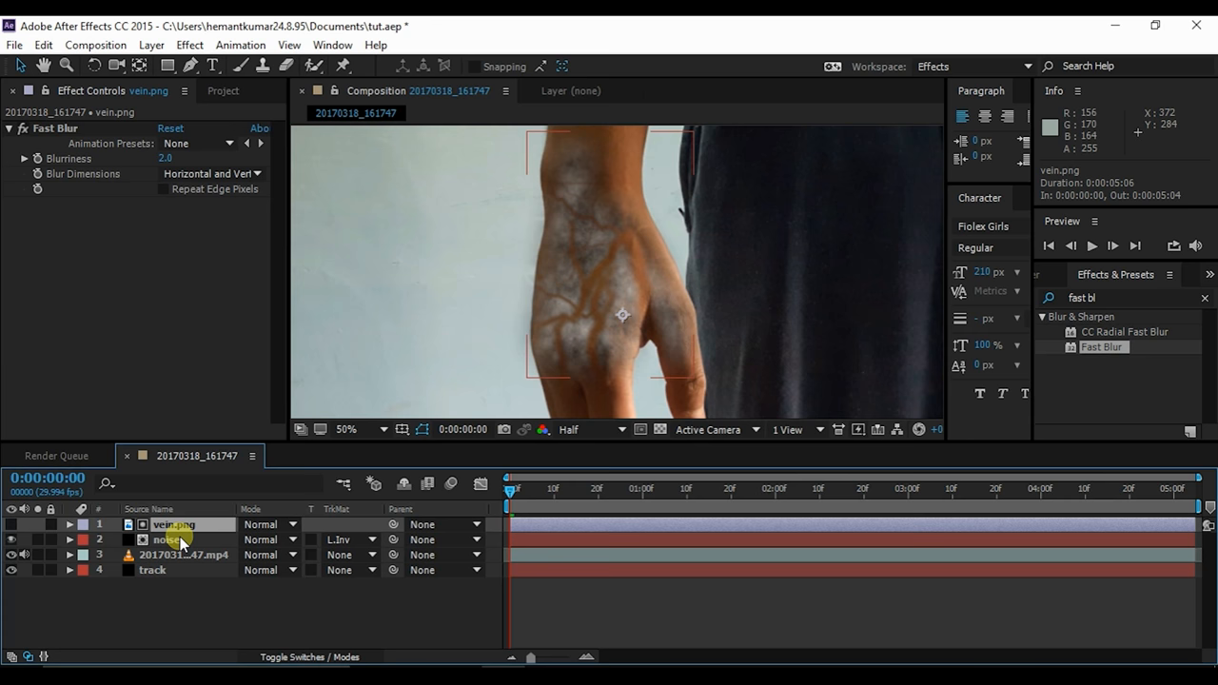
# Pre-compose the vein.png and noise layers into Pre-comp 3, moving all attributes.
pyautogui.click(170, 540)
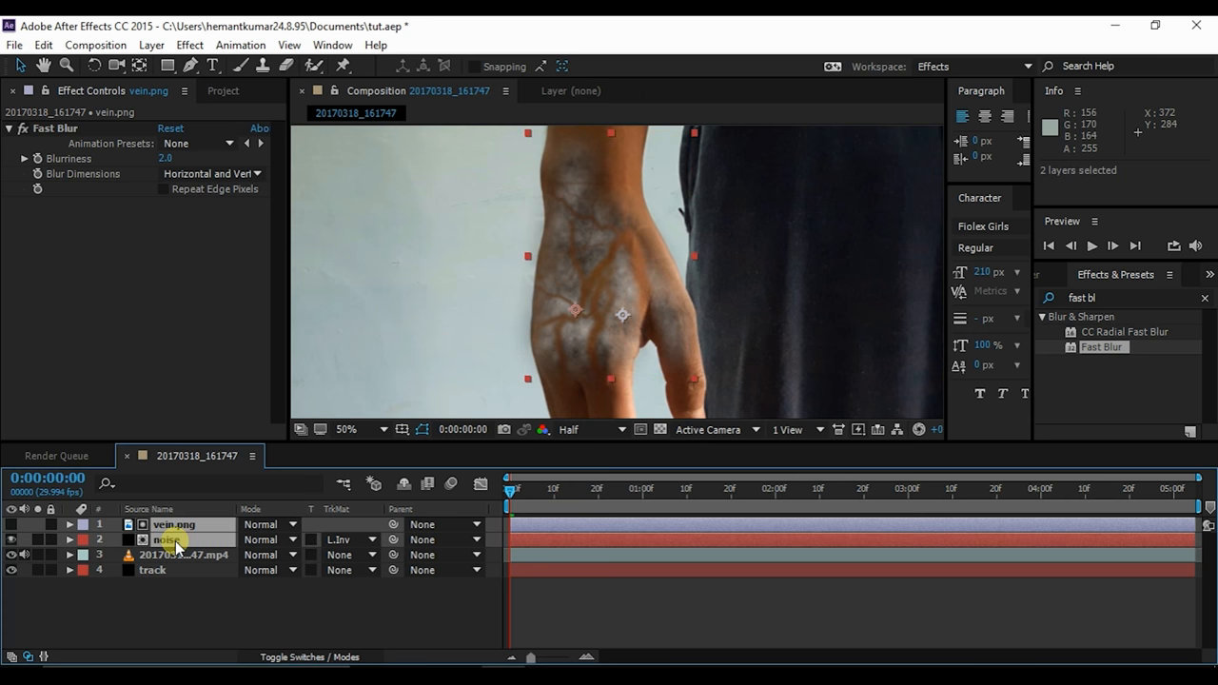
pyautogui.rightClick(167, 541)
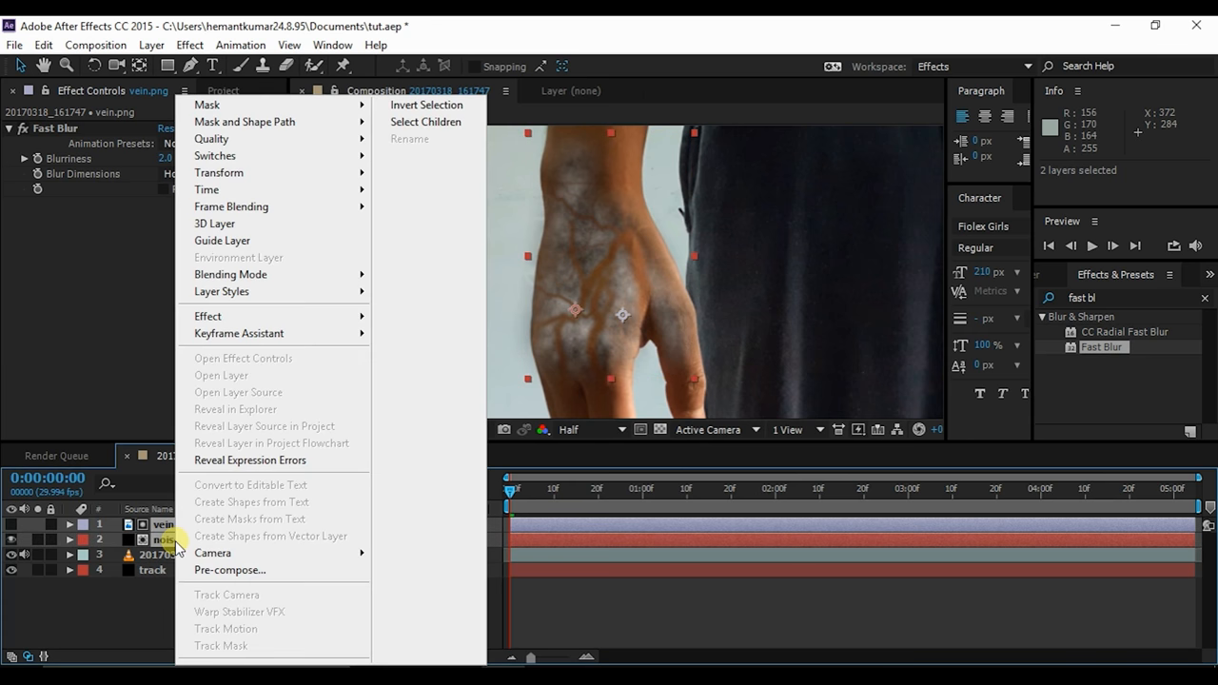
pyautogui.moveTo(228, 571)
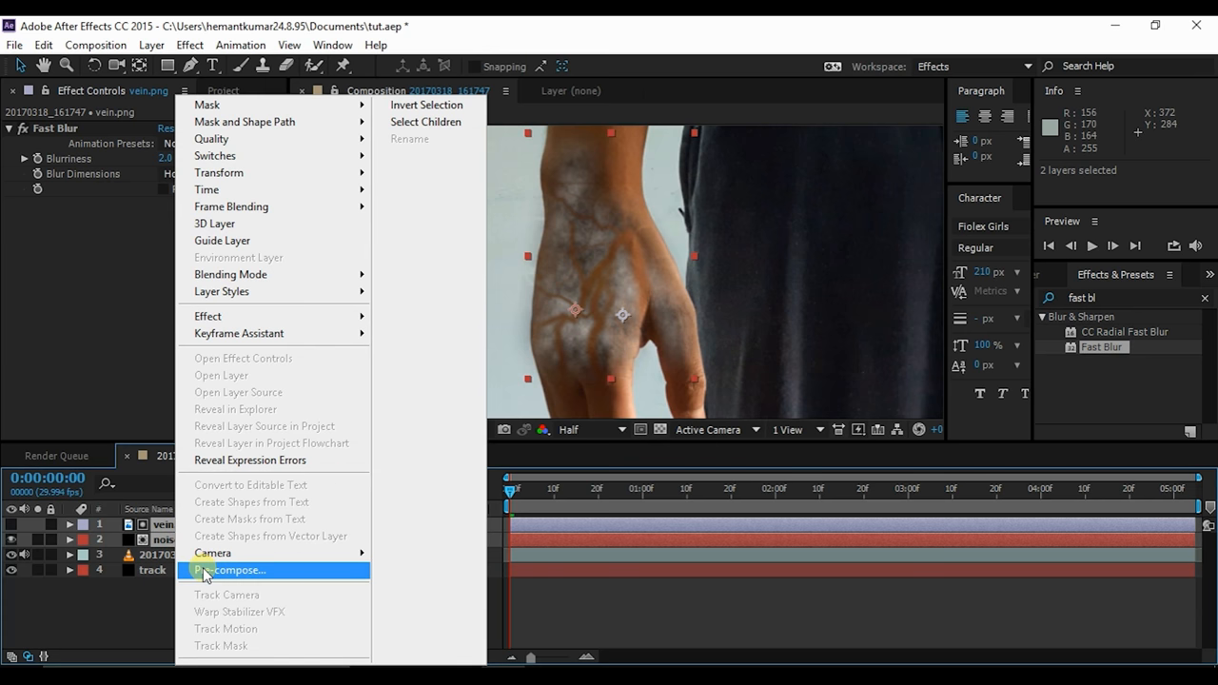
pyautogui.click(236, 569)
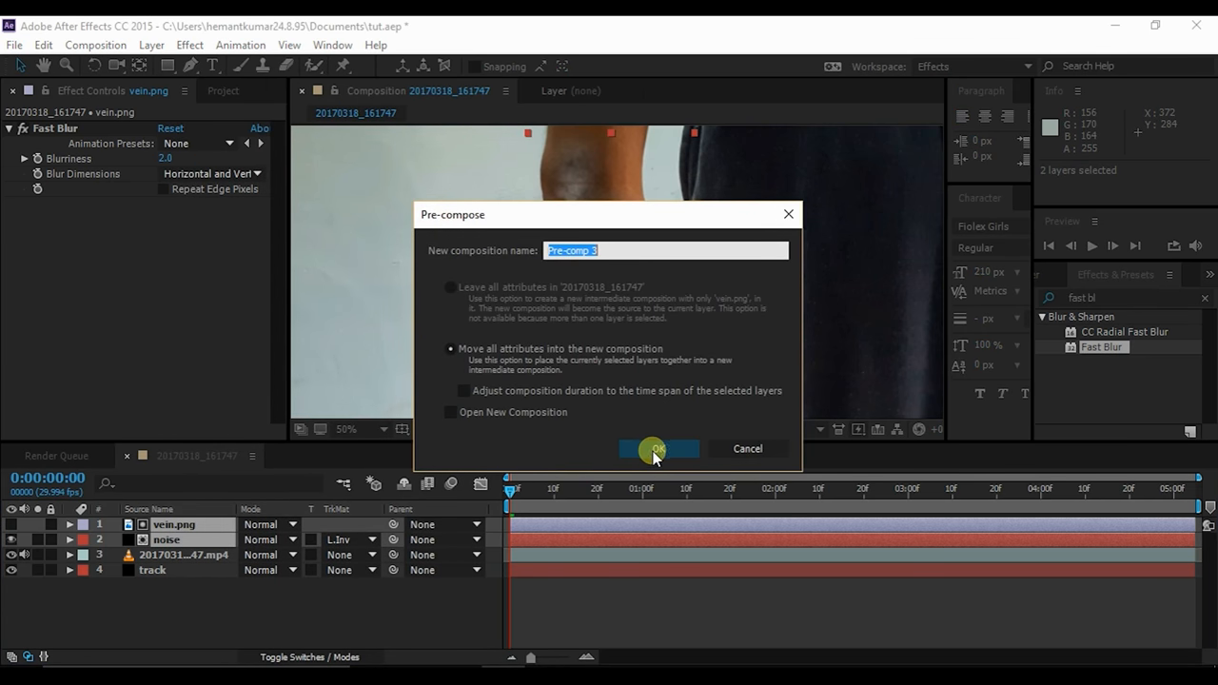
pyautogui.click(659, 449)
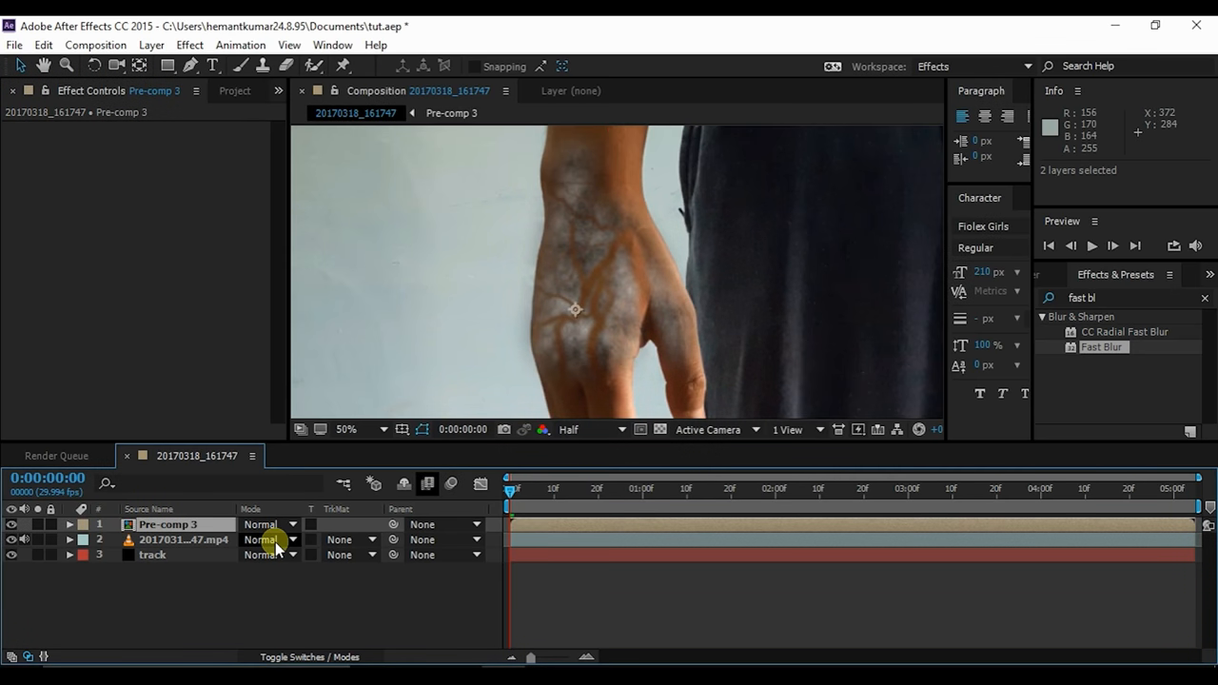
# Set the Pre-comp 3 layer's blending mode to Color Dodge.
pyautogui.click(267, 540)
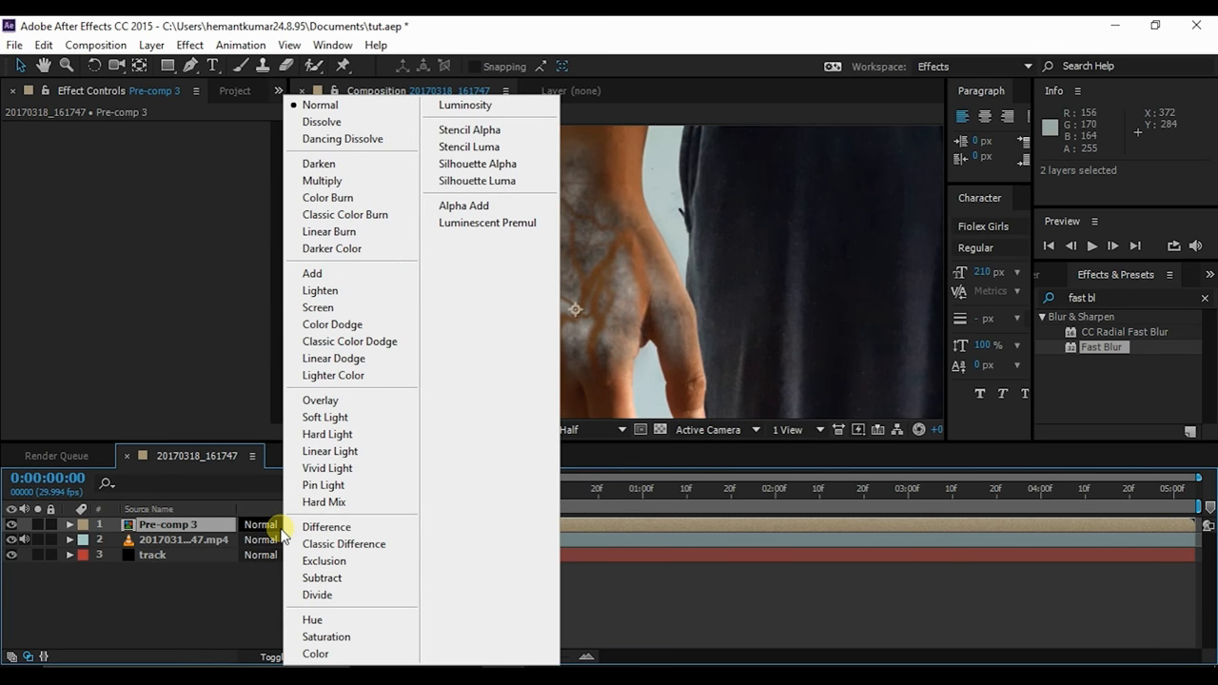
pyautogui.moveTo(323, 417)
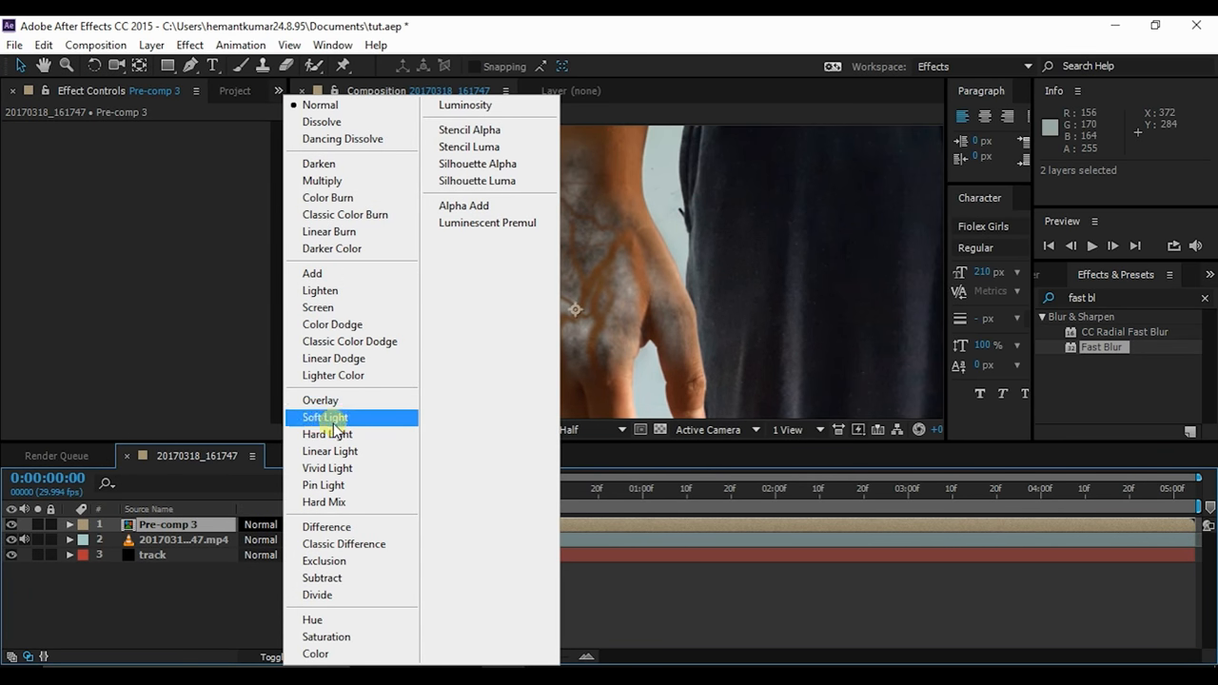
pyautogui.click(331, 324)
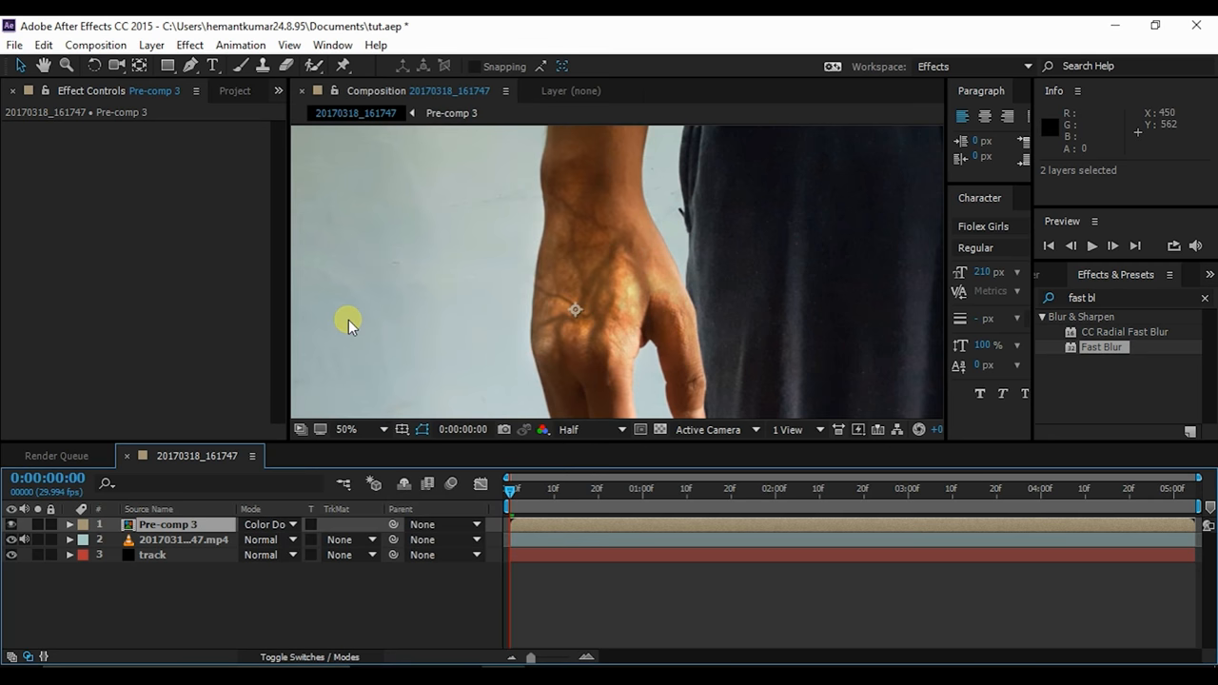
pyautogui.moveTo(398, 314)
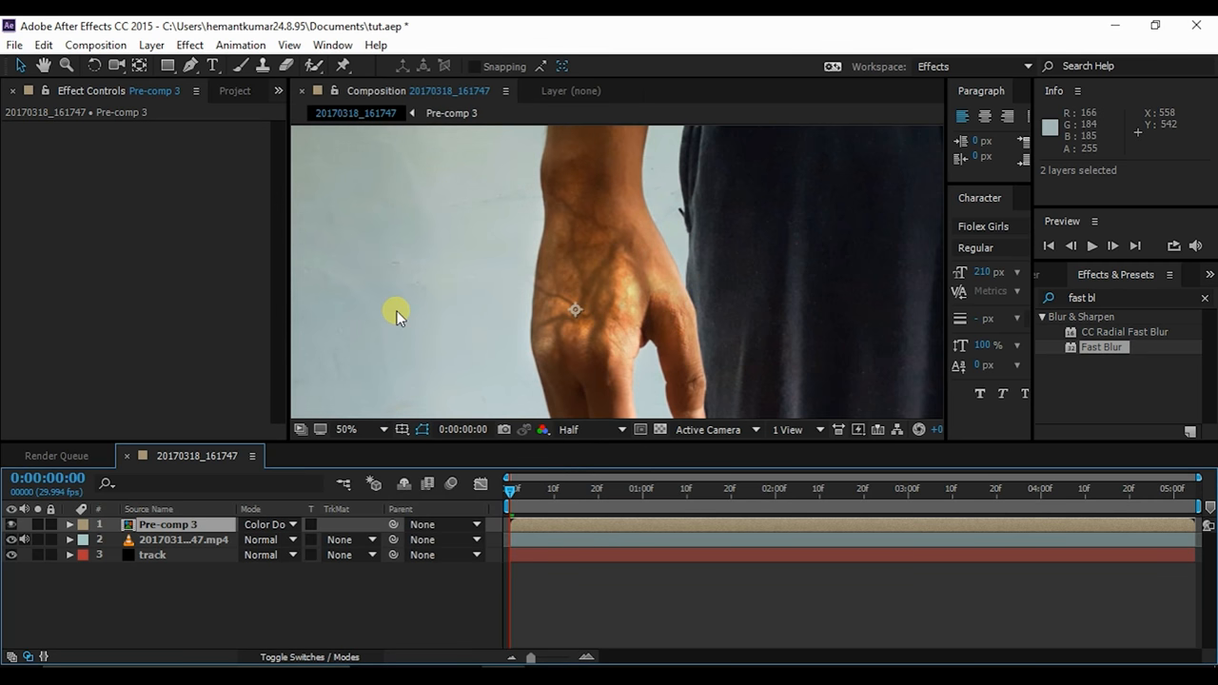
pyautogui.moveTo(171, 514)
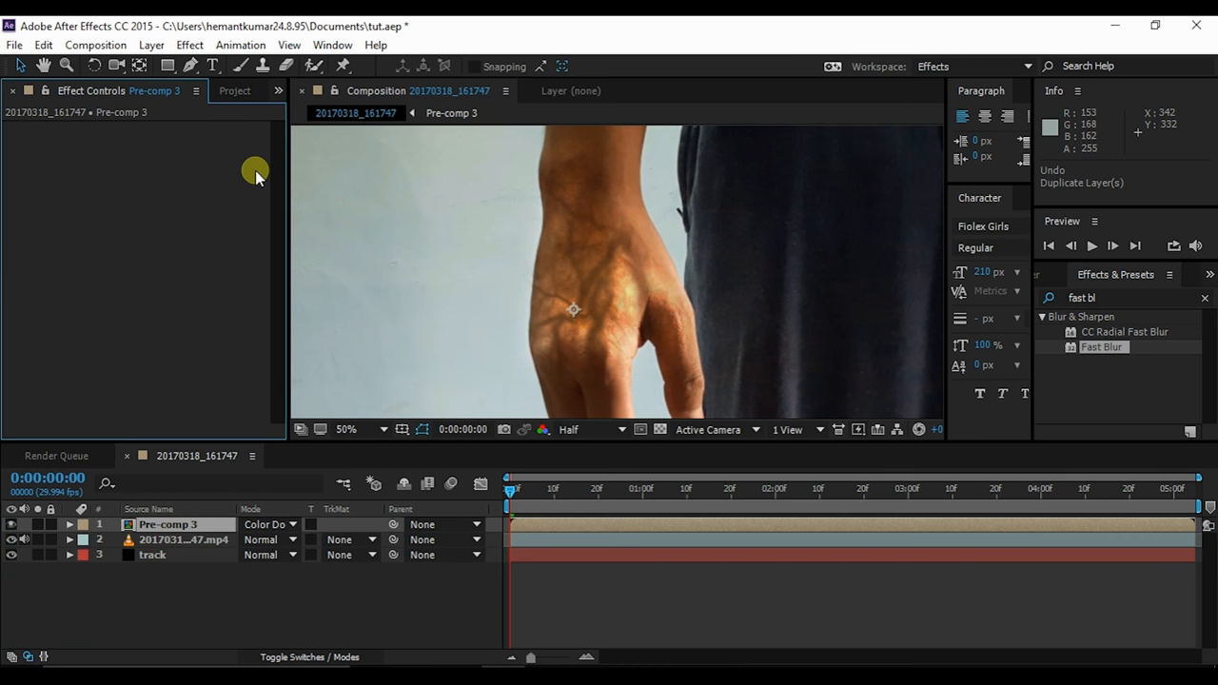
# Add a Curves effect to Pre-comp 3 with an initial RGB bend, checking the nested noise layer's opacity.
pyautogui.click(190, 45)
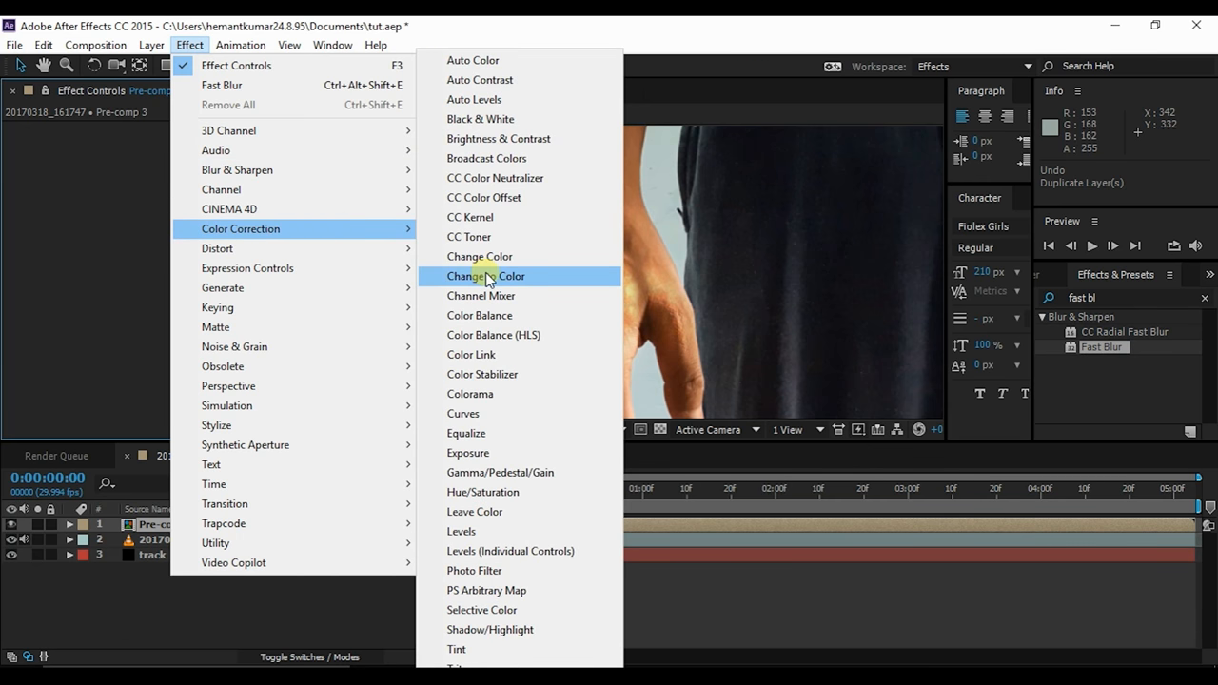
pyautogui.moveTo(493, 316)
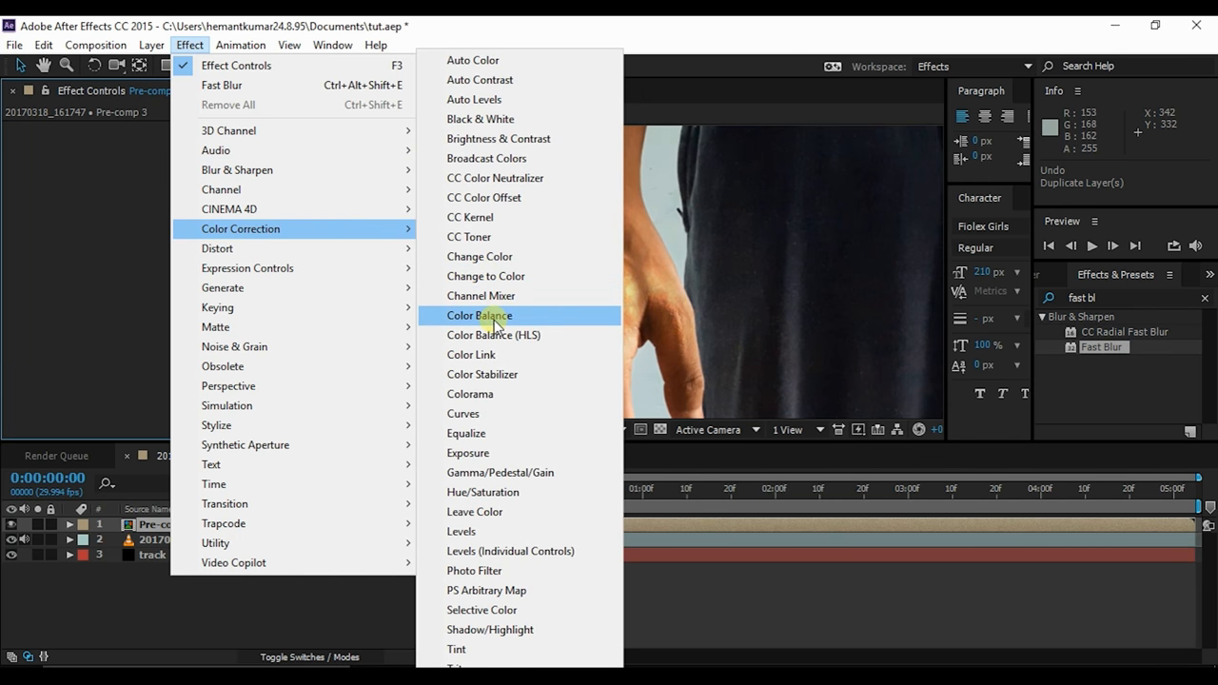
pyautogui.moveTo(491, 413)
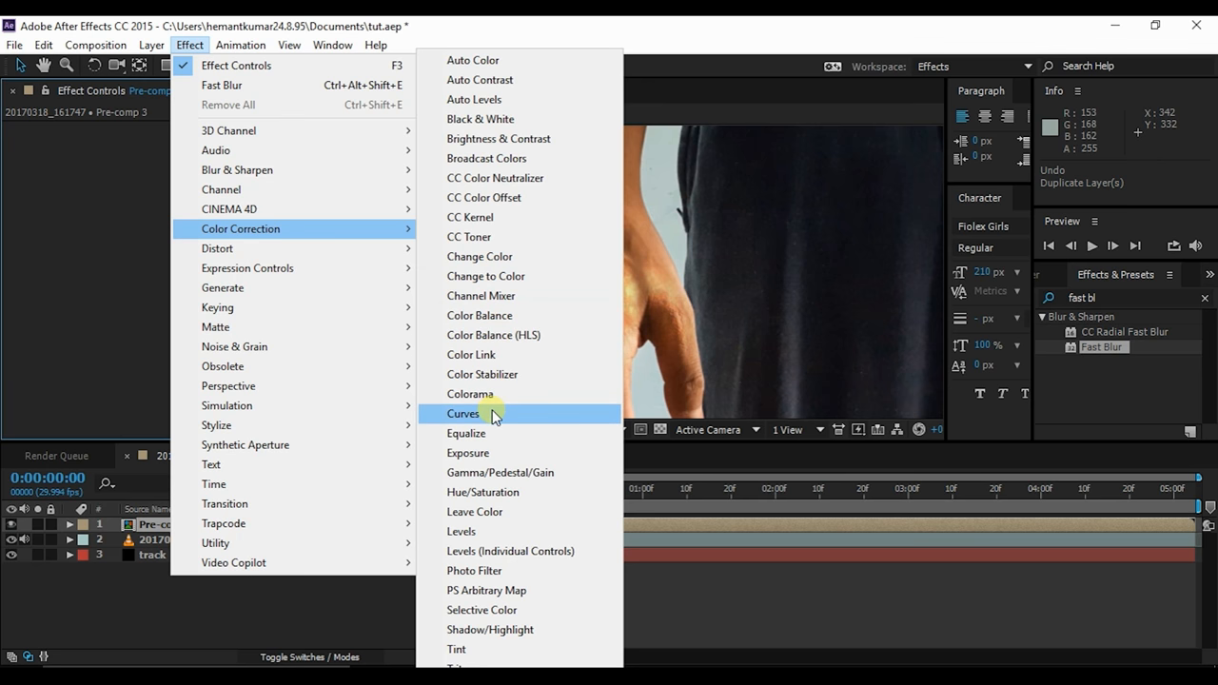
pyautogui.click(464, 413)
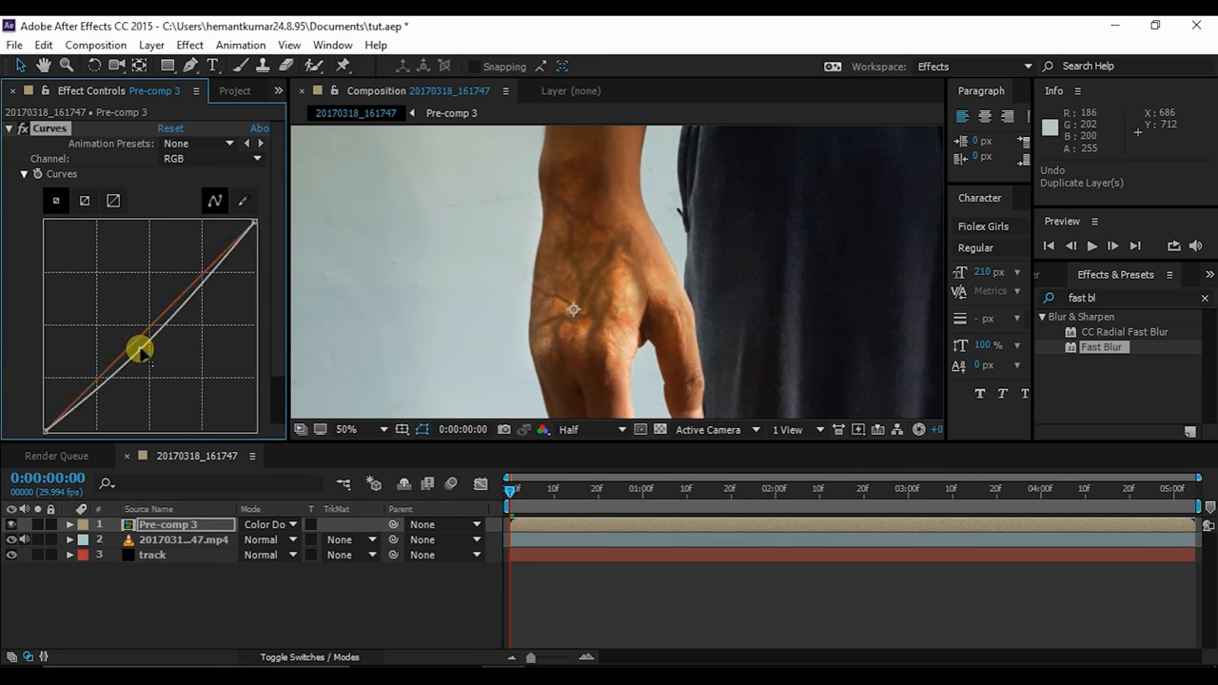
pyautogui.moveTo(137, 350); pyautogui.dragTo(181, 244)
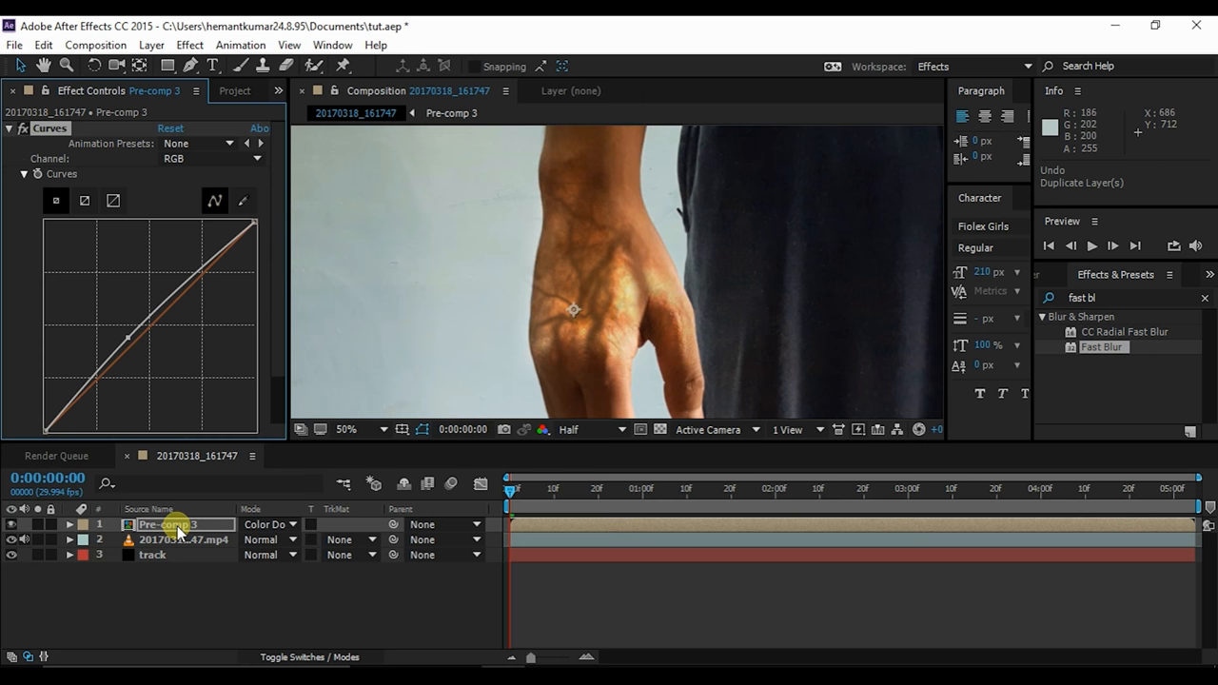
pyautogui.doubleClick(167, 525)
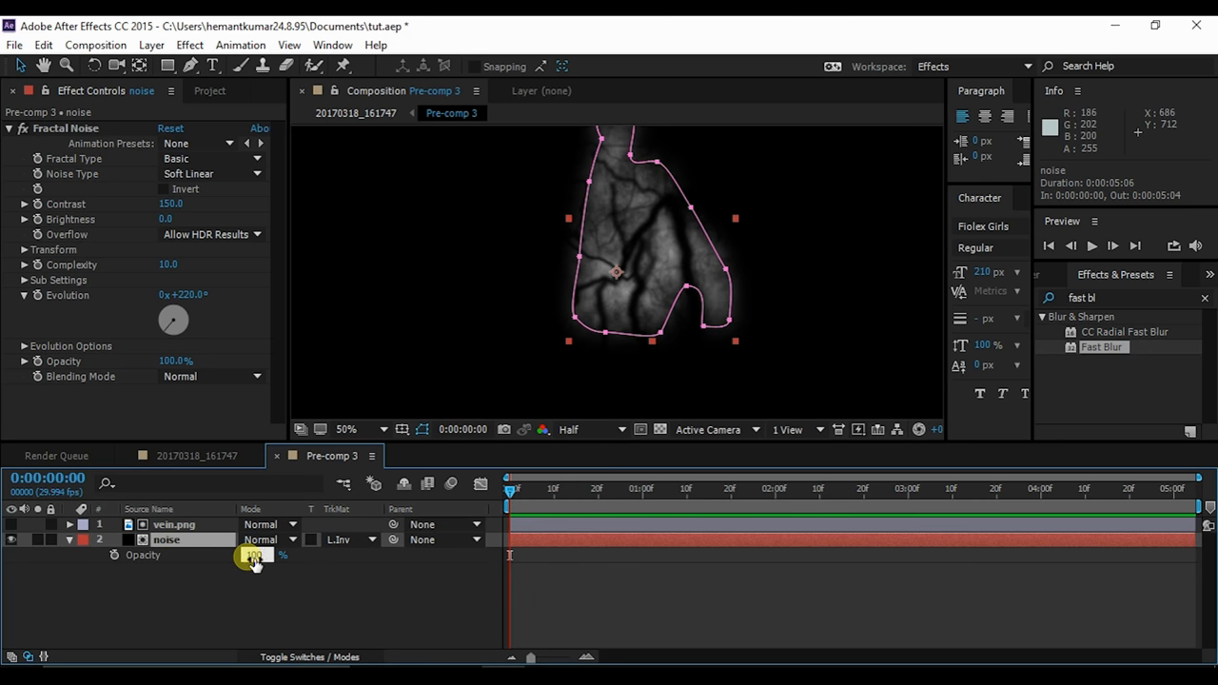
pyautogui.click(181, 457)
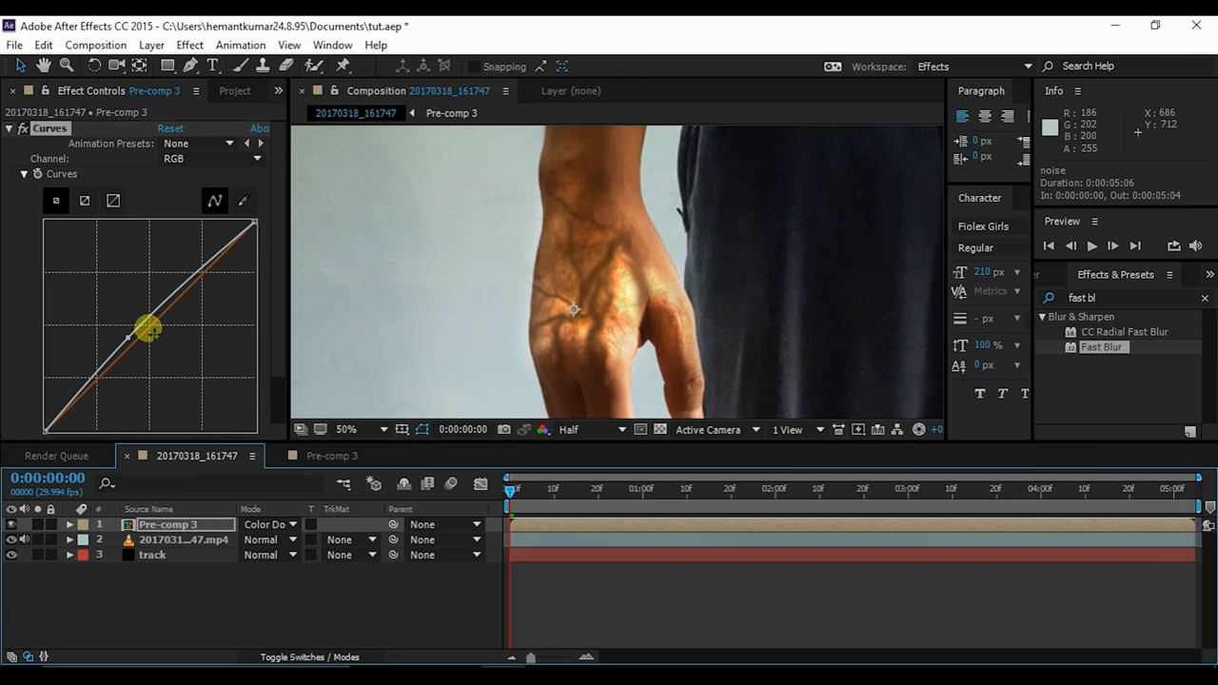
# Bend the overall RGB curve and pull down the blue channel for warmth.
pyautogui.moveTo(148, 327); pyautogui.dragTo(126, 339)
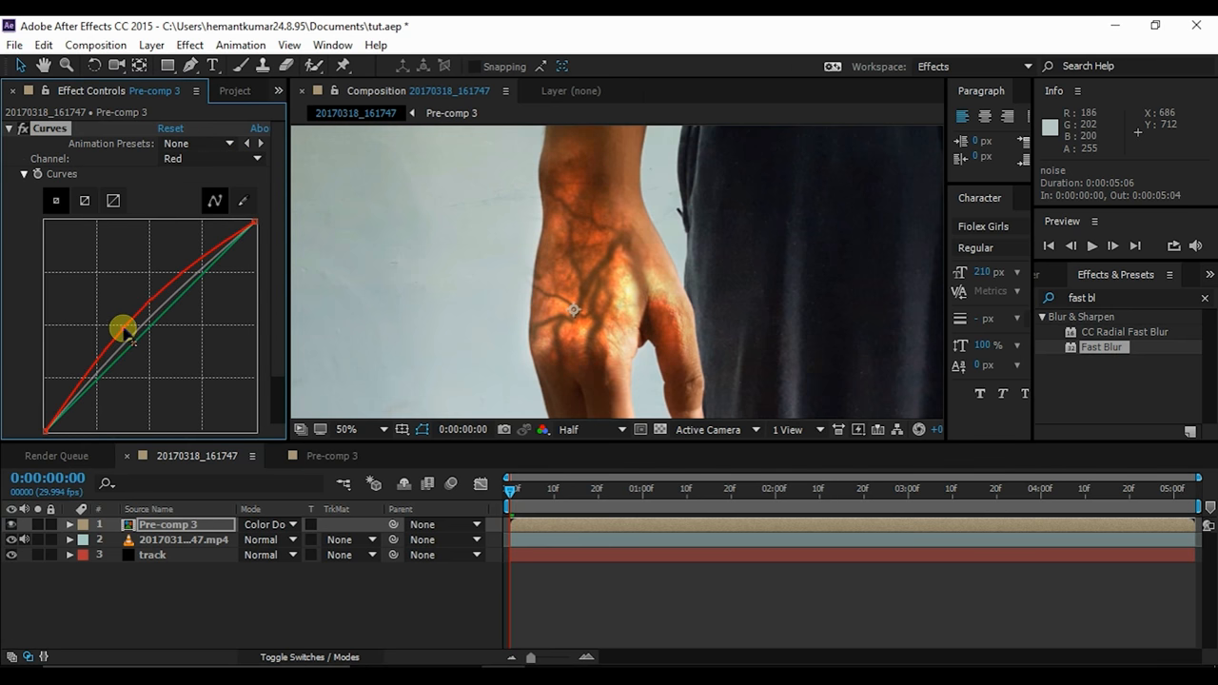
pyautogui.click(209, 158)
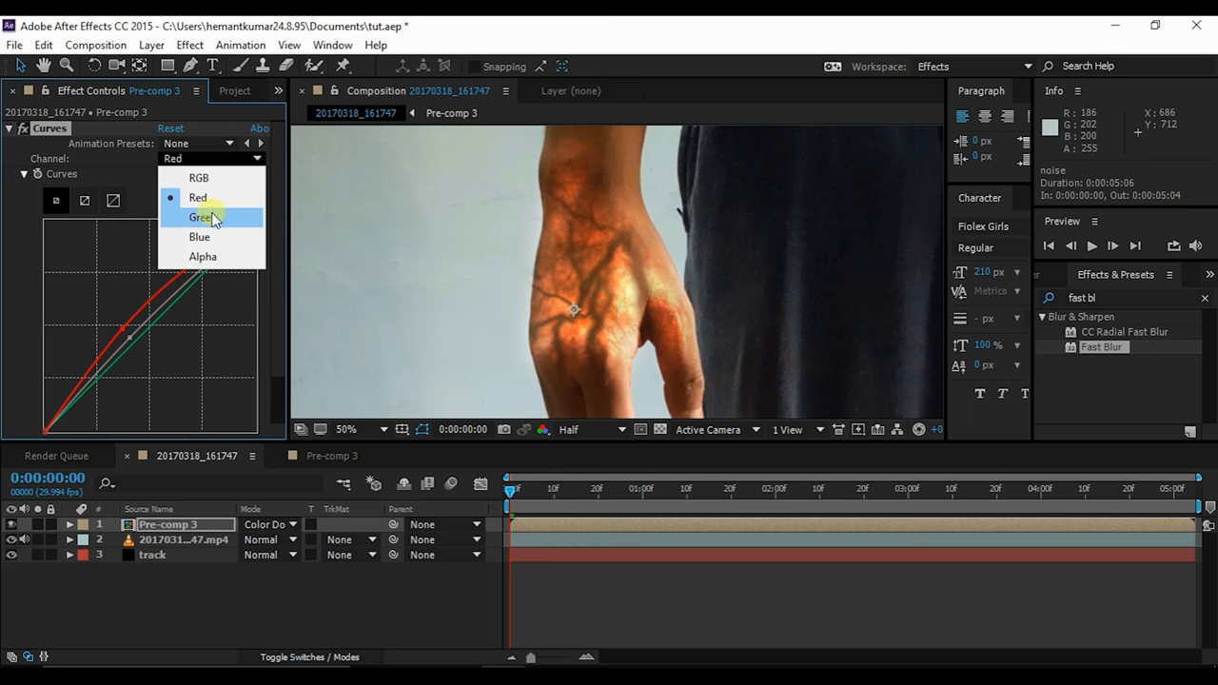
pyautogui.click(197, 236)
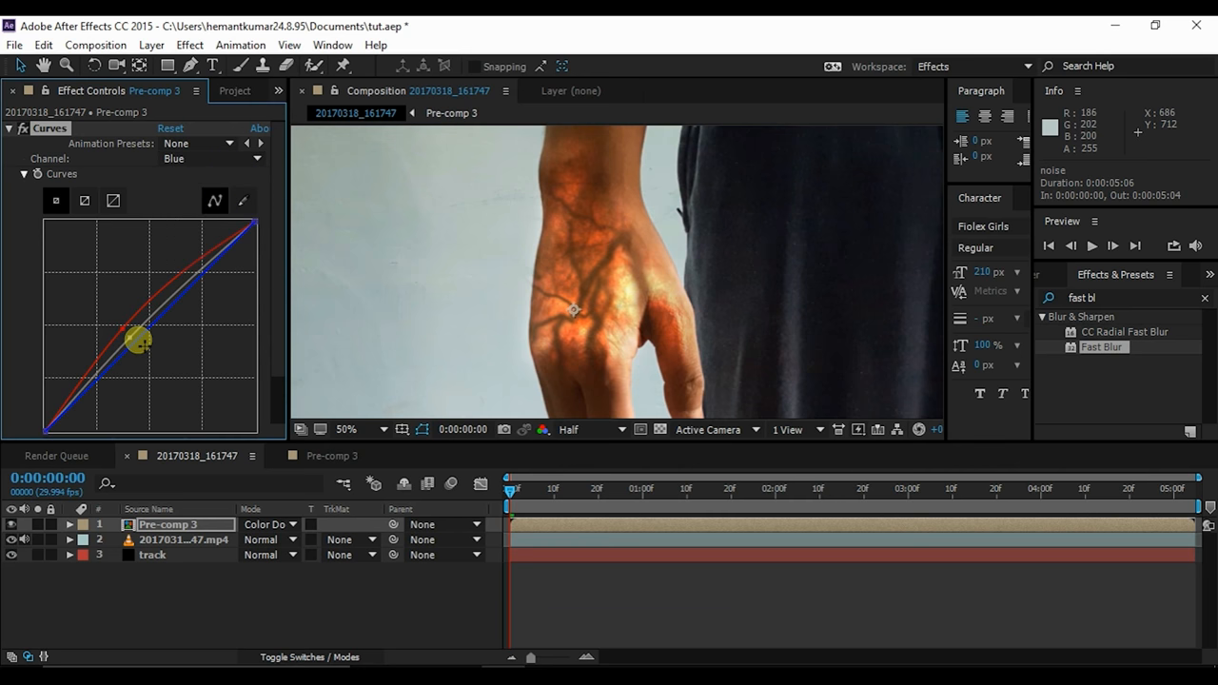
pyautogui.moveTo(137, 341); pyautogui.dragTo(143, 352)
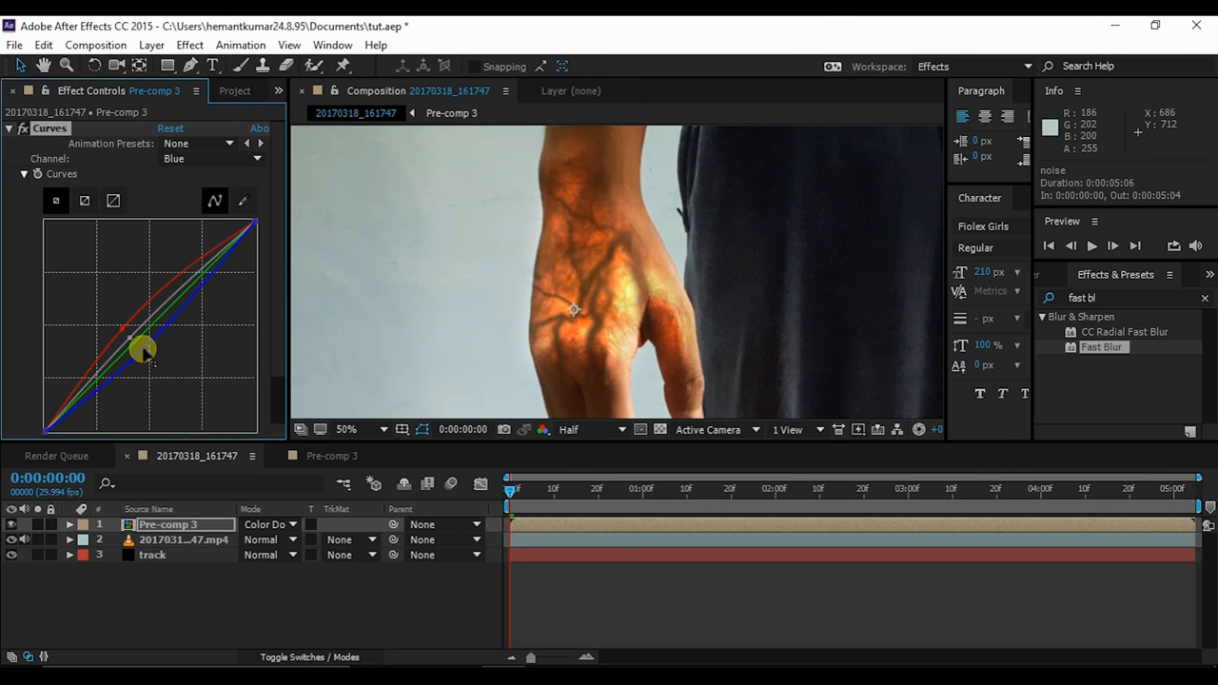
# Reshape the green channel curve, then refine the combined RGB brightness curve for the orange tint.
pyautogui.click(209, 158)
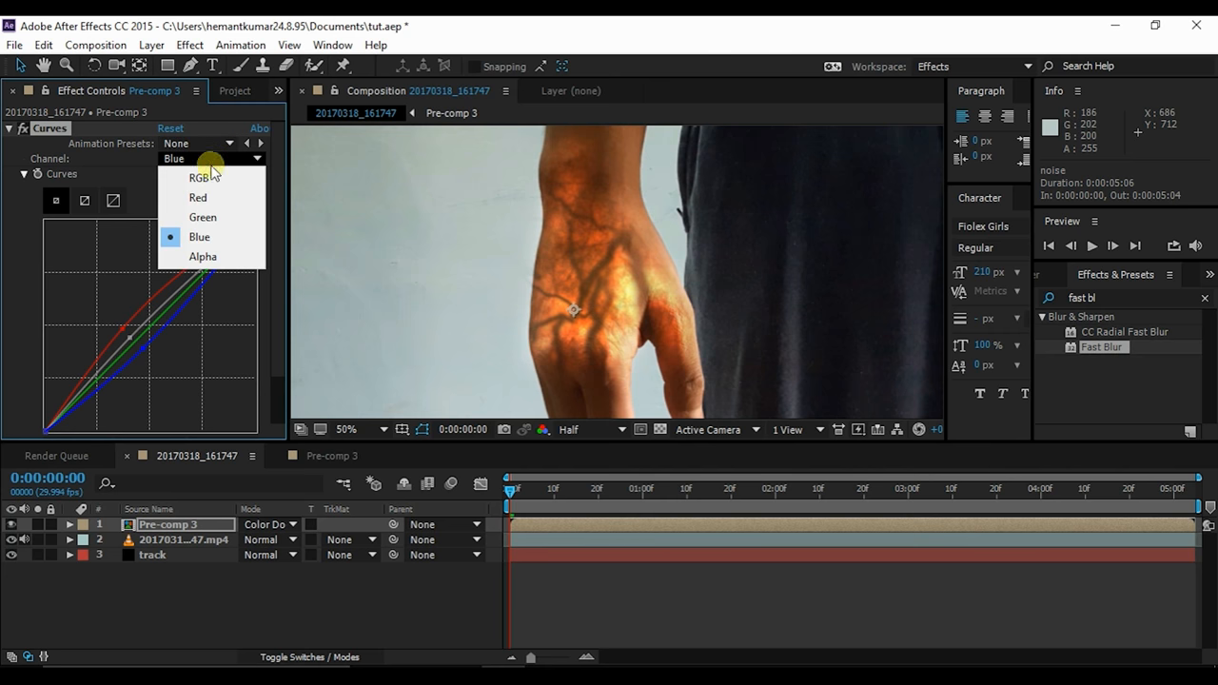
pyautogui.click(201, 217)
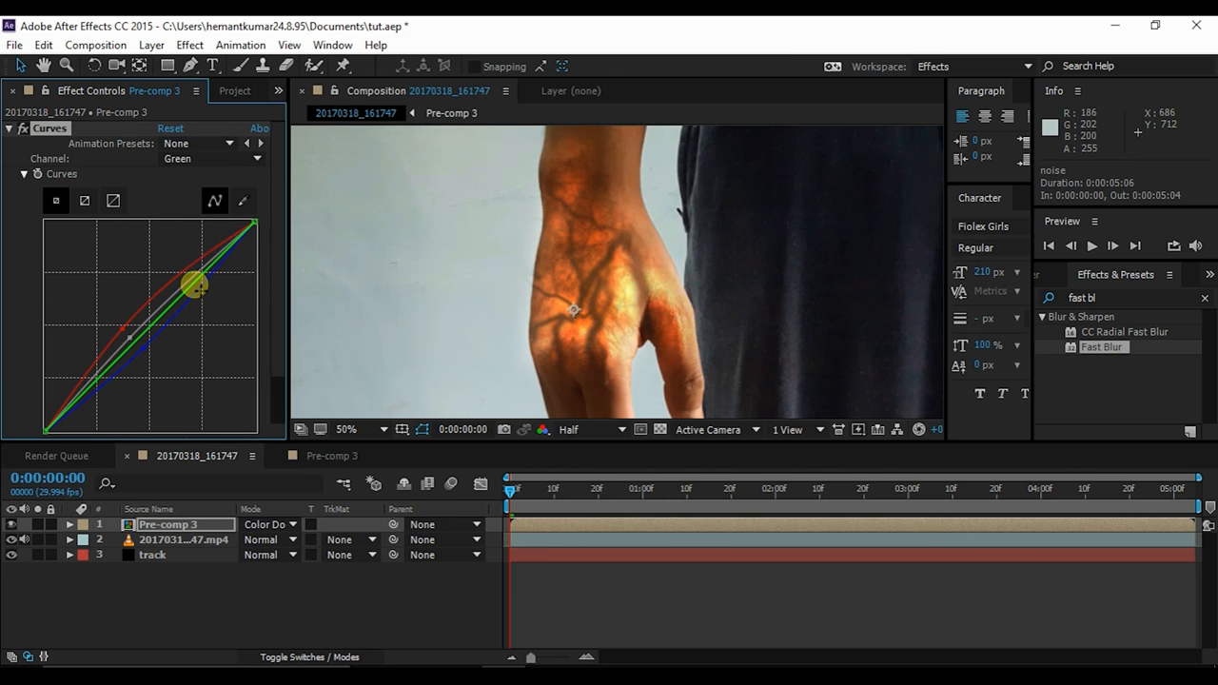
pyautogui.moveTo(194, 283); pyautogui.dragTo(190, 274)
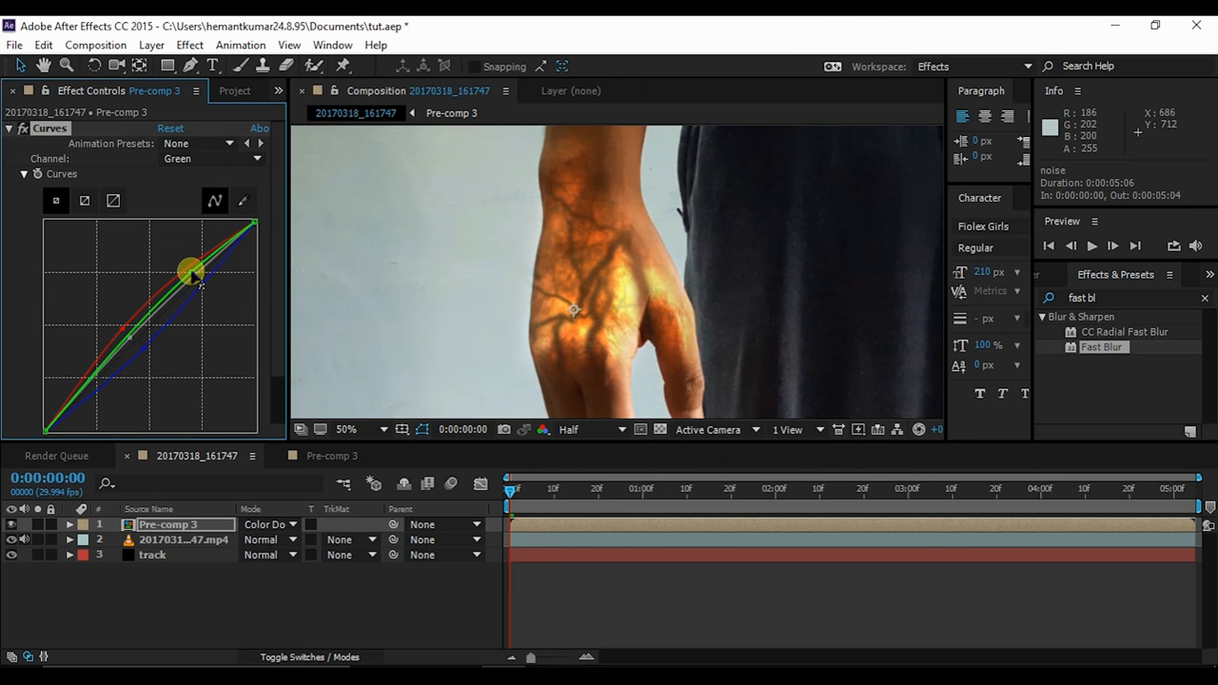
pyautogui.moveTo(191, 271); pyautogui.dragTo(87, 377)
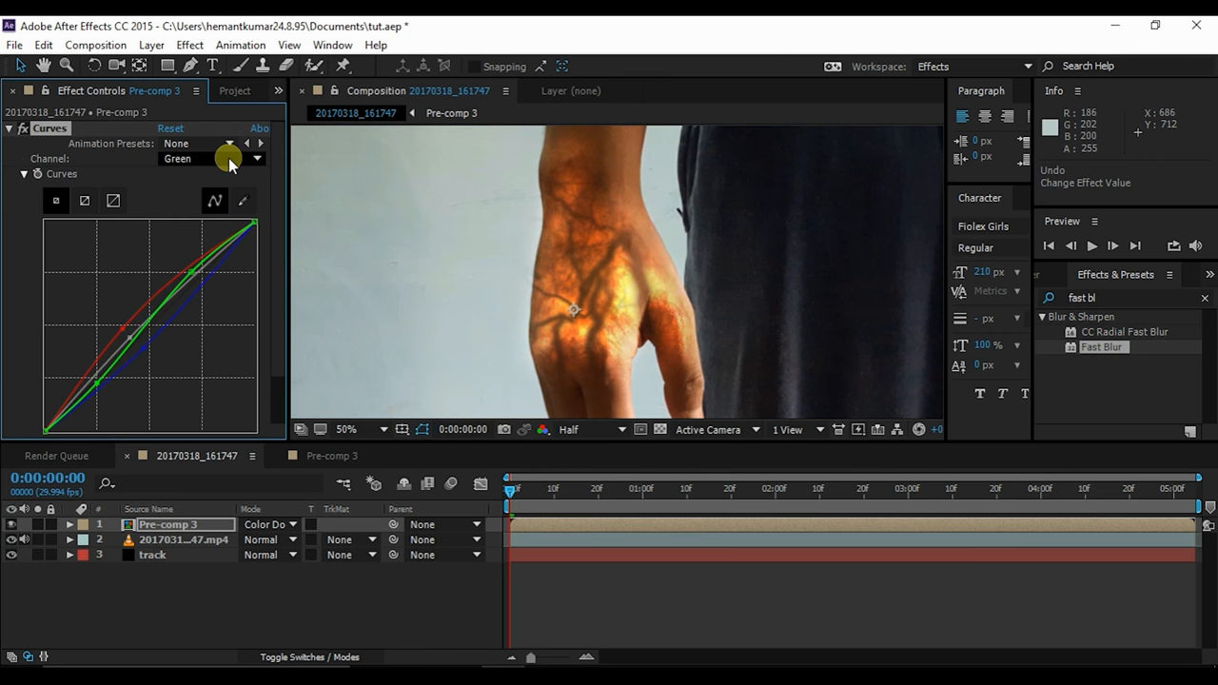
pyautogui.click(228, 158)
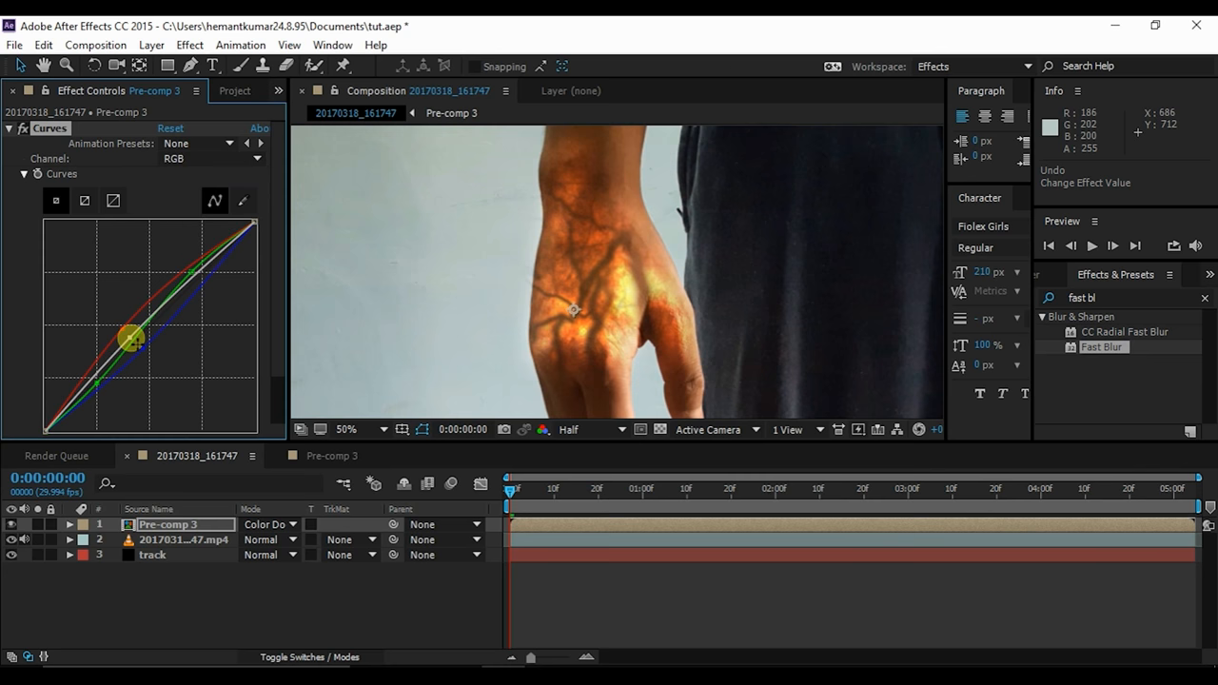
pyautogui.moveTo(134, 335); pyautogui.dragTo(140, 341)
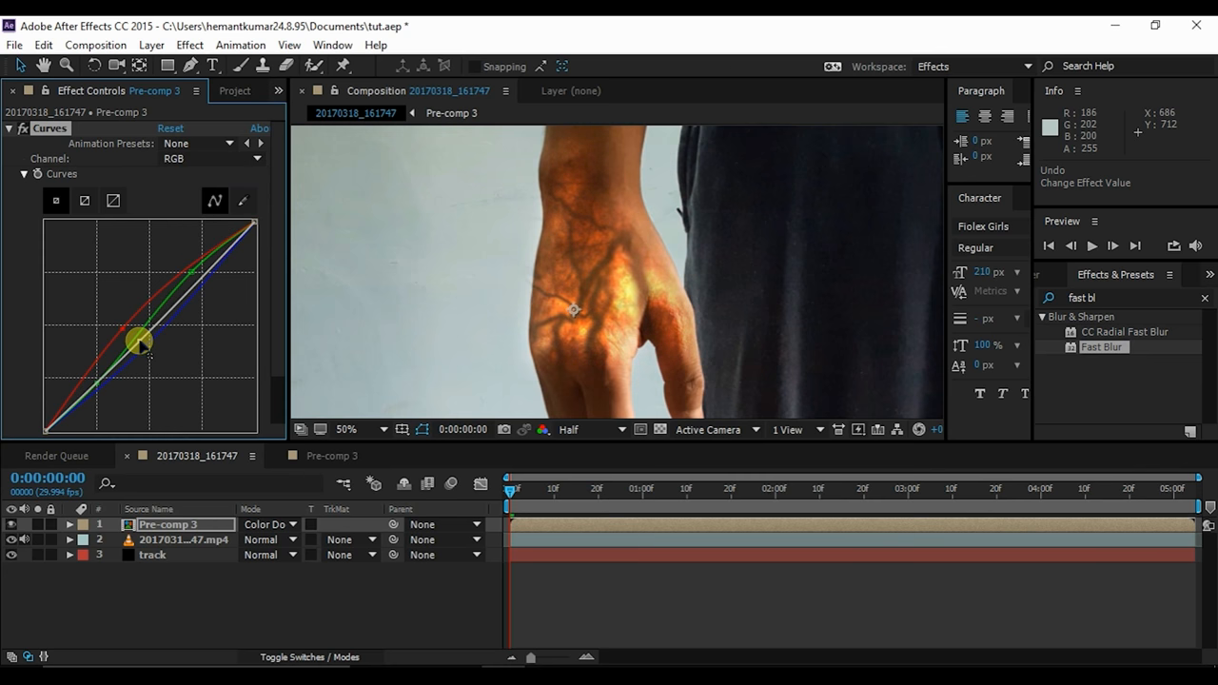
pyautogui.moveTo(141, 341); pyautogui.dragTo(131, 333)
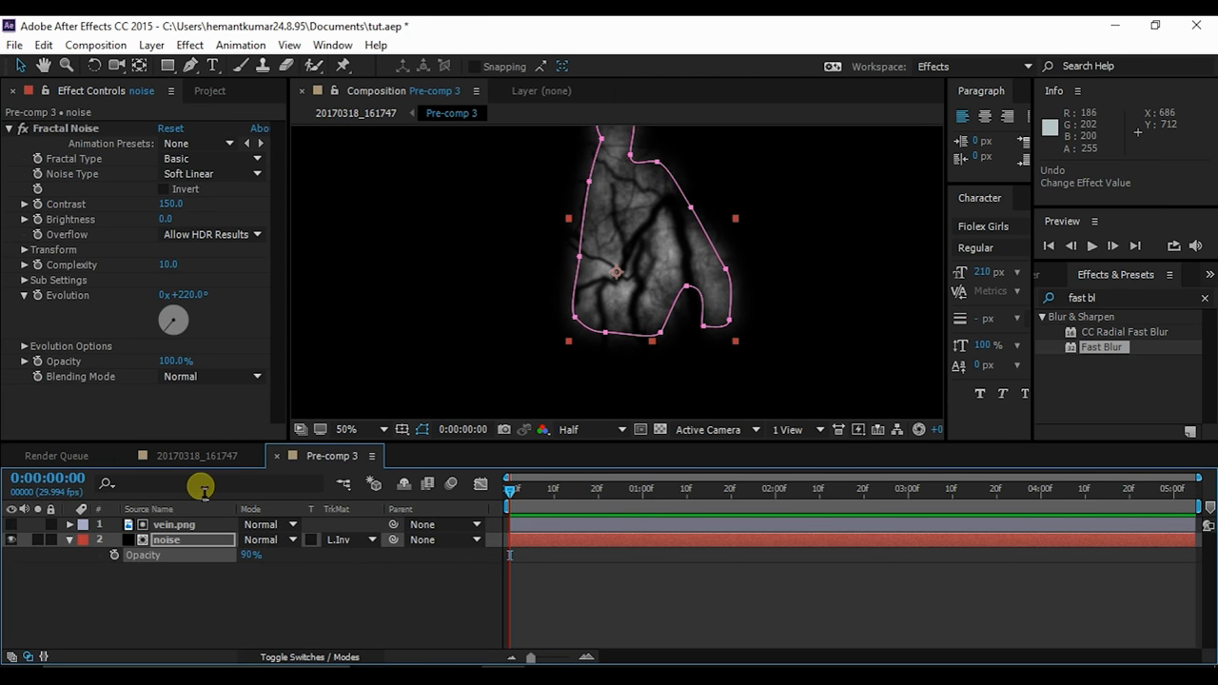
# In the main hand composition, set Pre-comp 3's opacity to 90%.
pyautogui.click(190, 457)
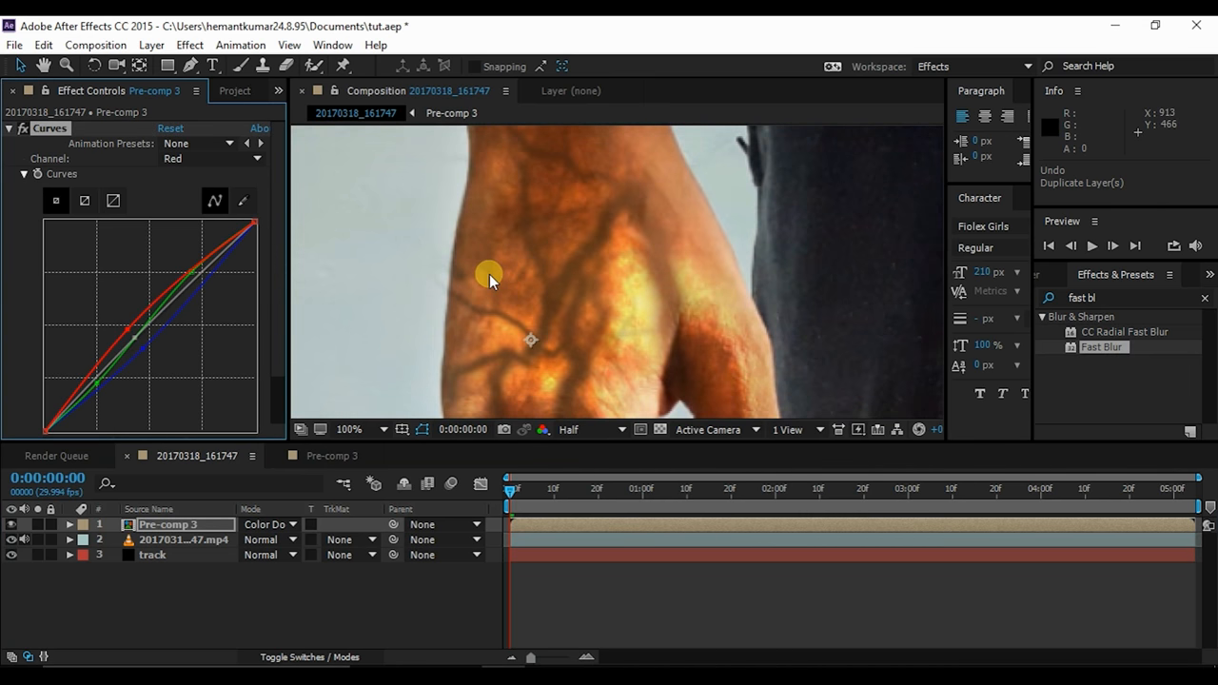
pyautogui.click(347, 430)
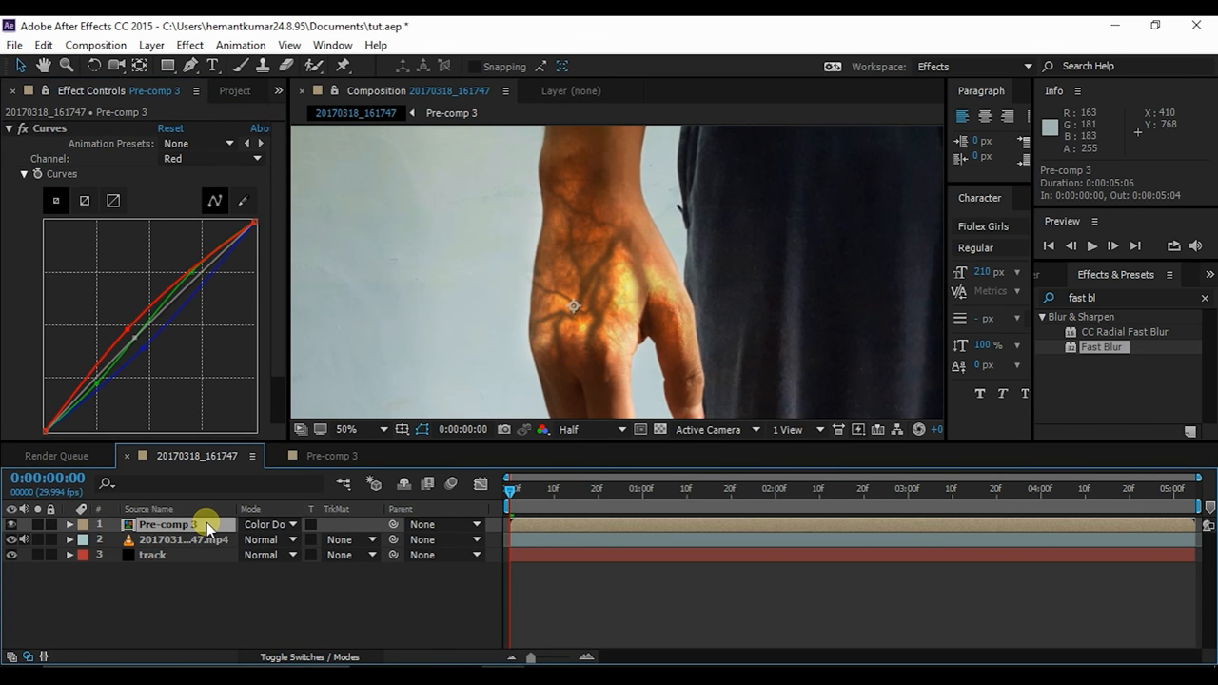
pyautogui.click(68, 525)
pyautogui.write('90')
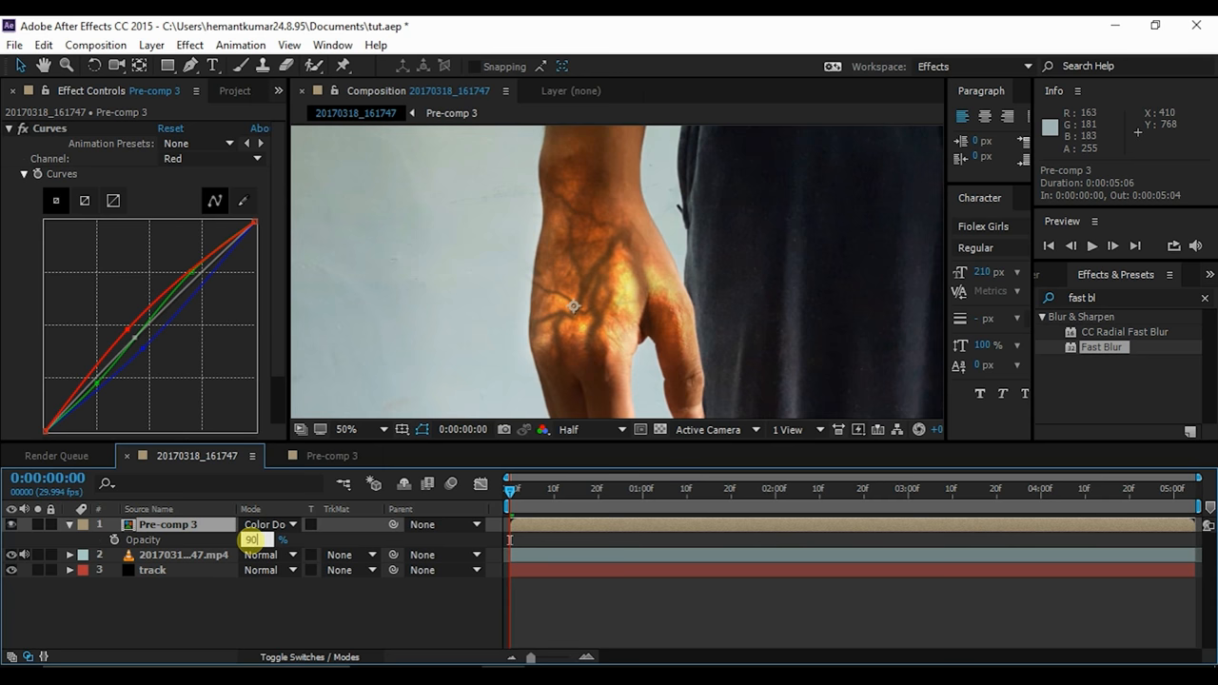
pyautogui.click(252, 540)
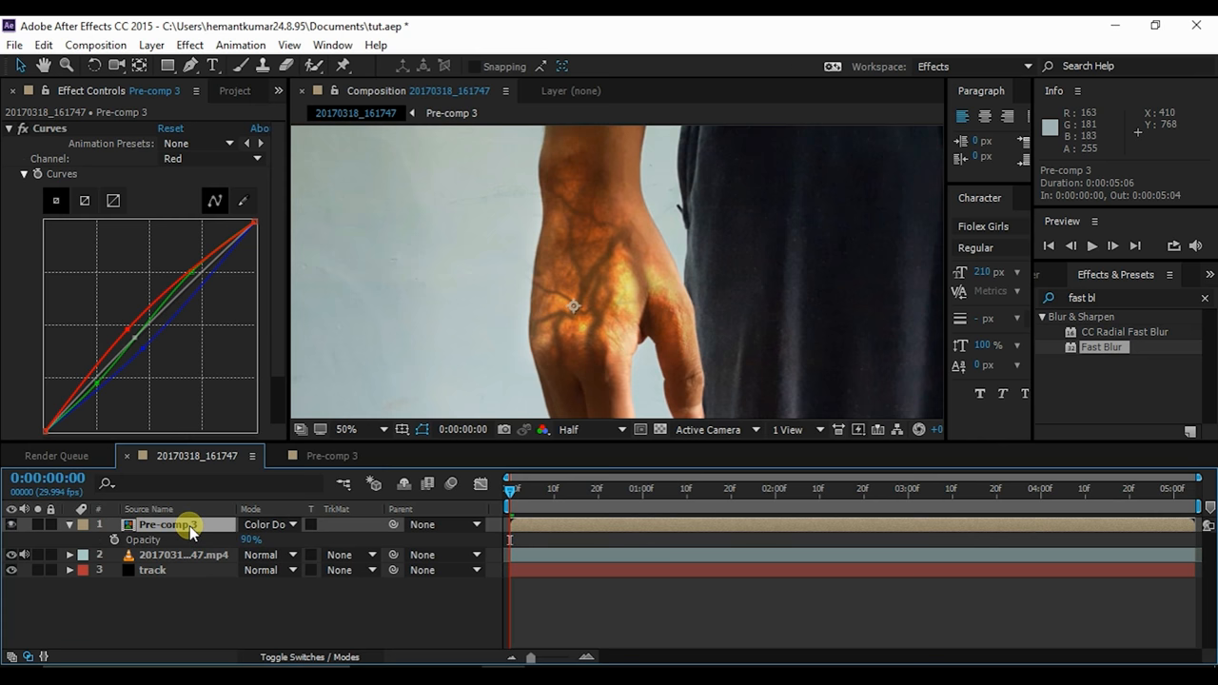
pyautogui.click(152, 555)
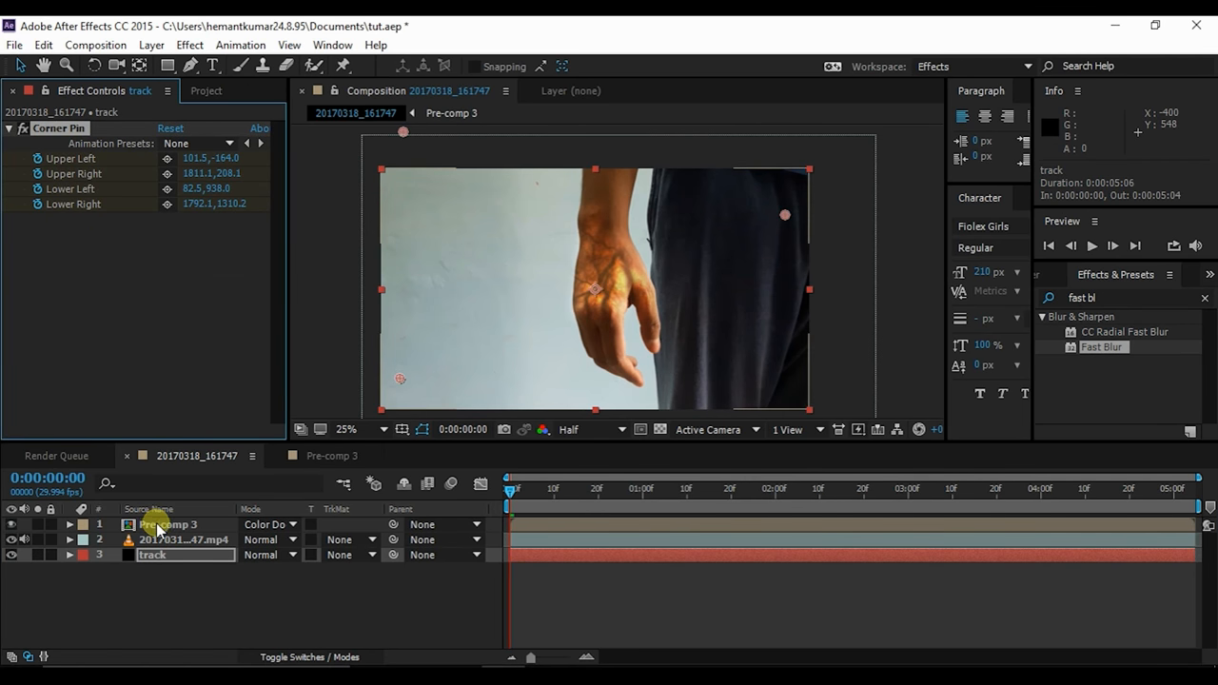
# Select Pre-comp 3 to reveal its transform properties at Third resolution.
pyautogui.click(167, 525)
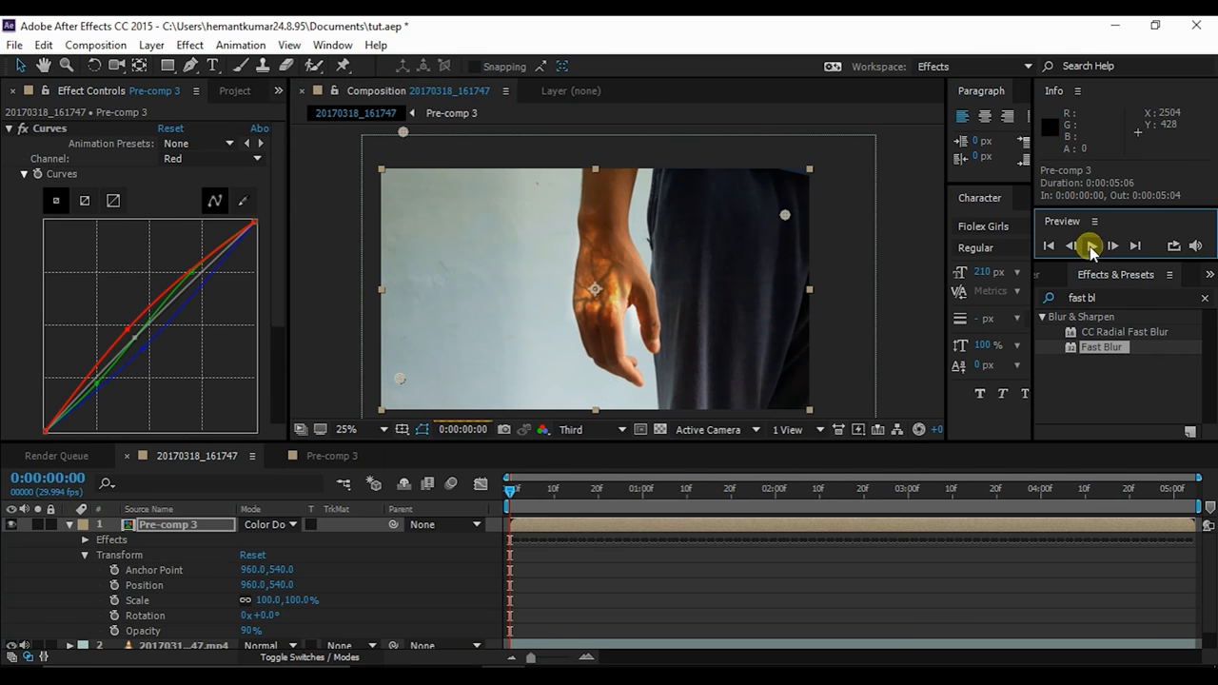
pyautogui.click(1091, 245)
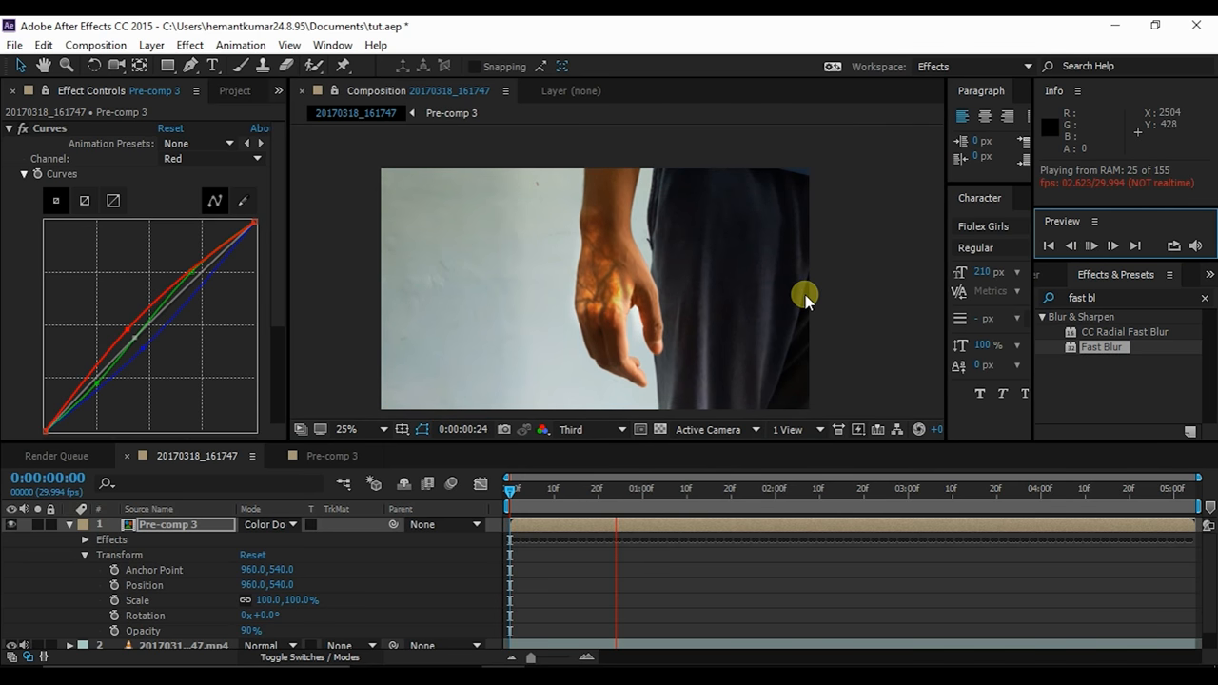
pyautogui.click(1112, 245)
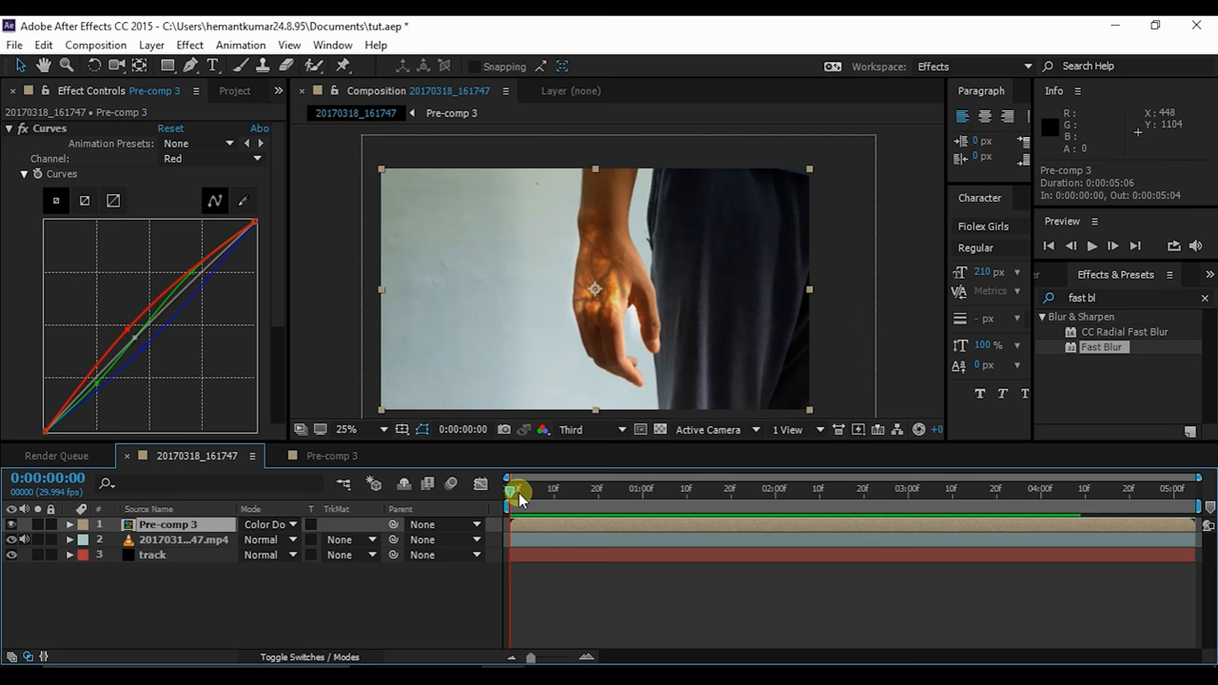
# Scrub to the fist closing at 2:15 and set an opacity keyframe there for the fade-in.
pyautogui.moveTo(514, 487); pyautogui.dragTo(571, 488)
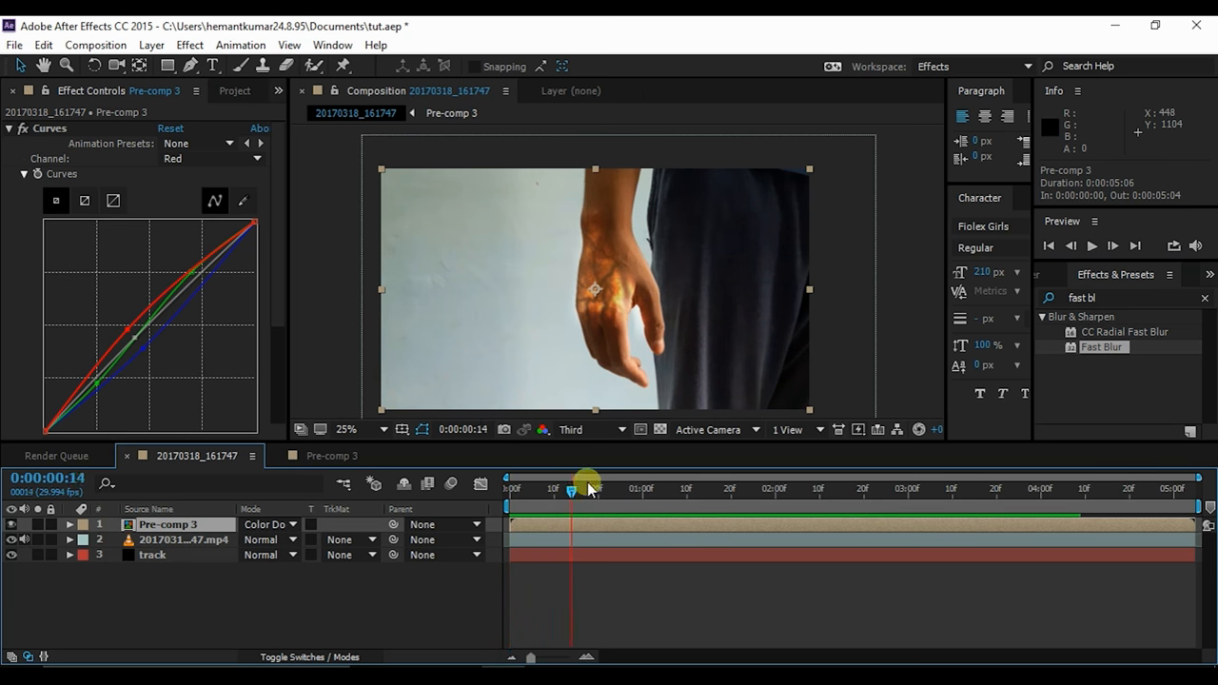
pyautogui.moveTo(586, 491); pyautogui.dragTo(684, 494)
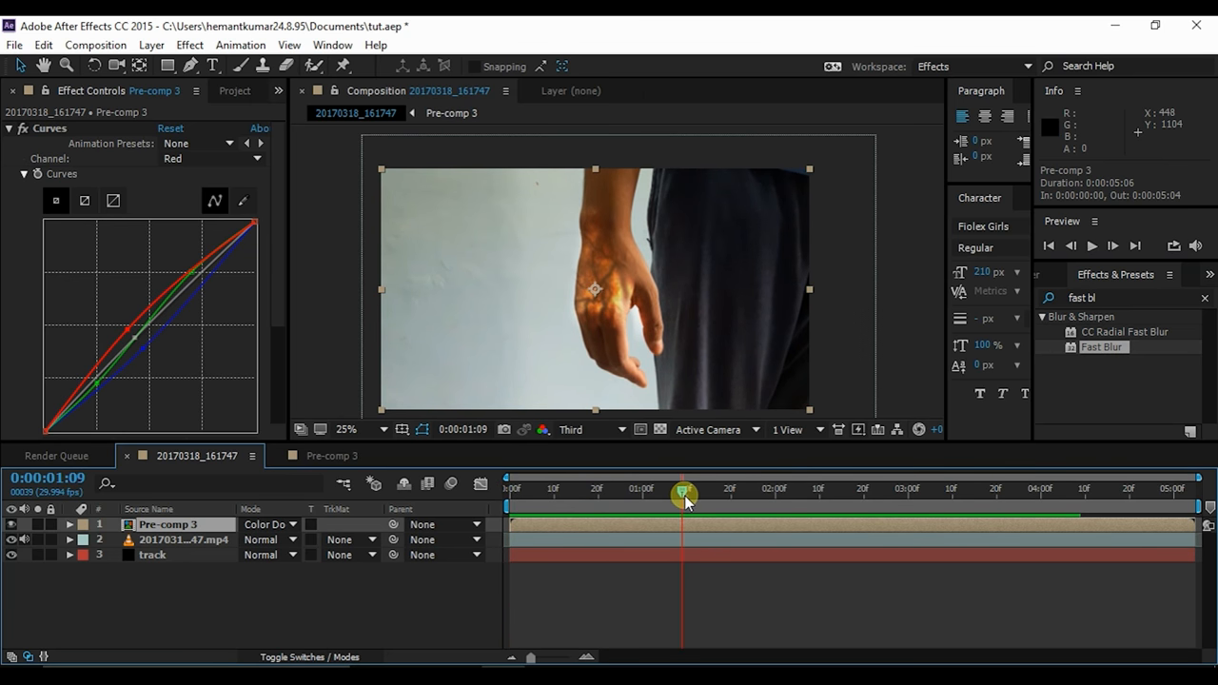
pyautogui.moveTo(685, 495); pyautogui.dragTo(788, 495)
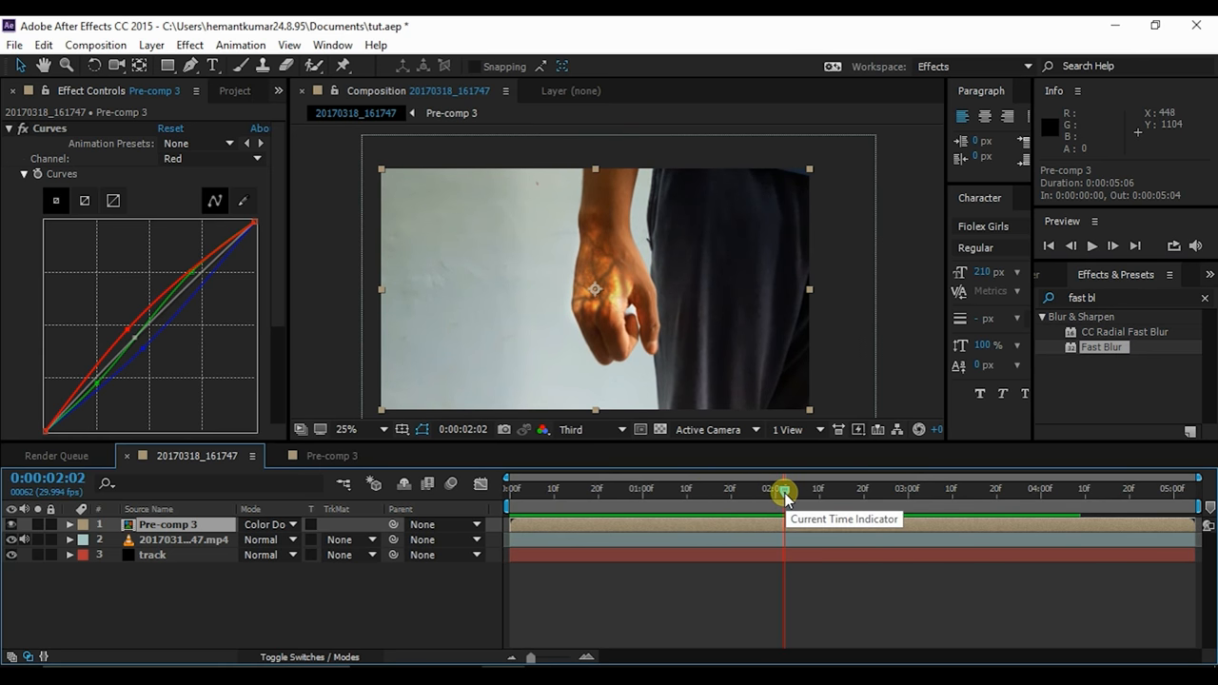
pyautogui.moveTo(784, 491); pyautogui.dragTo(841, 491)
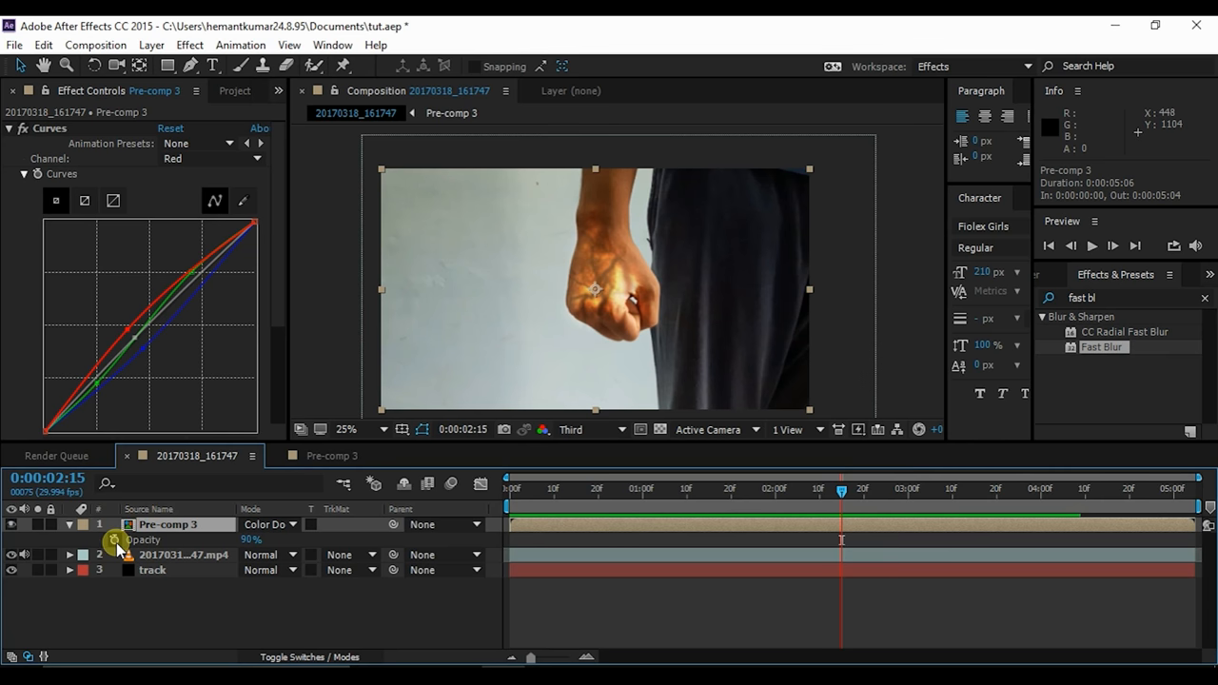
pyautogui.click(115, 541)
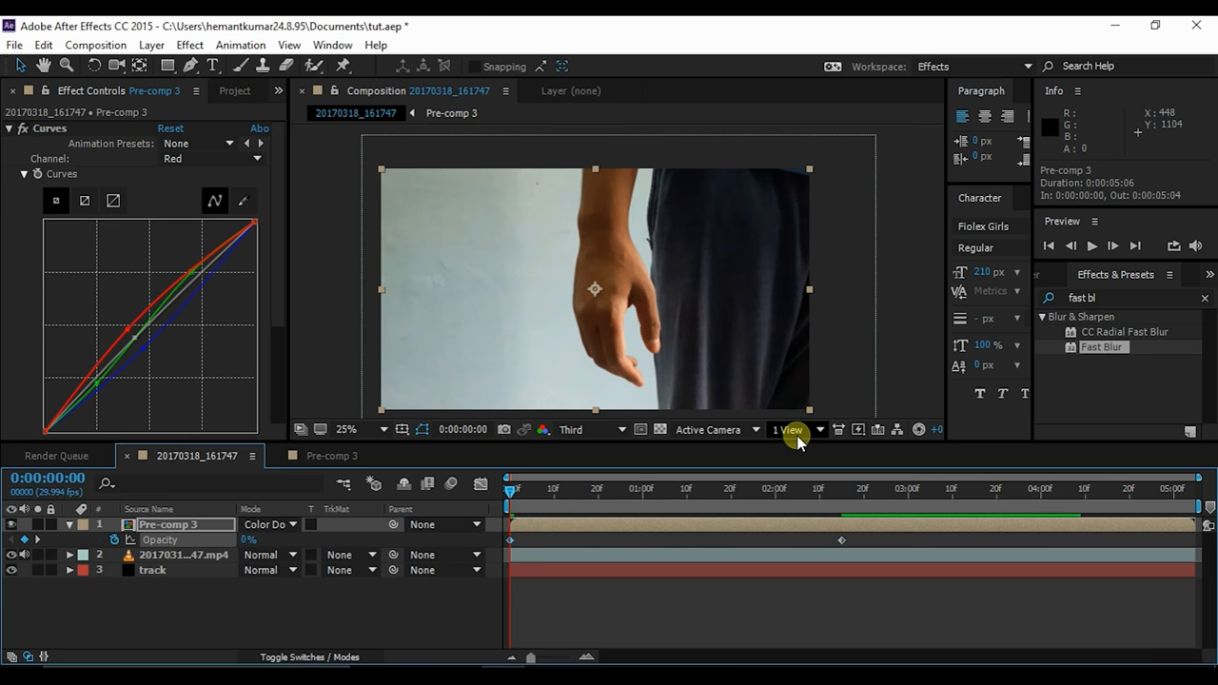
pyautogui.moveTo(1088, 250)
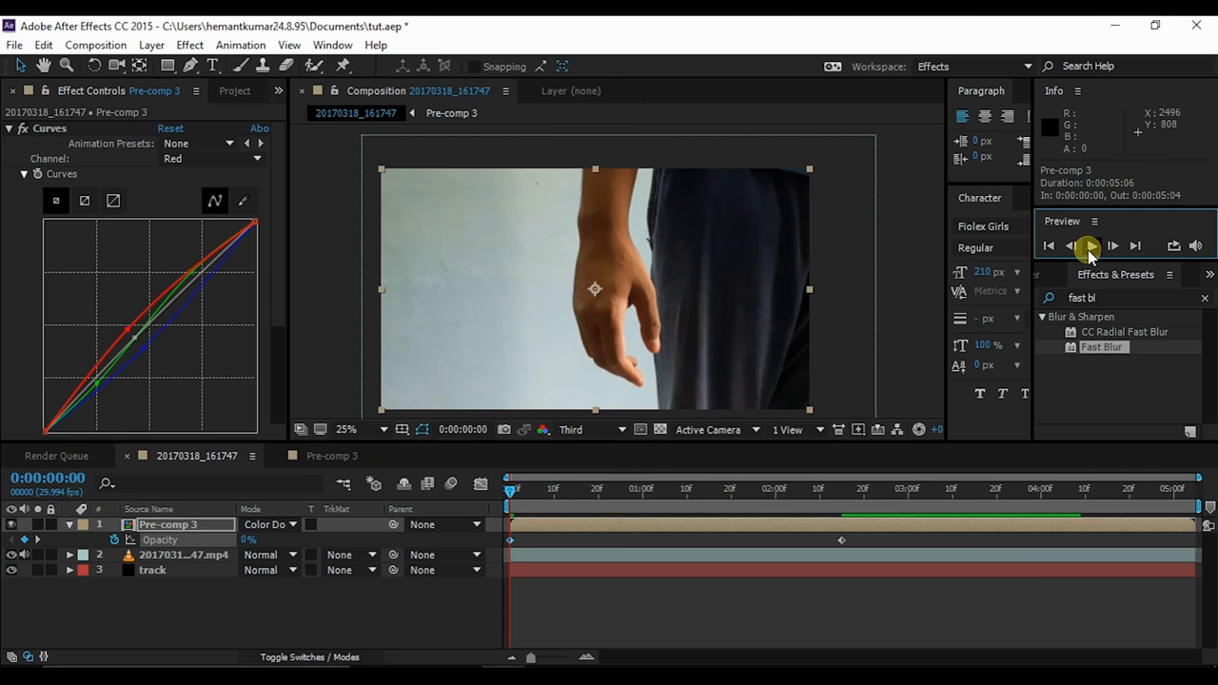
pyautogui.click(1088, 246)
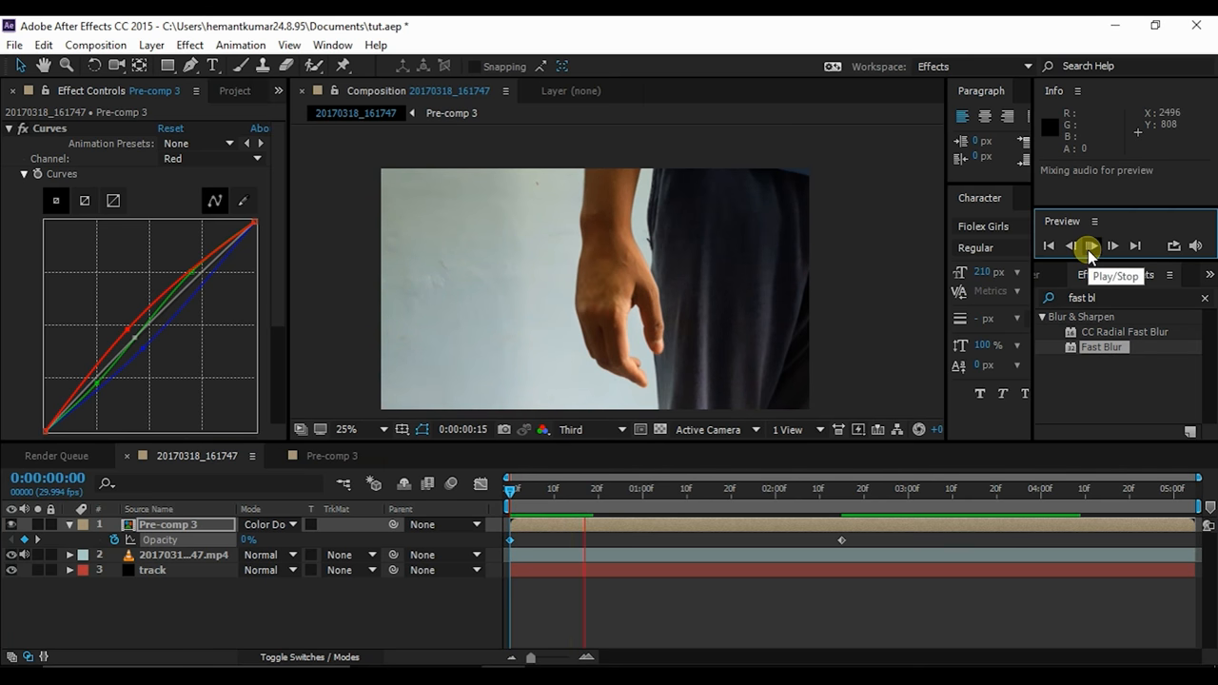
pyautogui.click(1088, 245)
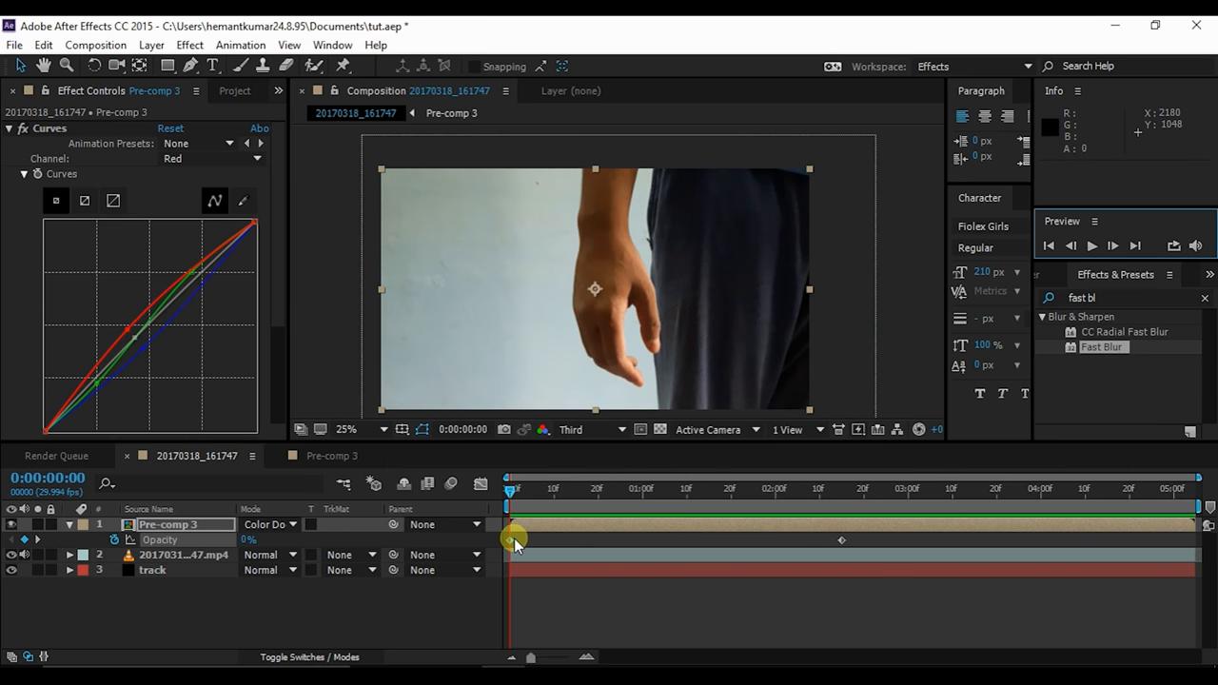
pyautogui.moveTo(514, 540); pyautogui.dragTo(683, 540)
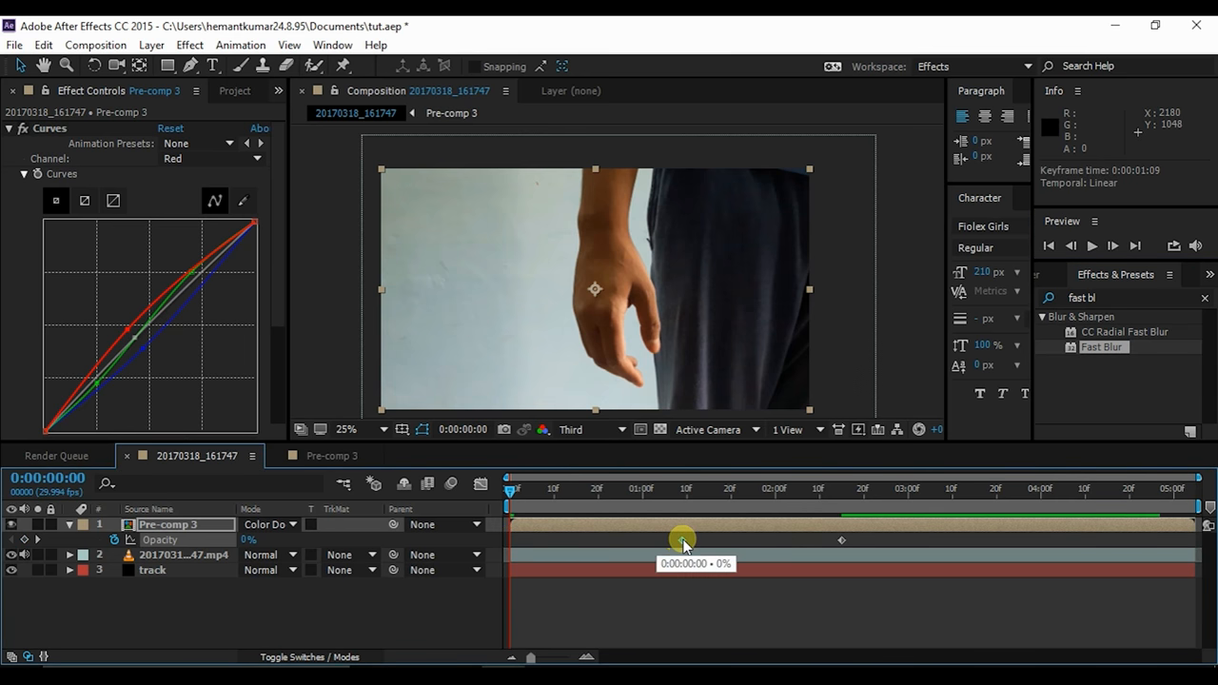
pyautogui.moveTo(681, 541); pyautogui.dragTo(740, 491)
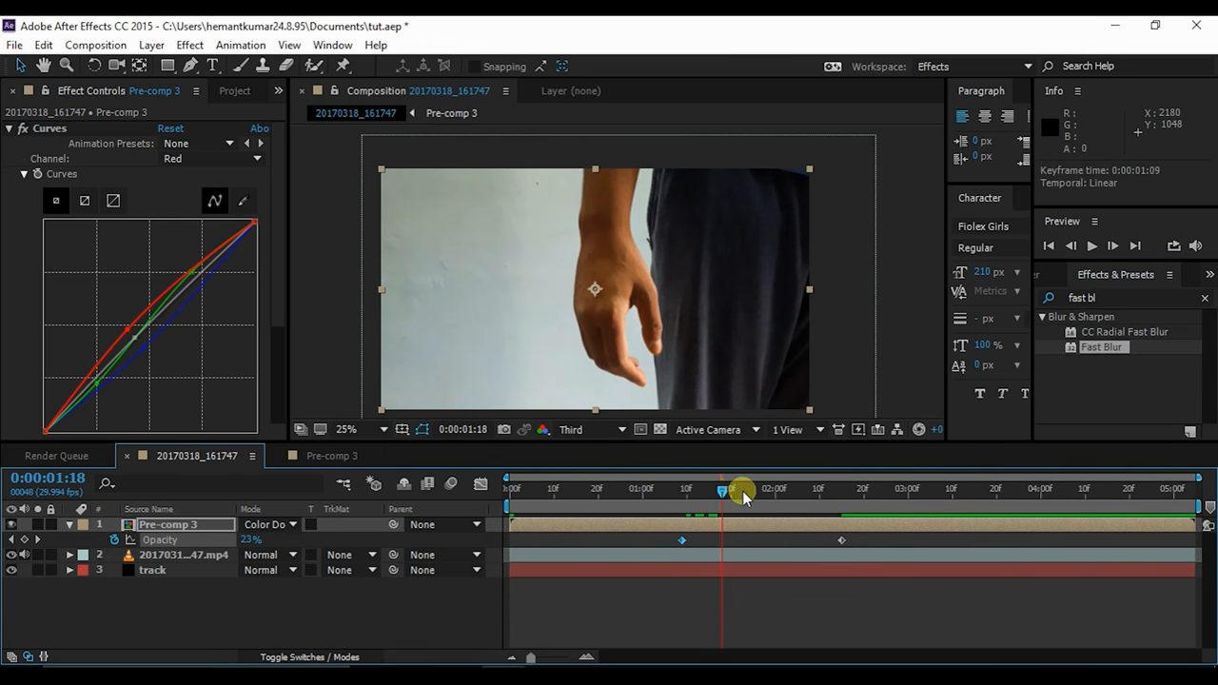
pyautogui.moveTo(742, 489); pyautogui.dragTo(782, 489)
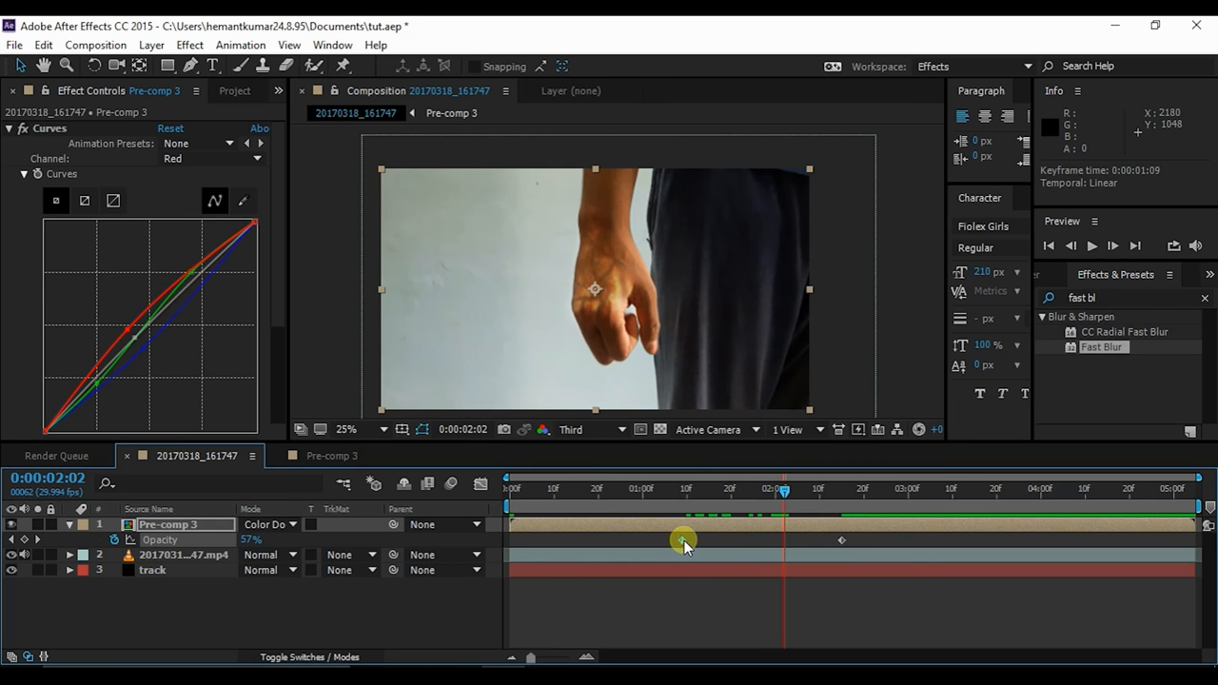
pyautogui.moveTo(683, 540); pyautogui.dragTo(781, 544)
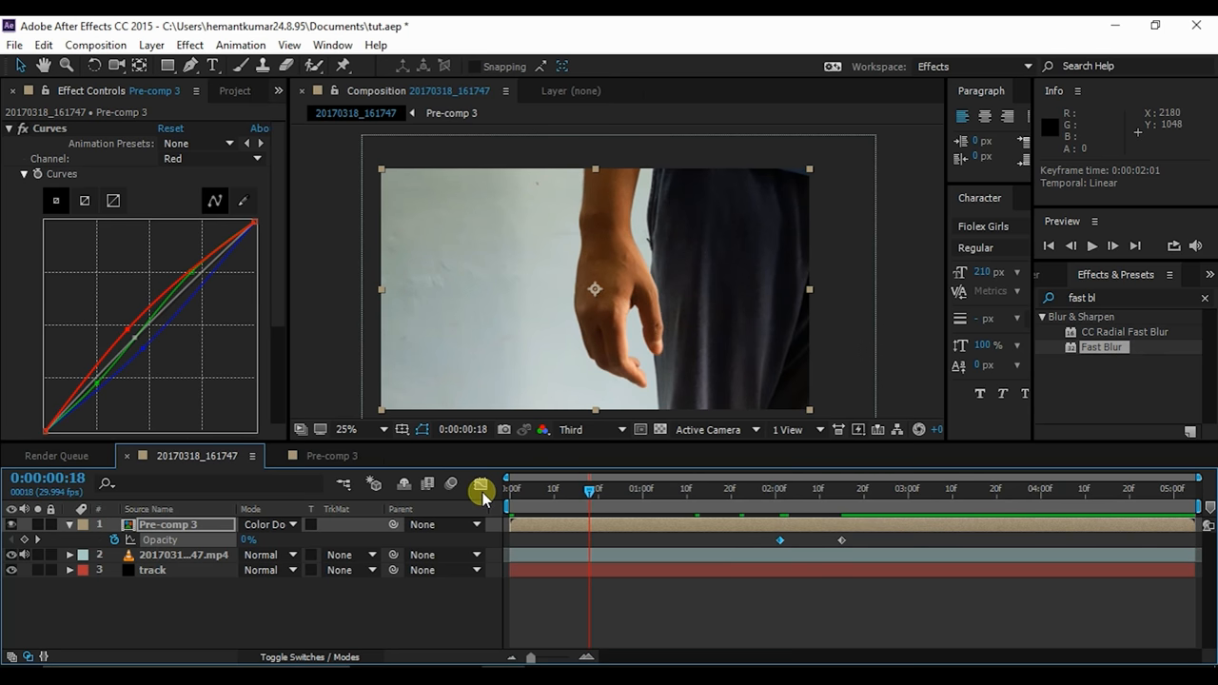
pyautogui.click(1092, 246)
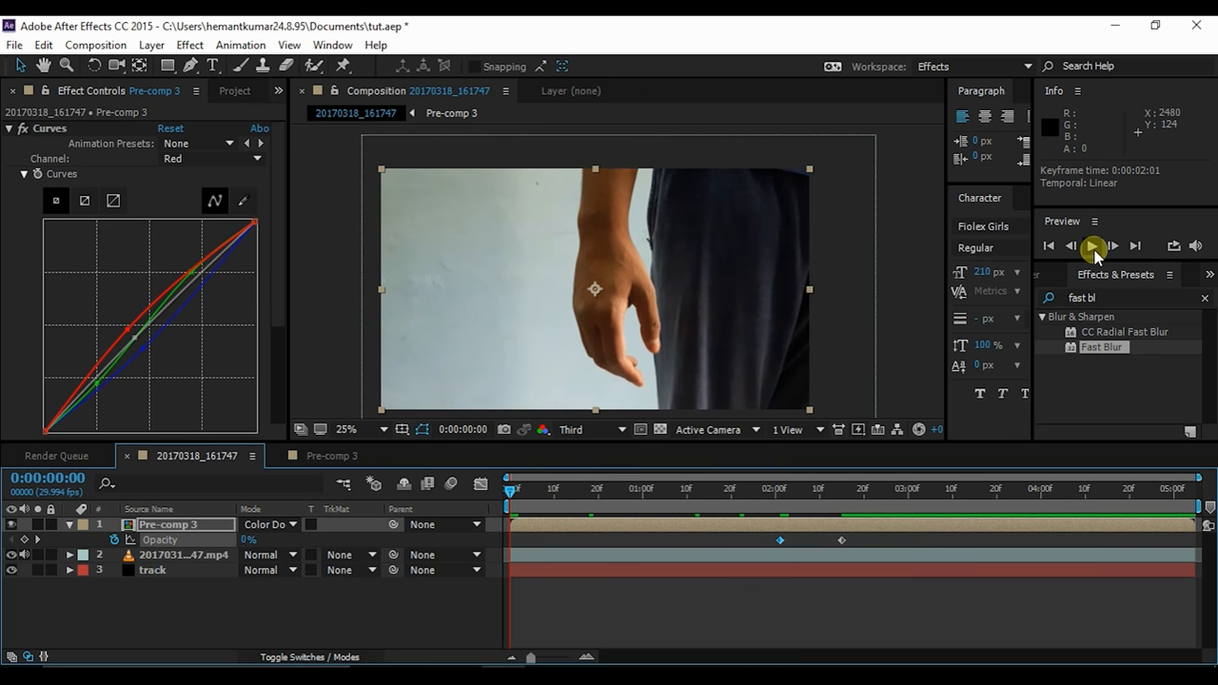
pyautogui.click(1092, 246)
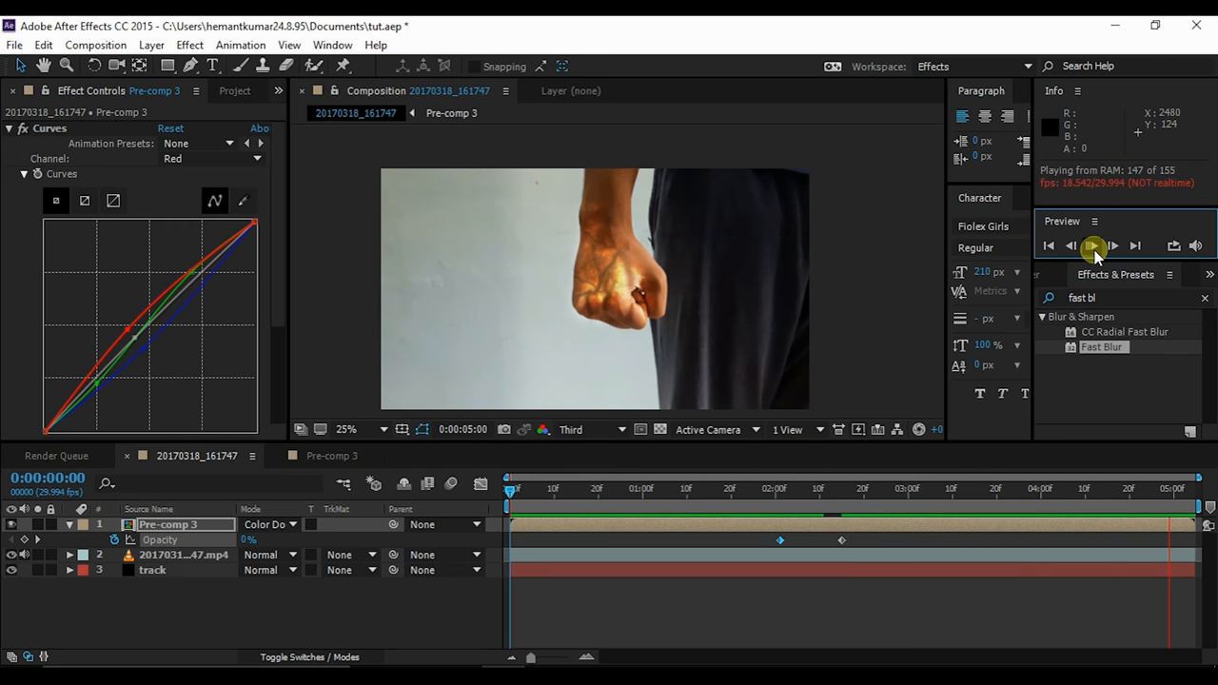
pyautogui.click(1092, 245)
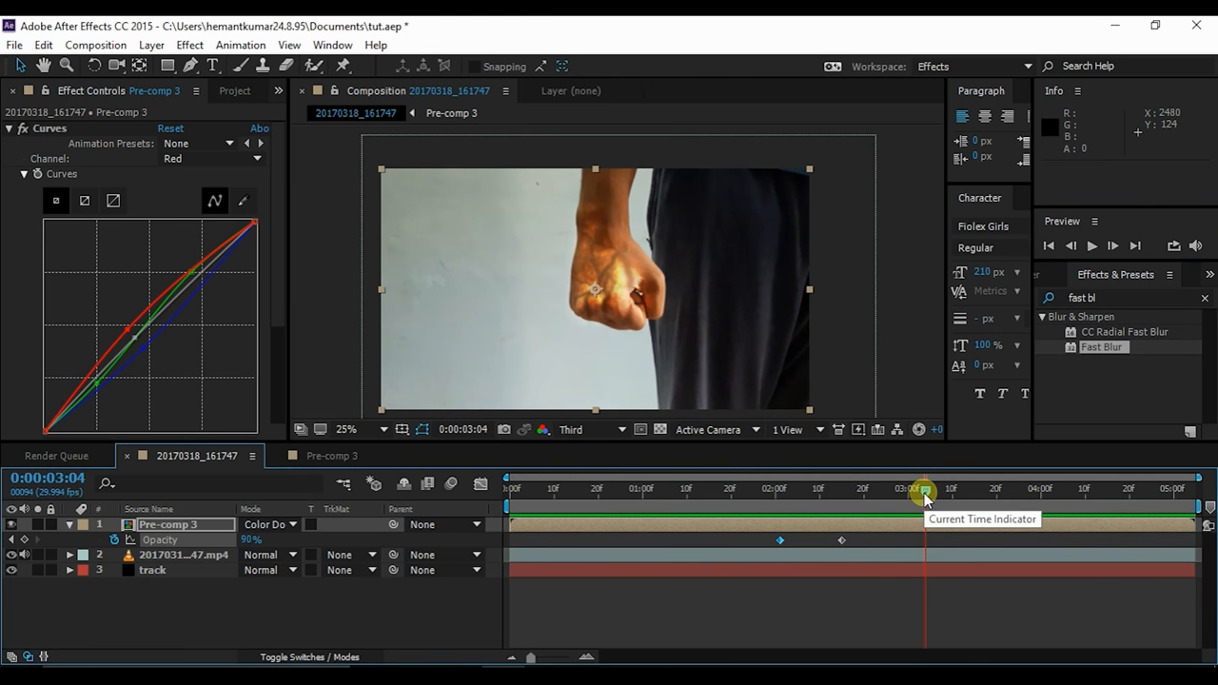
# Scale the duplicated Pre-comp 3 glow layer to 150% ahead of its Fast Blur of 100.
pyautogui.moveTo(923, 491); pyautogui.dragTo(974, 491)
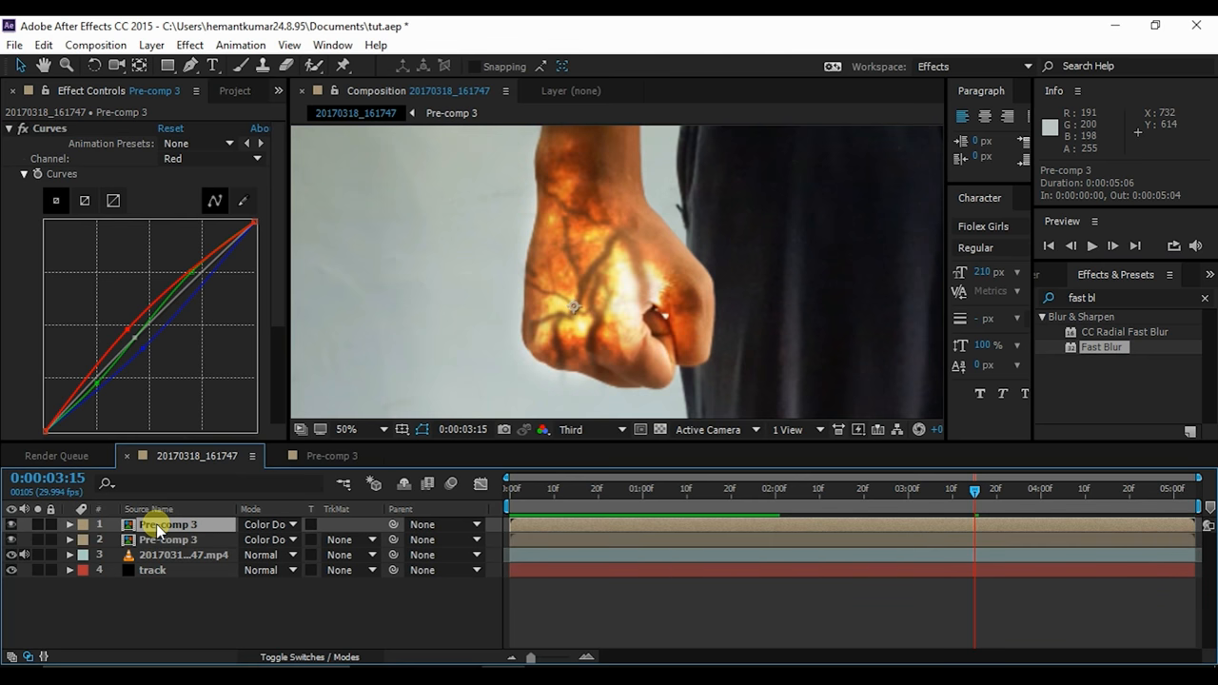
pyautogui.click(68, 525)
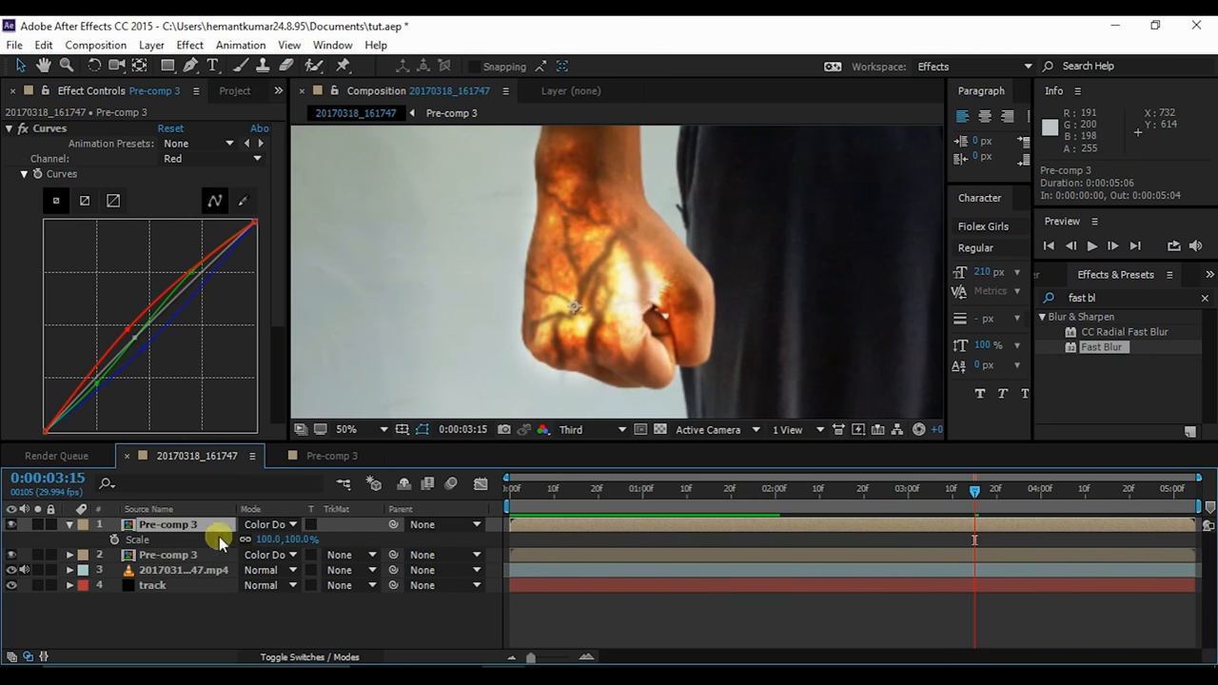
pyautogui.doubleClick(276, 540)
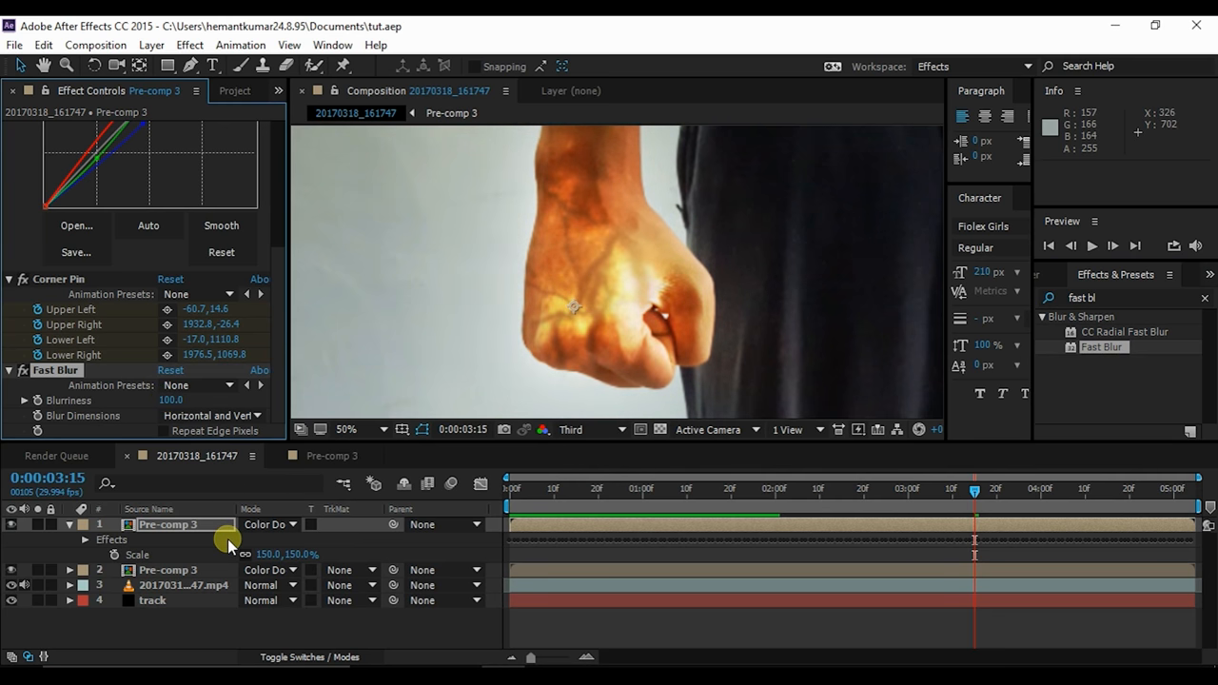
pyautogui.click(286, 554)
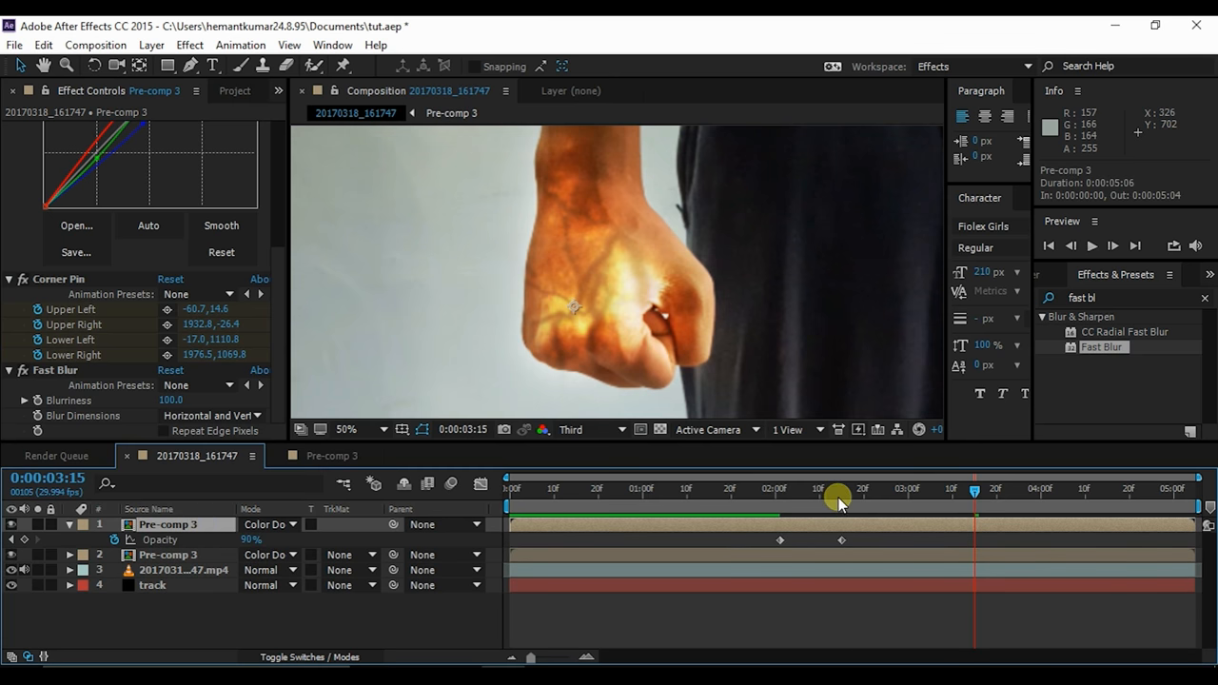
pyautogui.moveTo(839, 495)
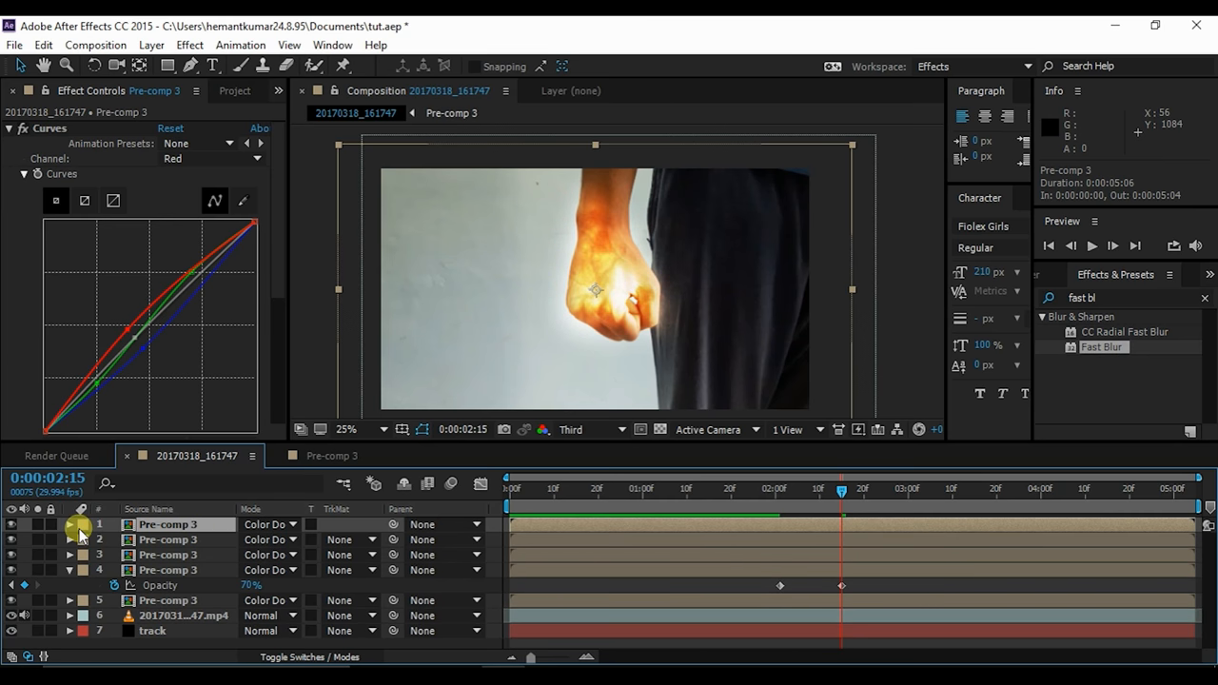
# Scale the top glow duplicate to 200% and lower the selected copies' opacity to 20%.
pyautogui.click(168, 525)
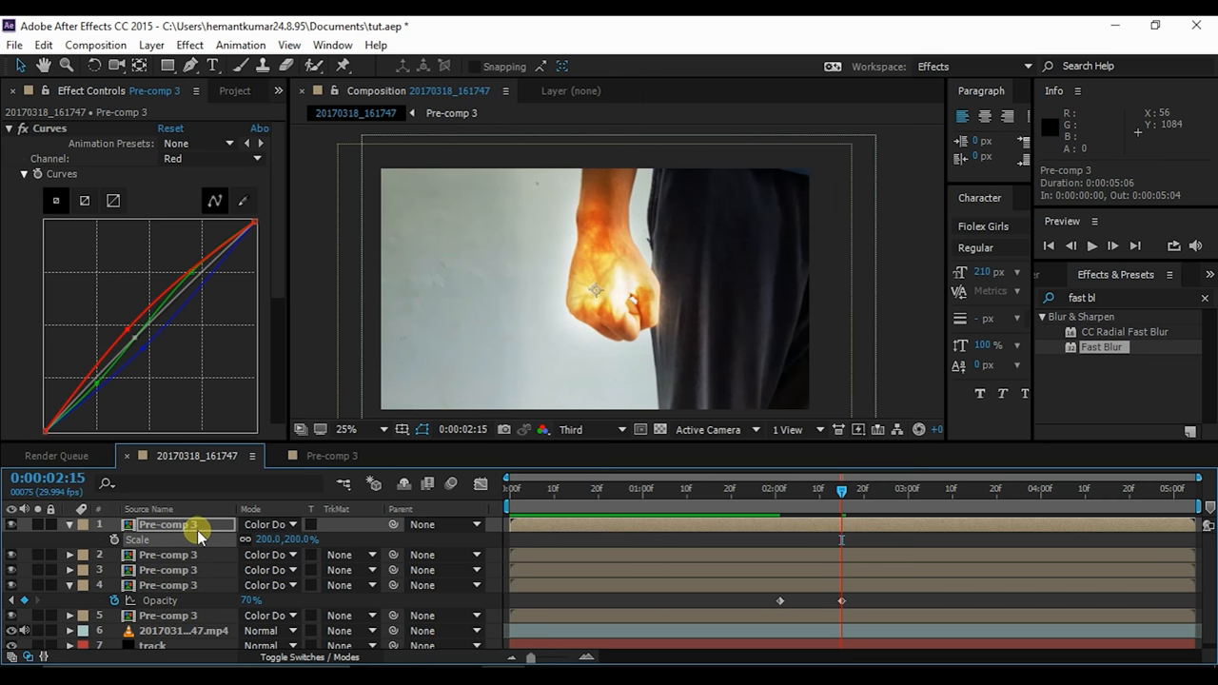
pyautogui.doubleClick(168, 525)
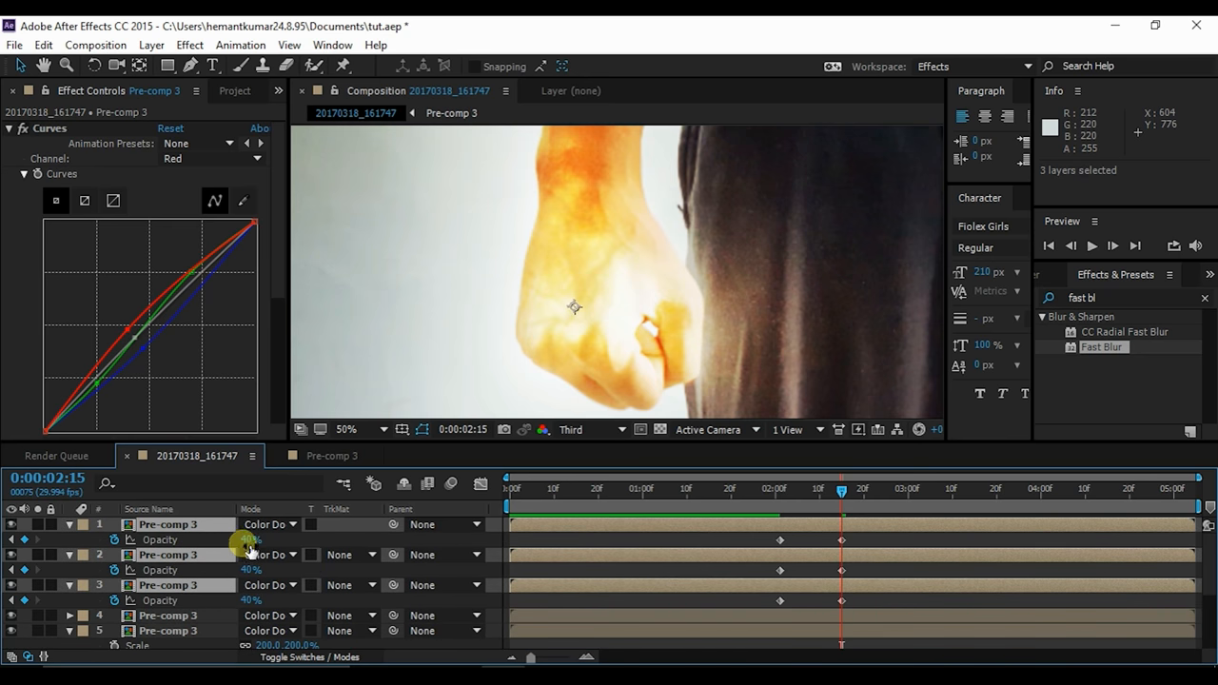
pyautogui.doubleClick(251, 541)
pyautogui.write('20')
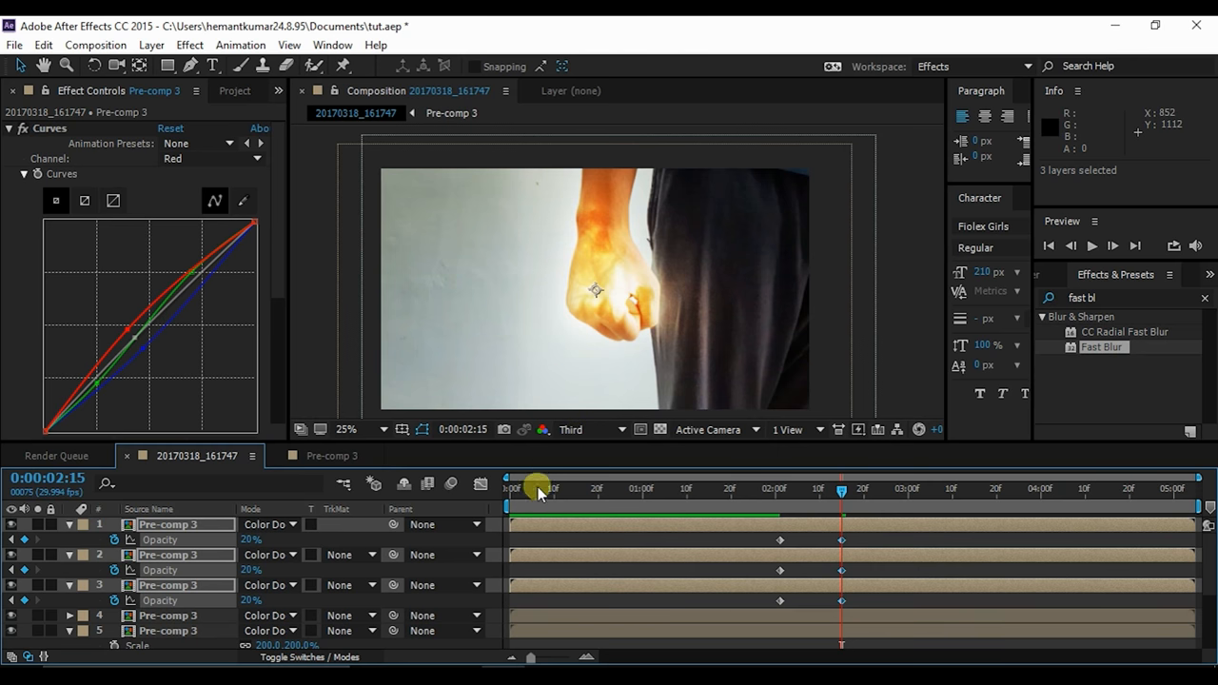
pyautogui.moveTo(537, 487); pyautogui.dragTo(517, 488)
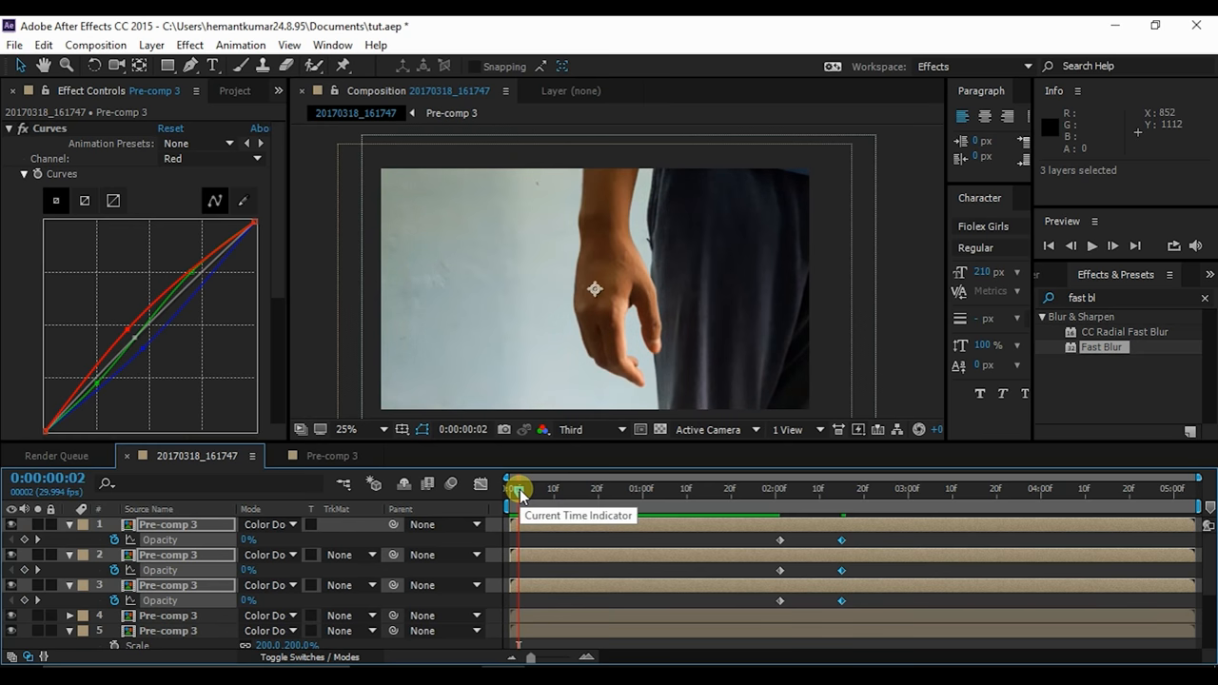
pyautogui.click(1073, 246)
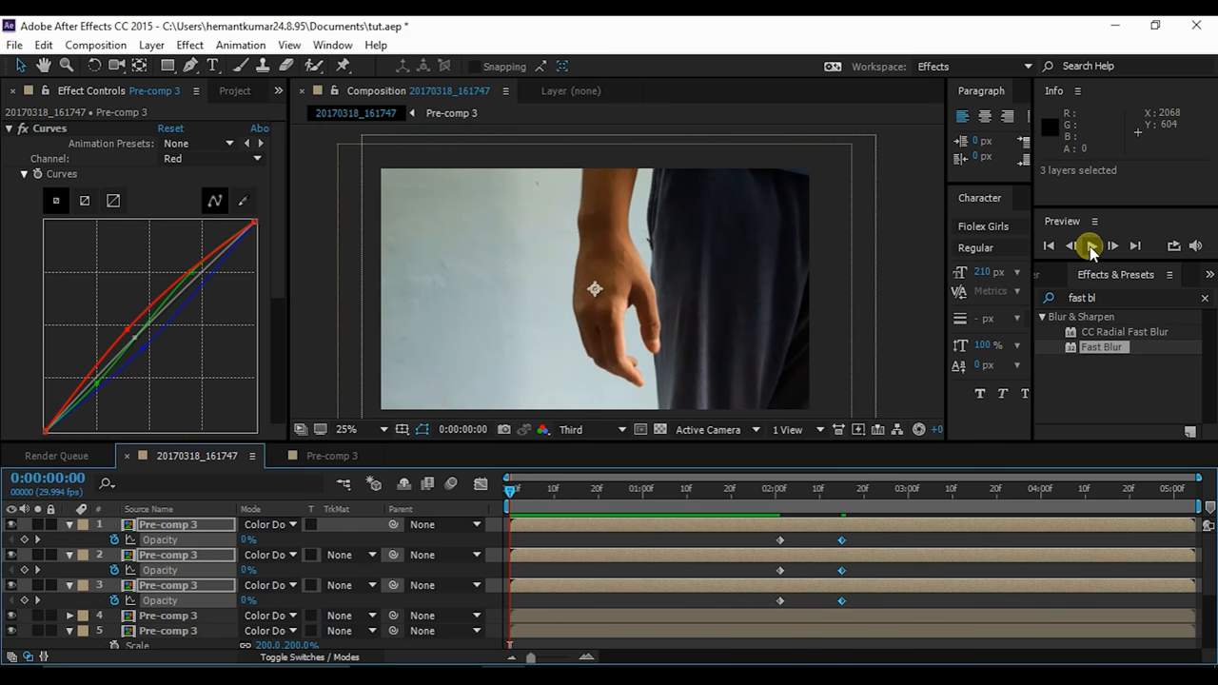
pyautogui.click(1090, 245)
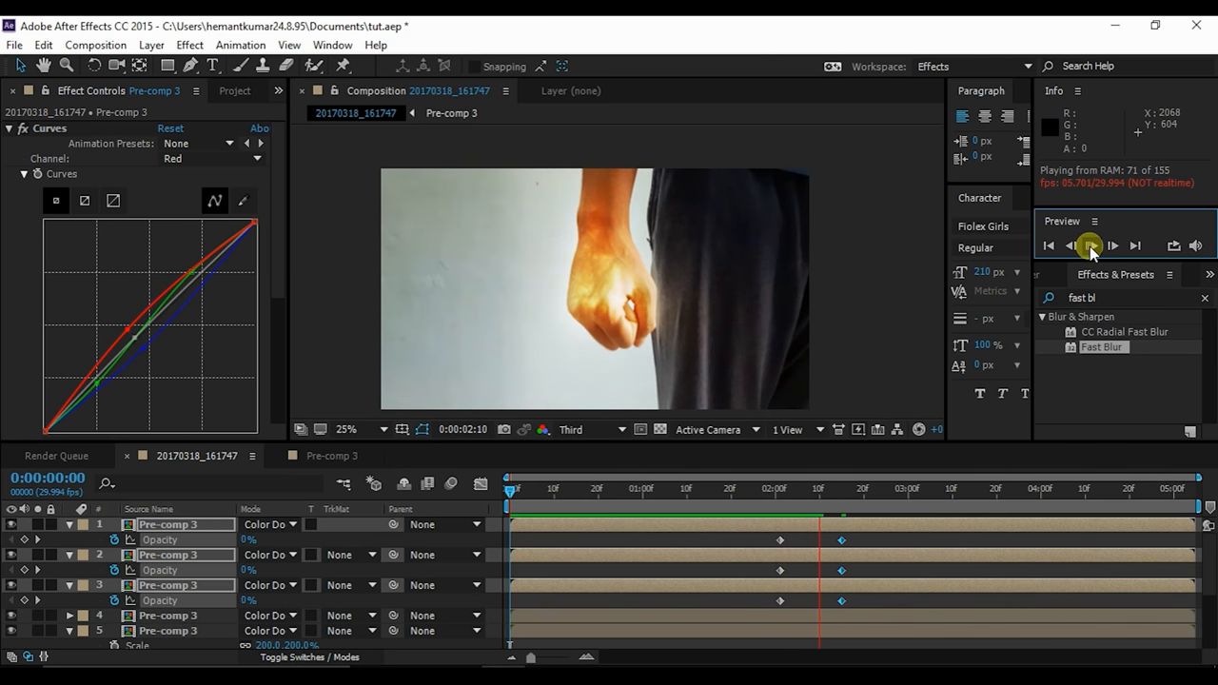
pyautogui.click(1090, 245)
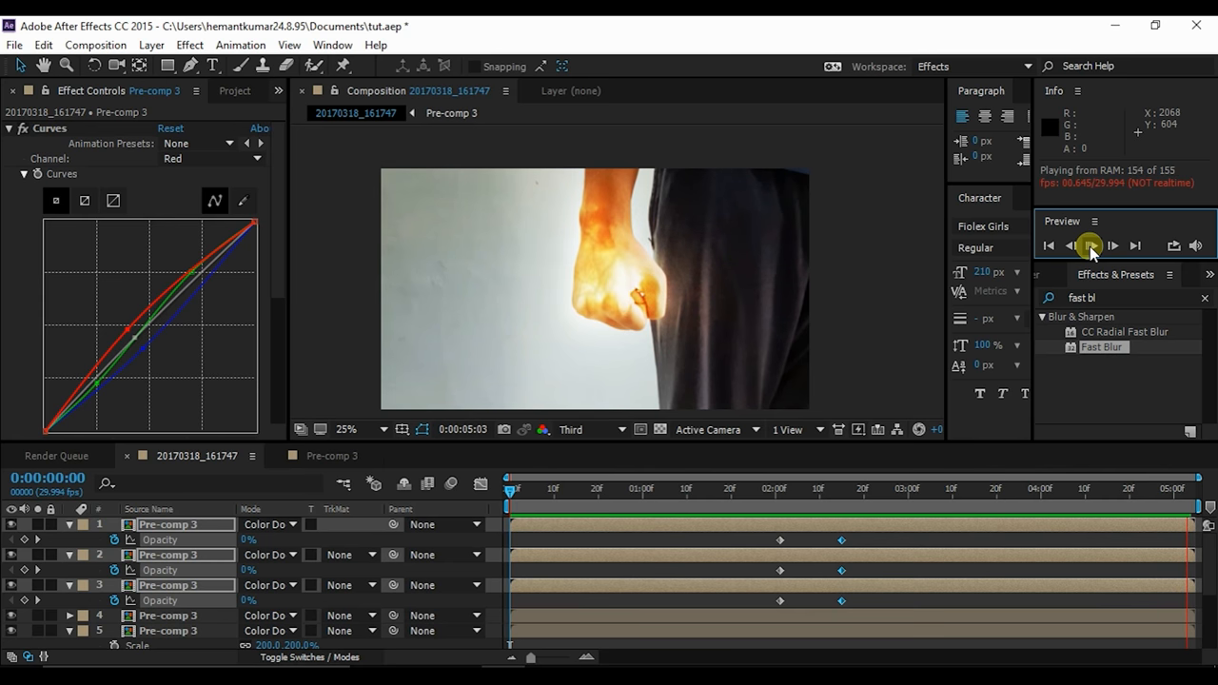
pyautogui.click(1088, 246)
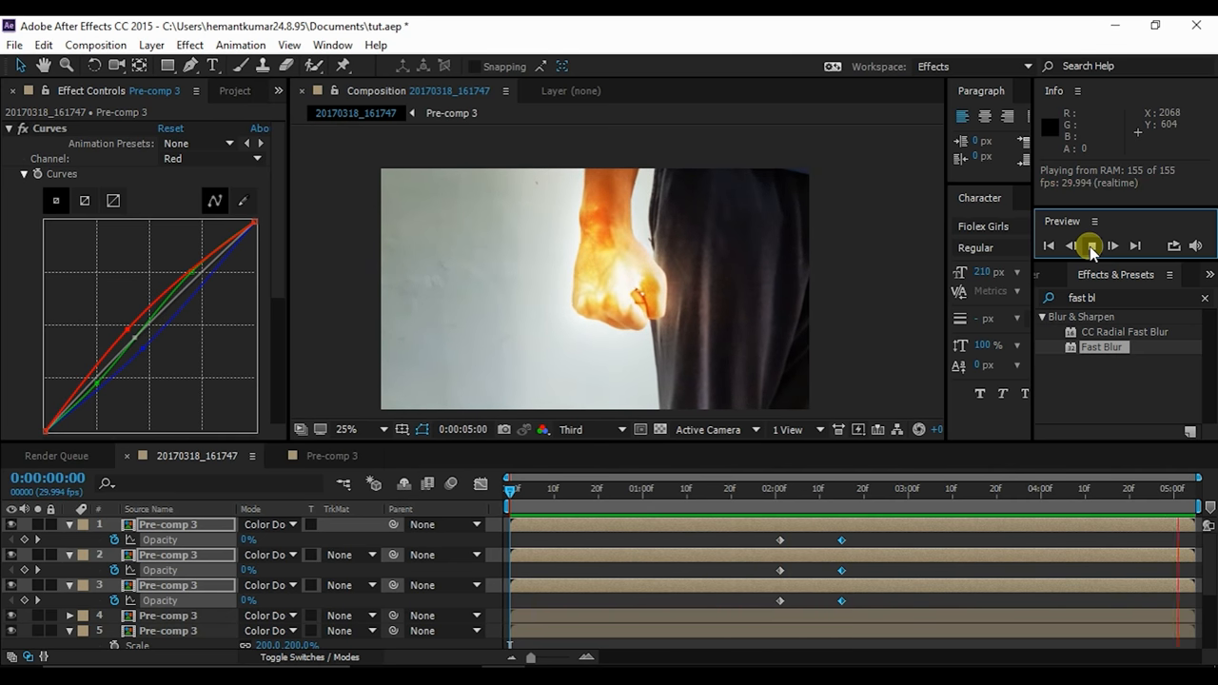
pyautogui.click(1090, 246)
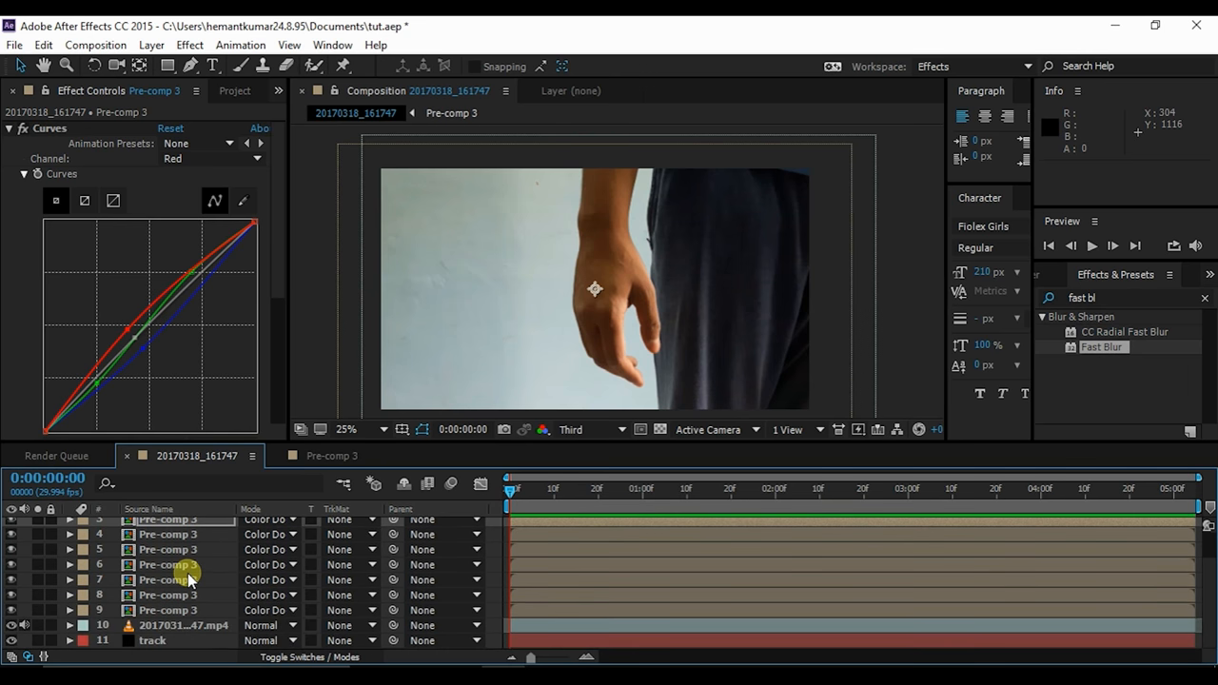
# Add the hand composition to the Render Queue with a lossless AVI output file.
pyautogui.click(15, 46)
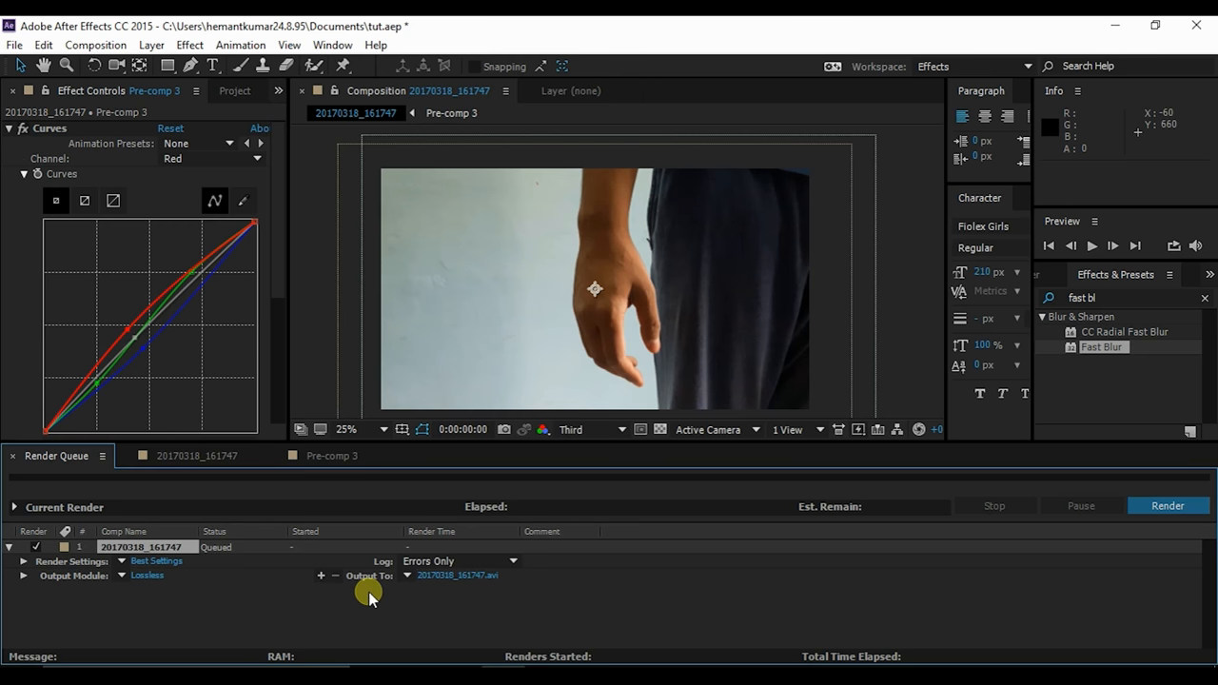
pyautogui.moveTo(453, 579)
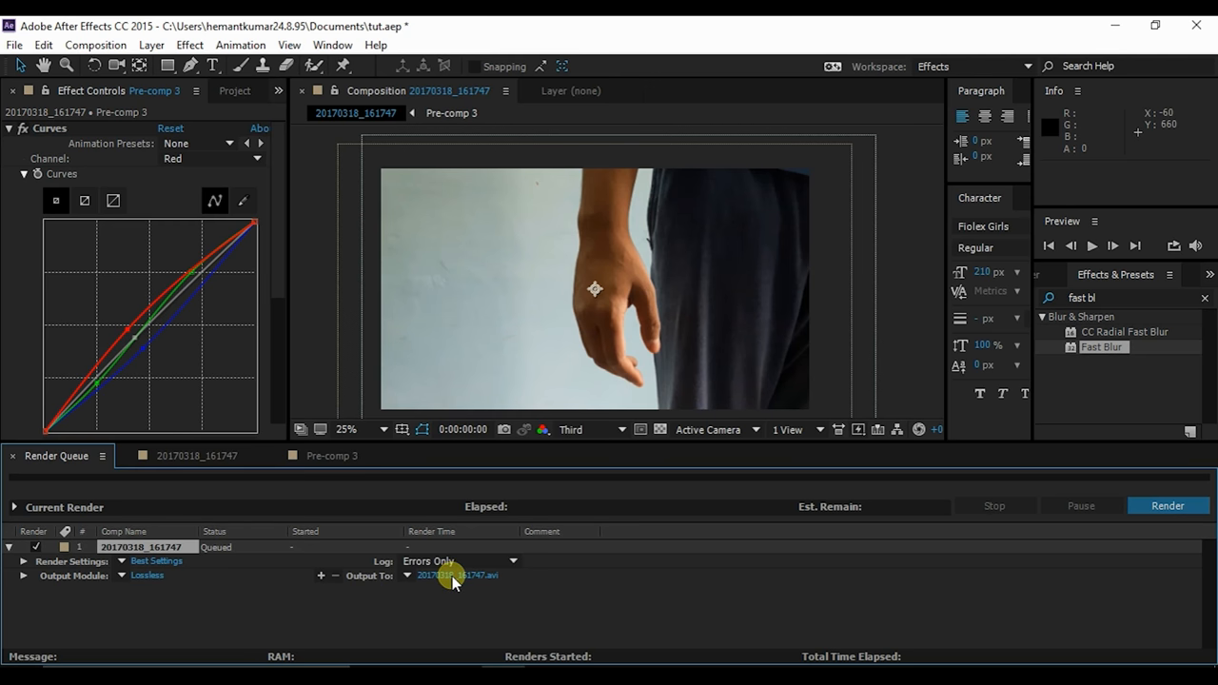
pyautogui.click(456, 574)
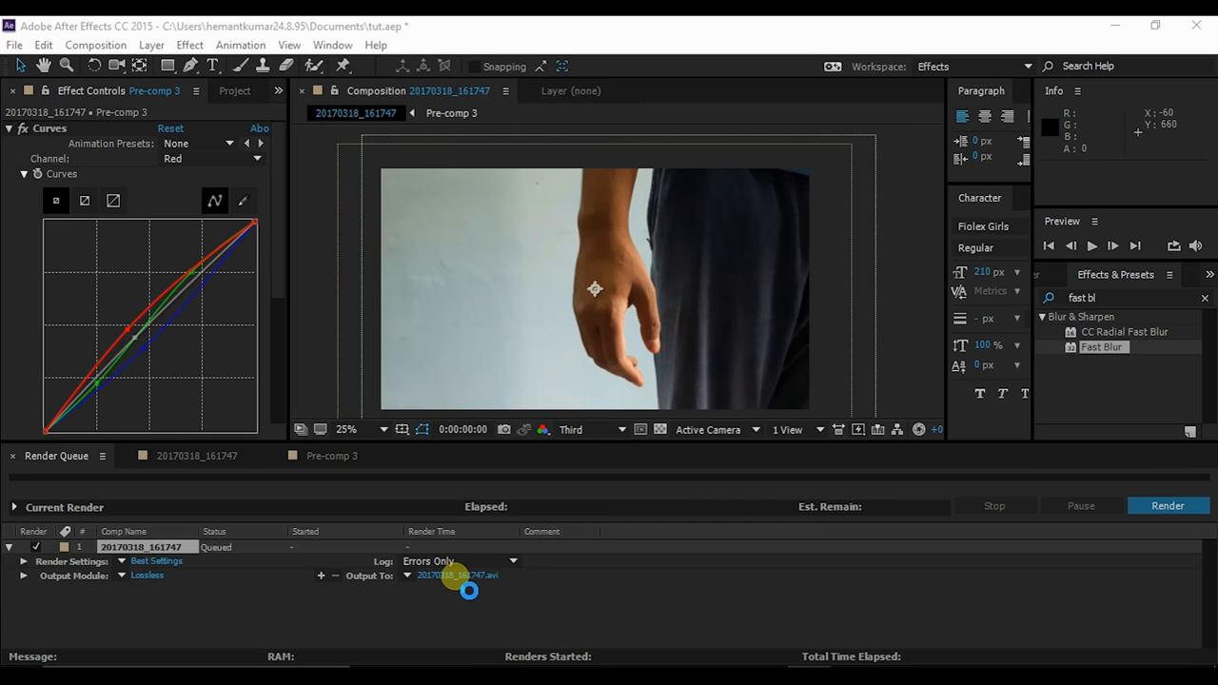
pyautogui.click(458, 575)
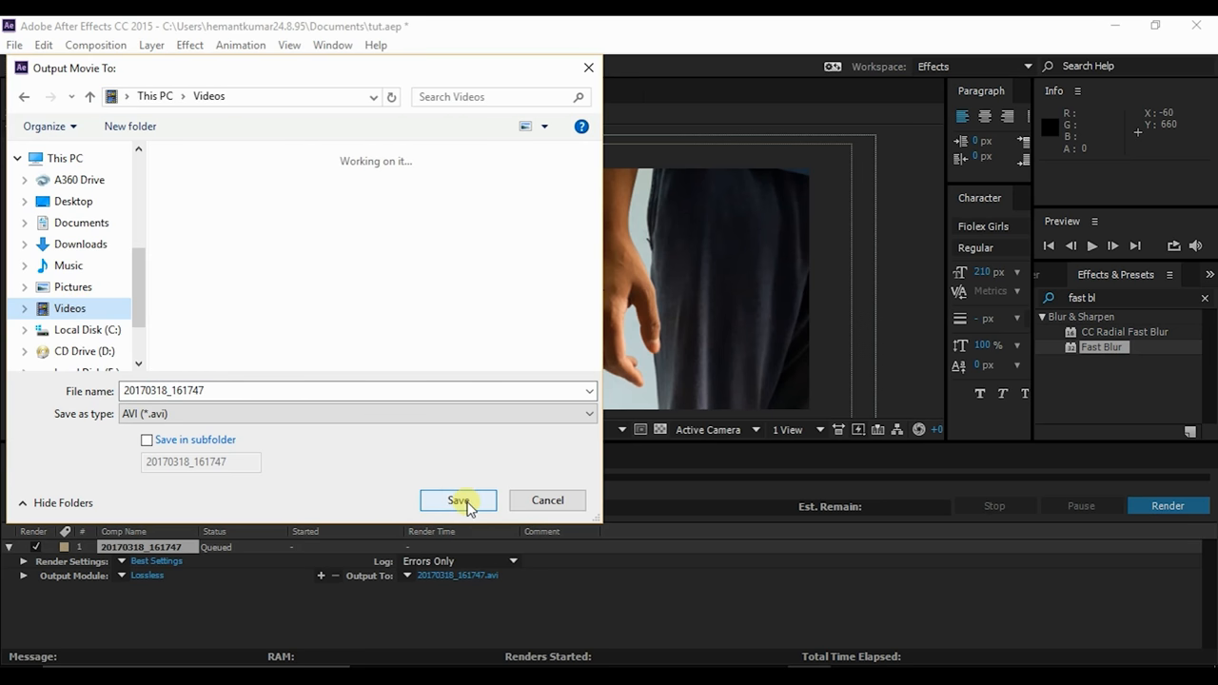
pyautogui.click(457, 501)
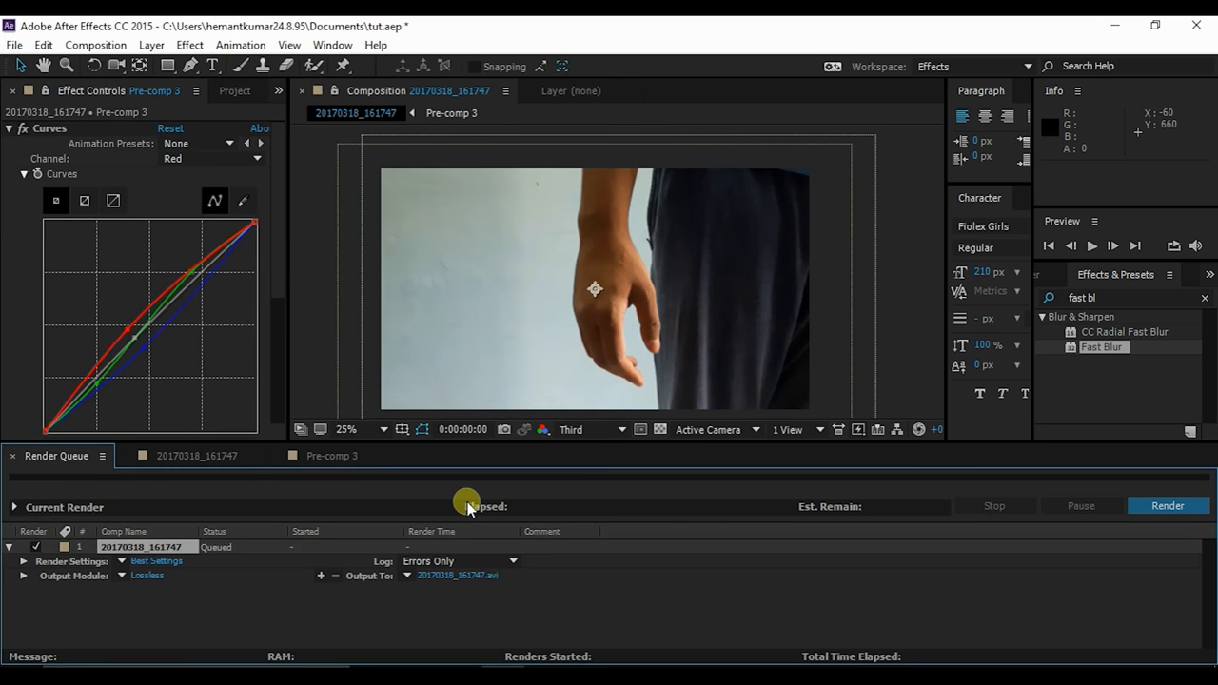
pyautogui.moveTo(567, 619)
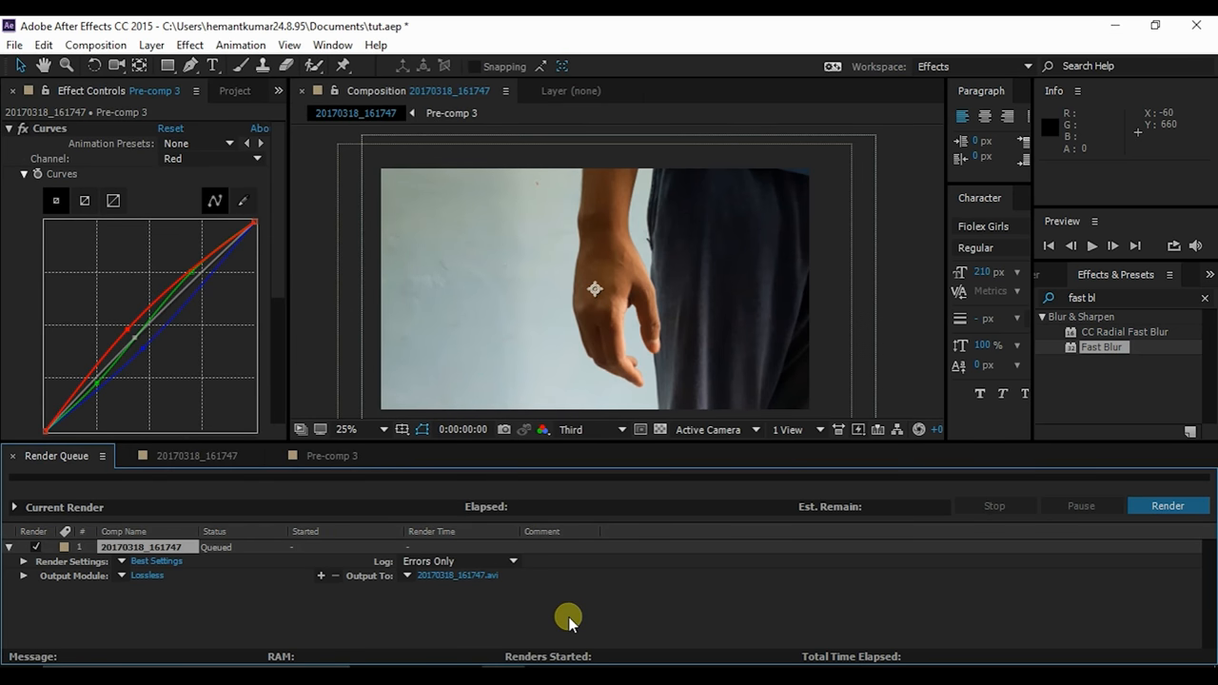
pyautogui.moveTo(727, 605)
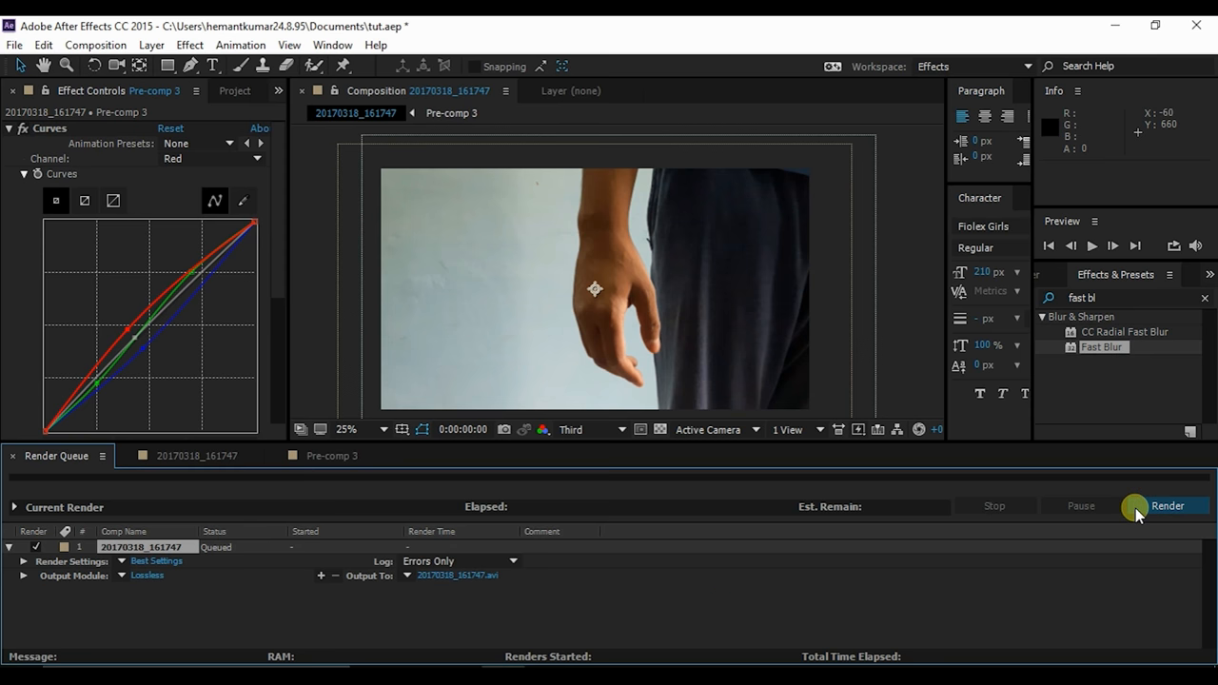
# Start the AVI render, then stop it after a few seconds.
pyautogui.click(1167, 506)
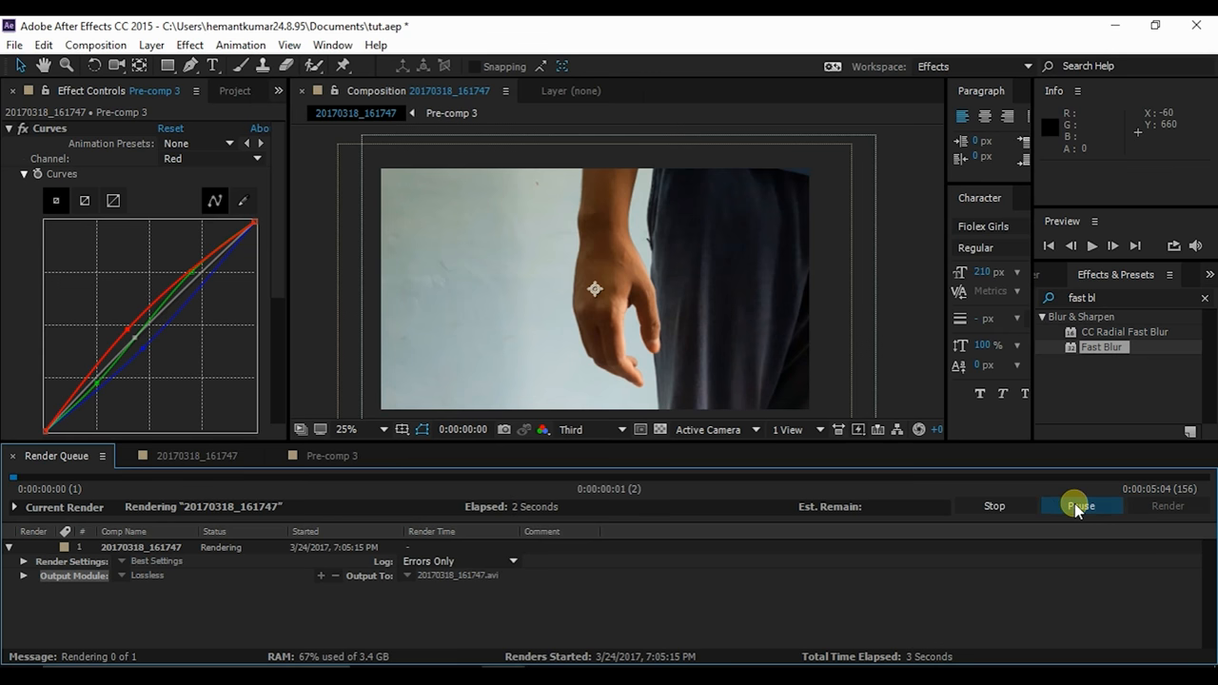
pyautogui.moveTo(967, 506)
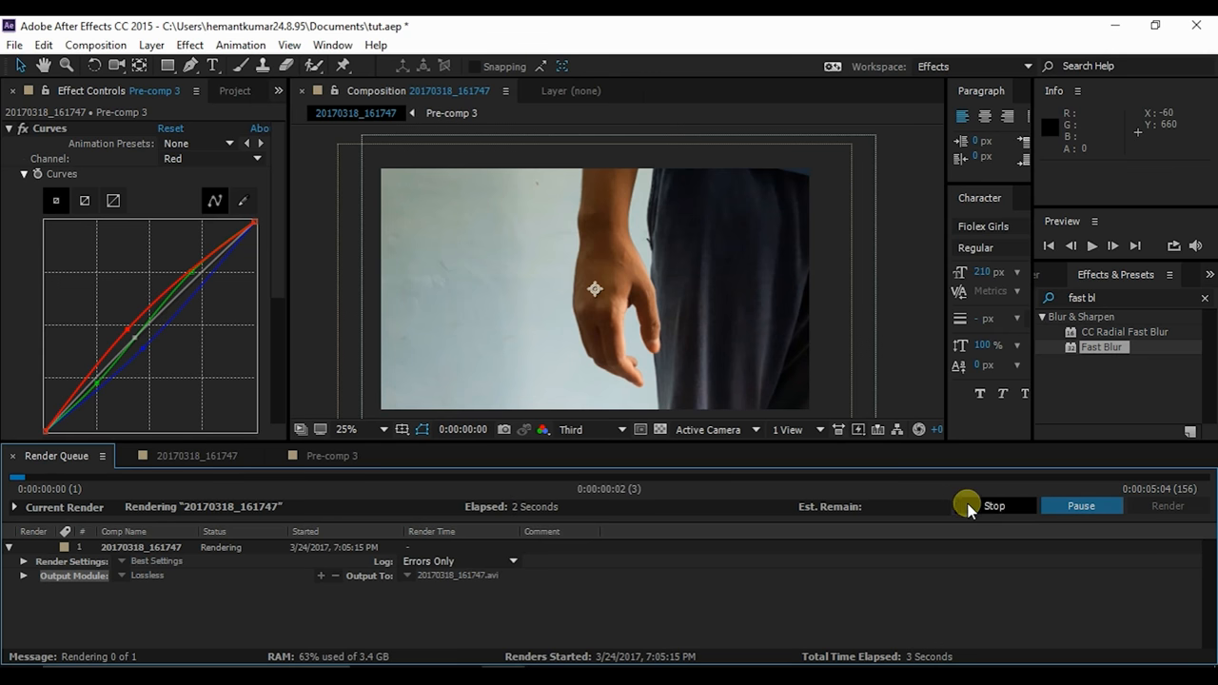
pyautogui.click(993, 506)
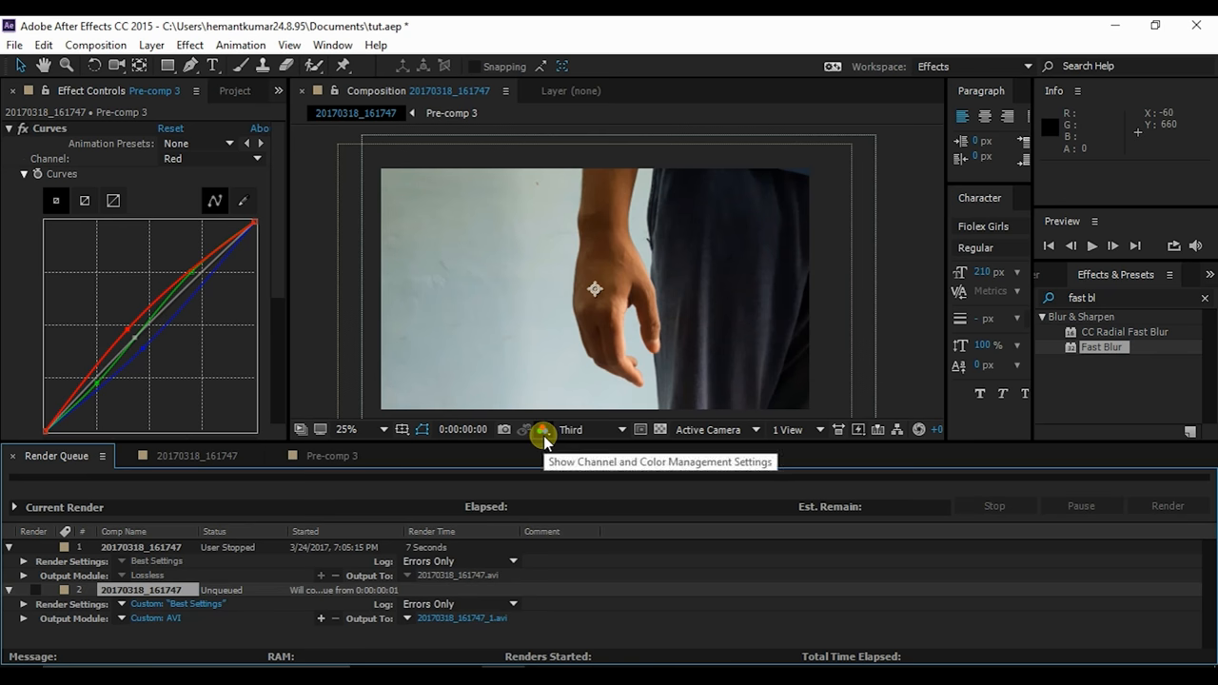
pyautogui.moveTo(655, 363)
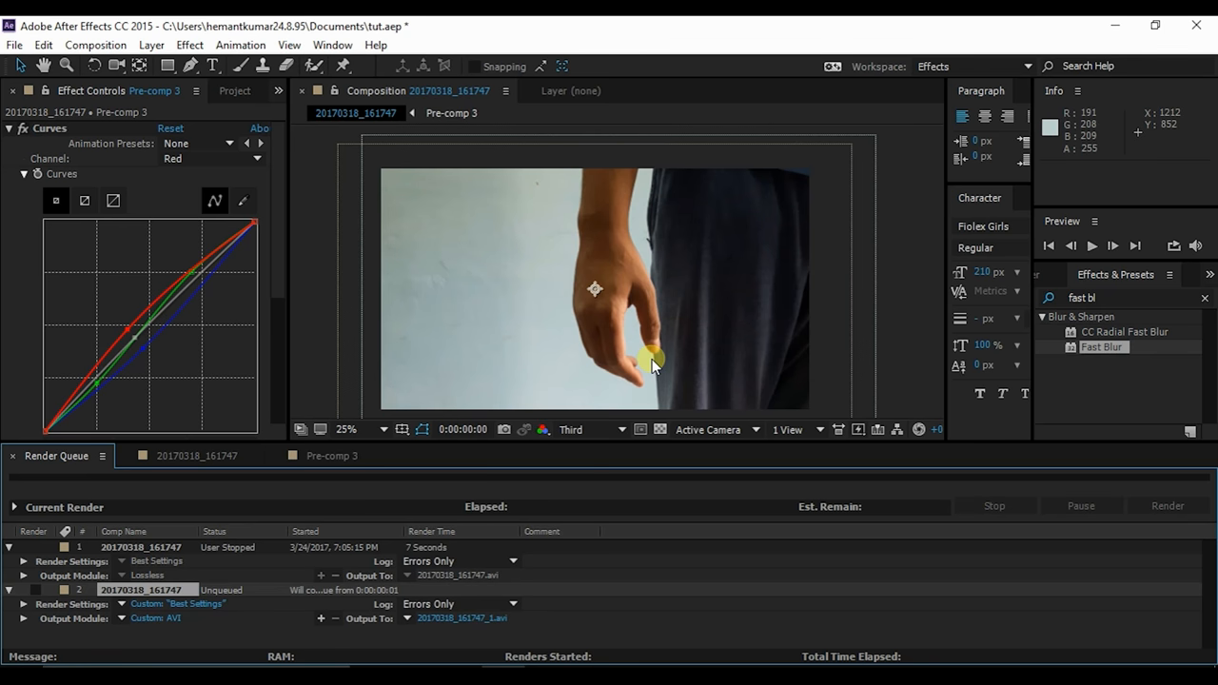